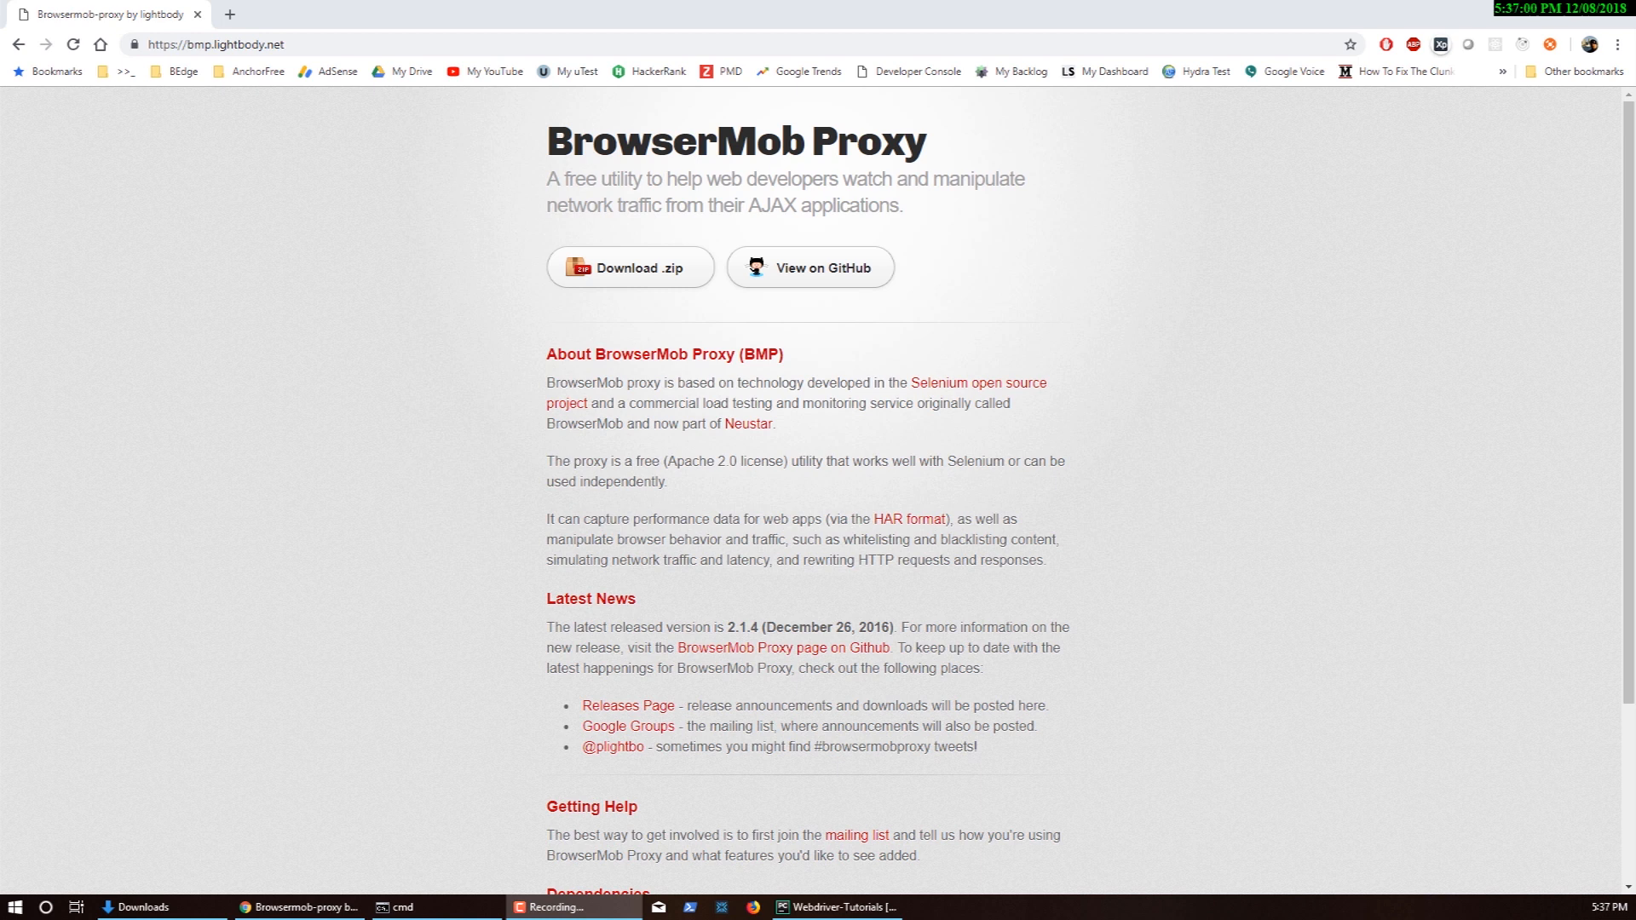
mouse_move(457, 390)
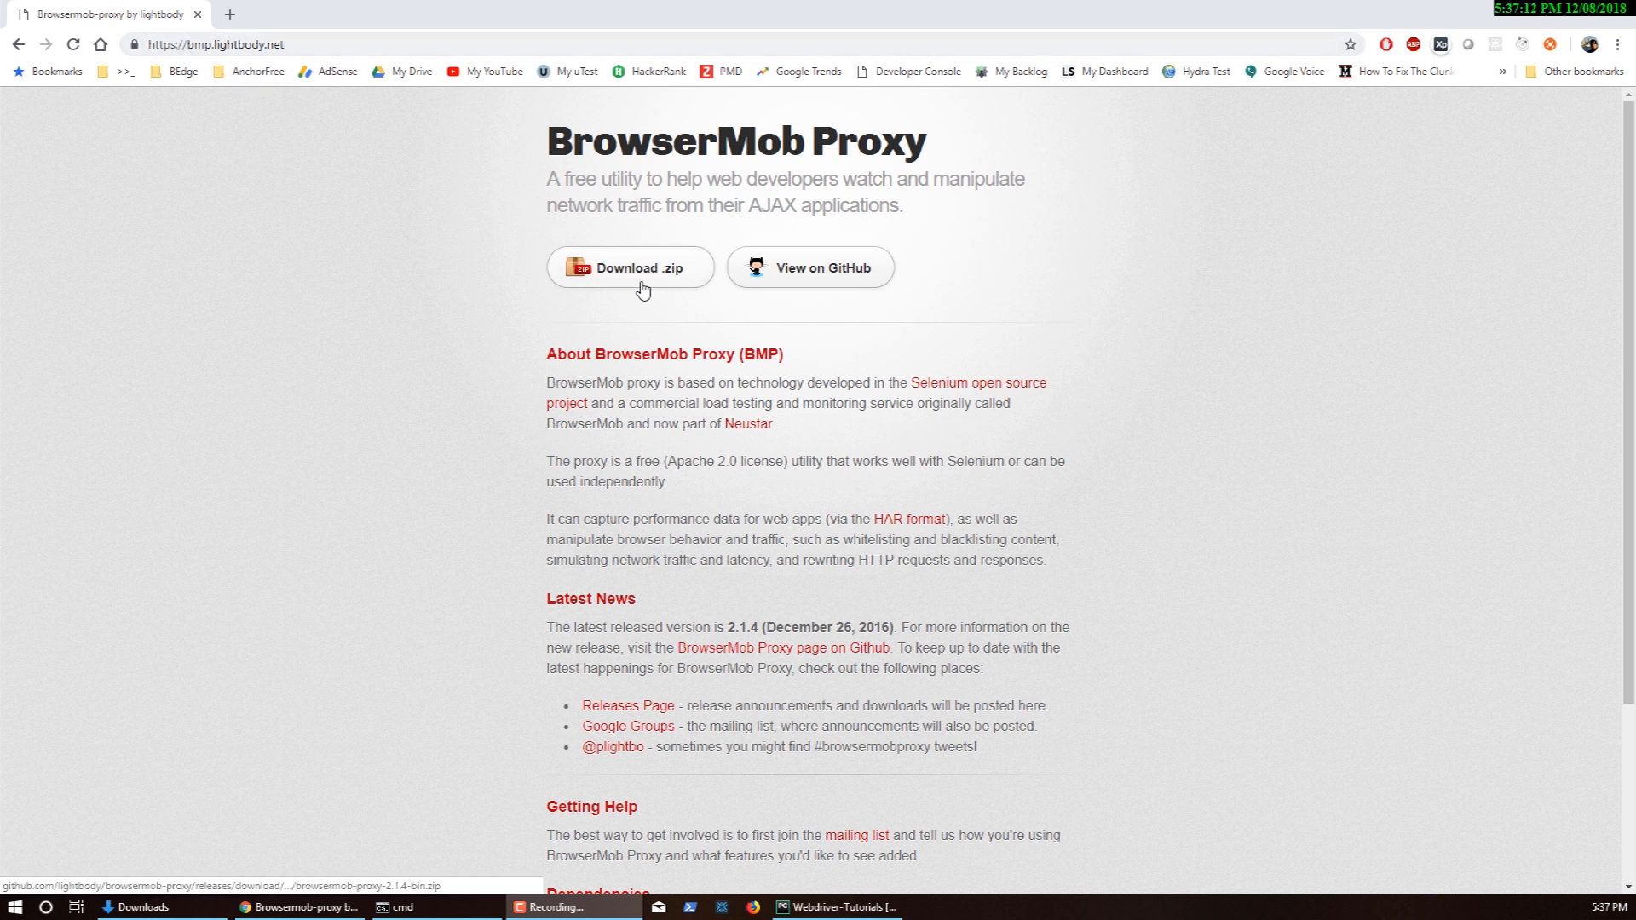
mouse_move(550, 319)
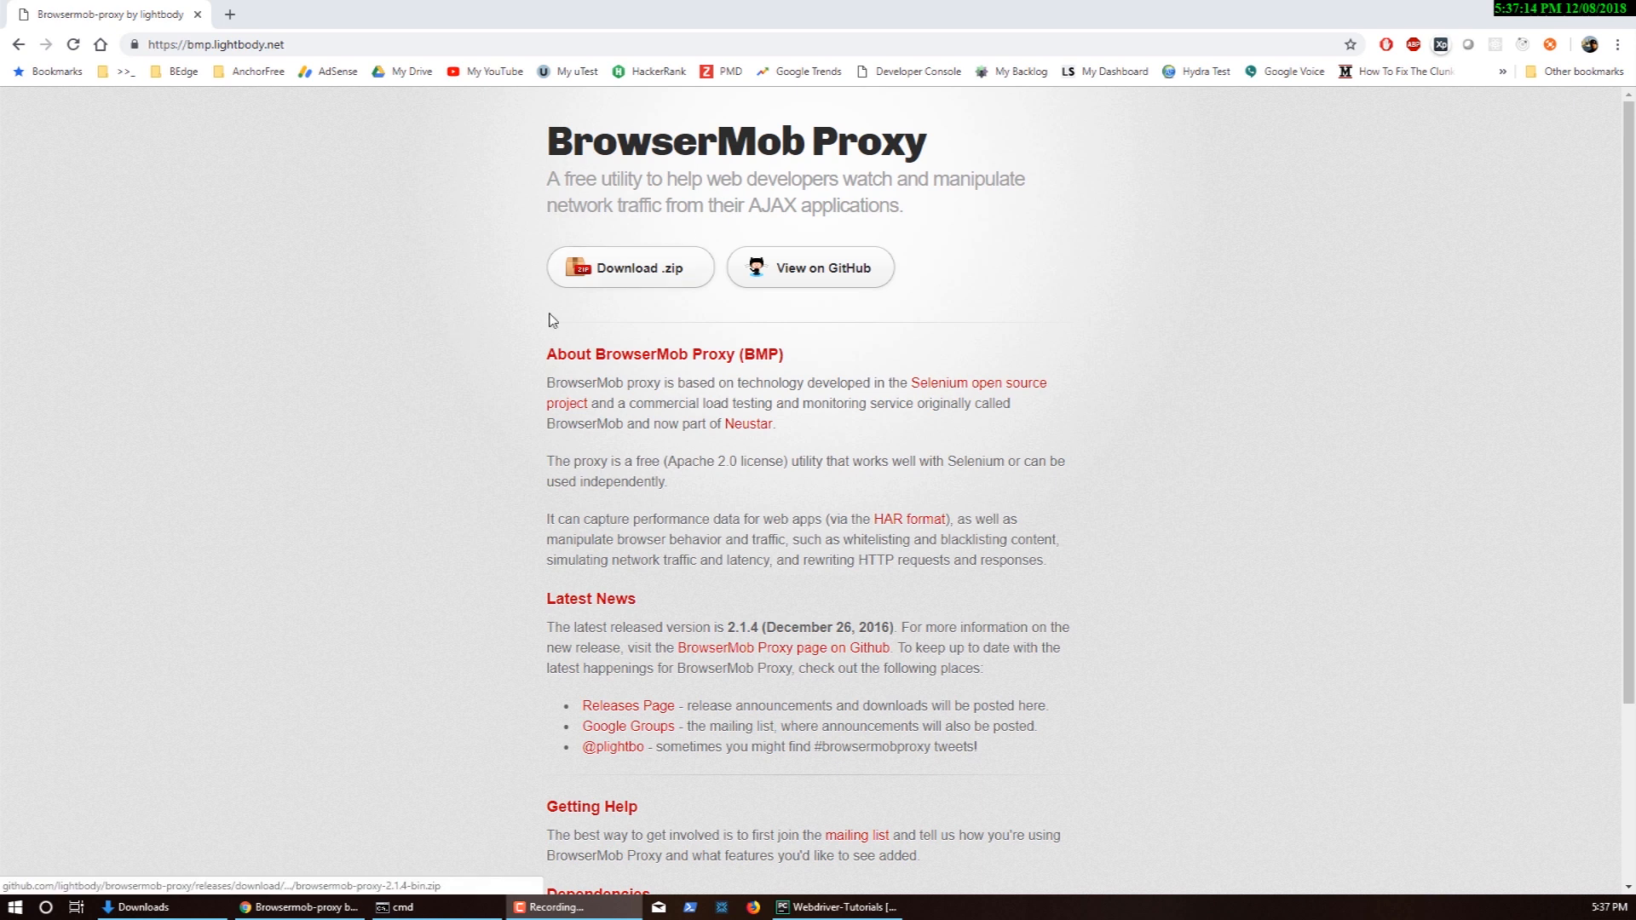
Download the BrowserMob Proxy .zip archive from bmp.lightbody.net
left_click(629, 268)
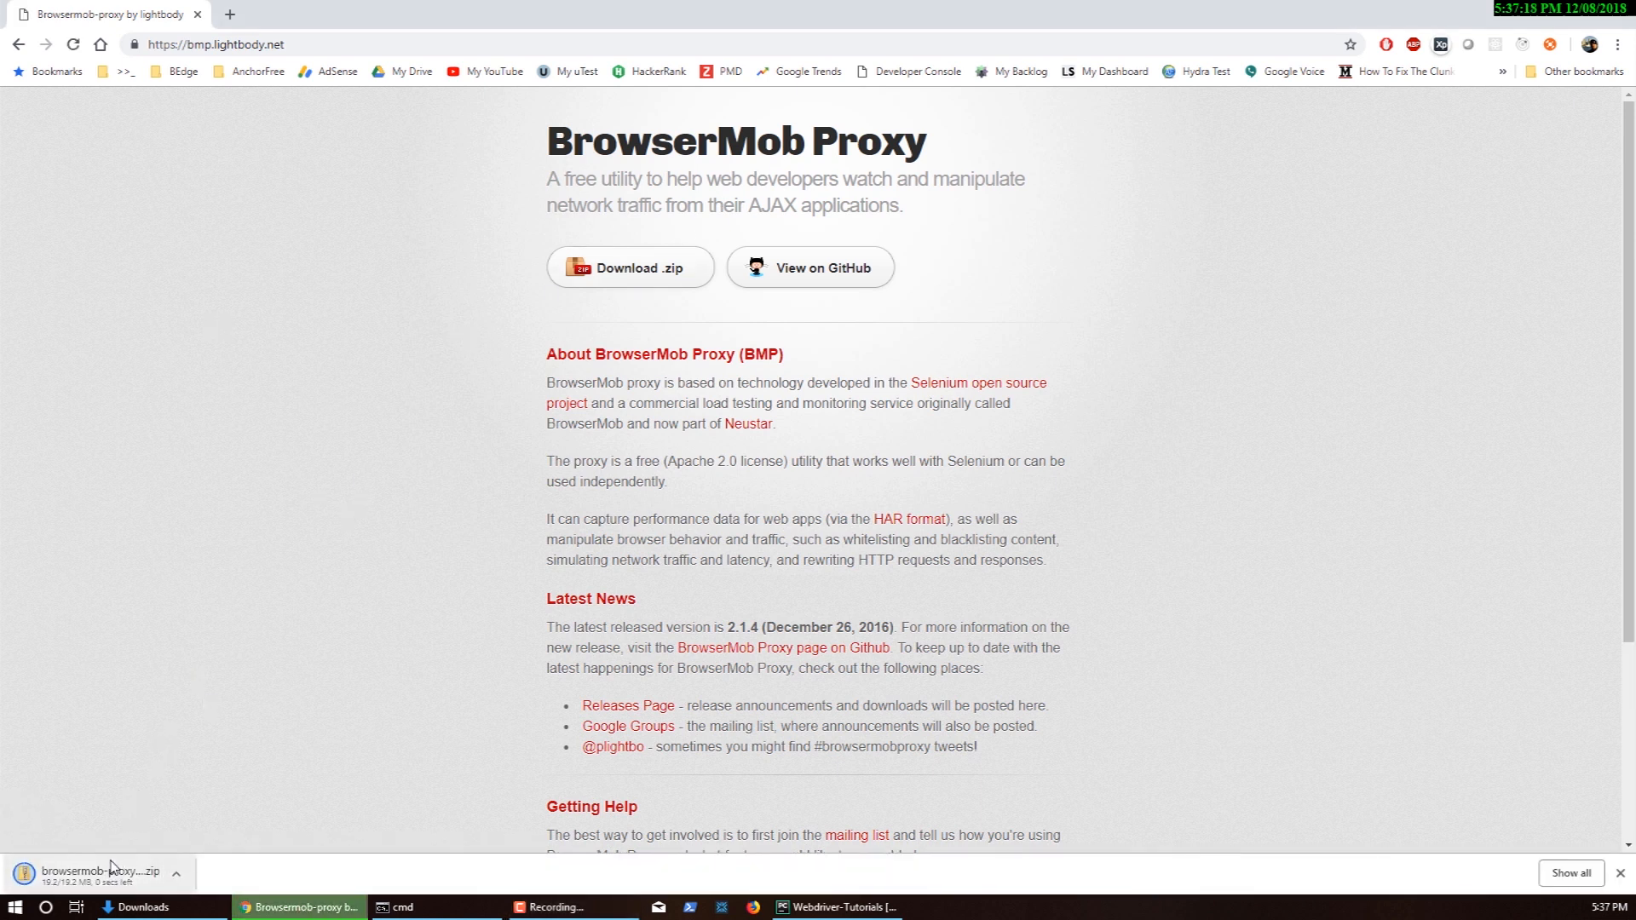
mouse_move(157, 782)
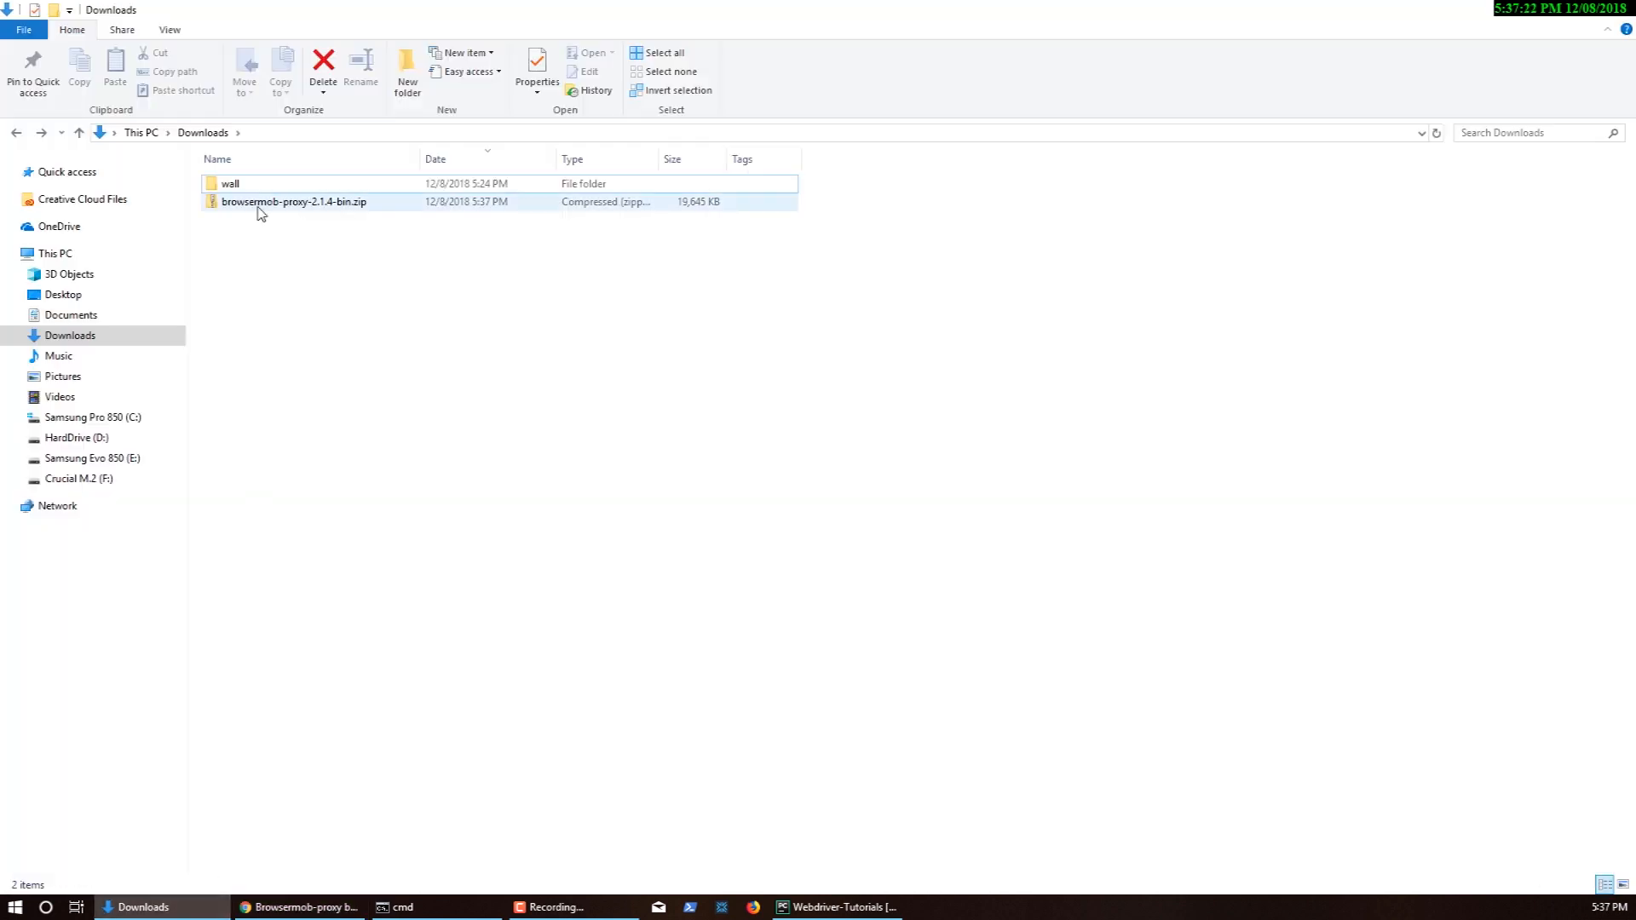
Extract browsermob-proxy-2.1.4-bin.zip in Downloads and close the extra folder window
right_click(295, 201)
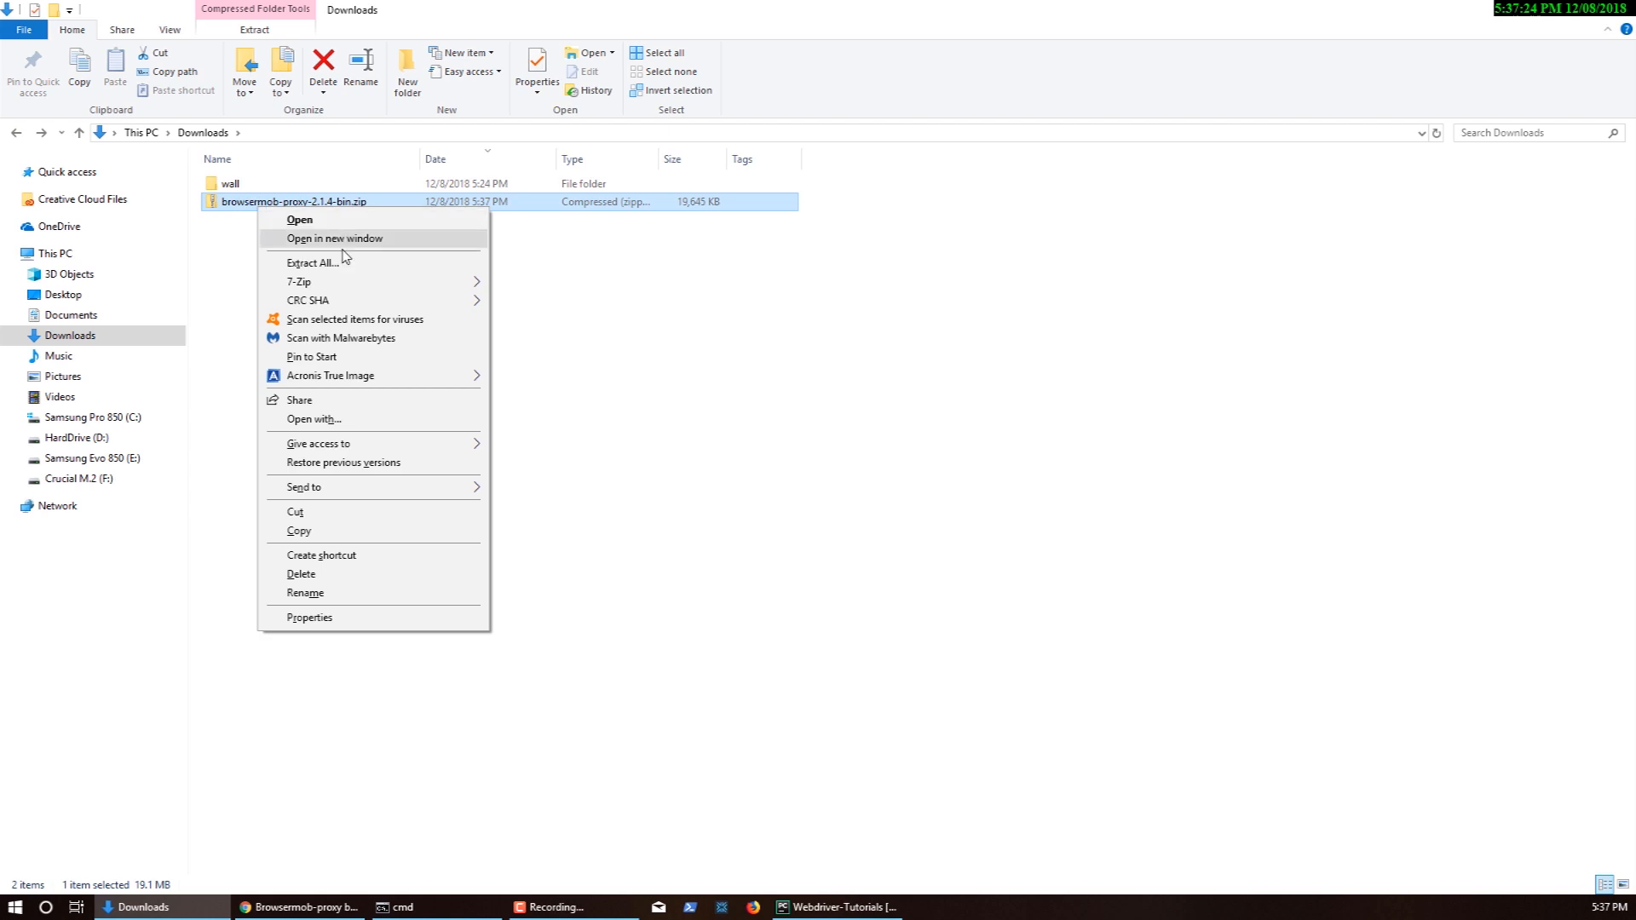
left_click(312, 262)
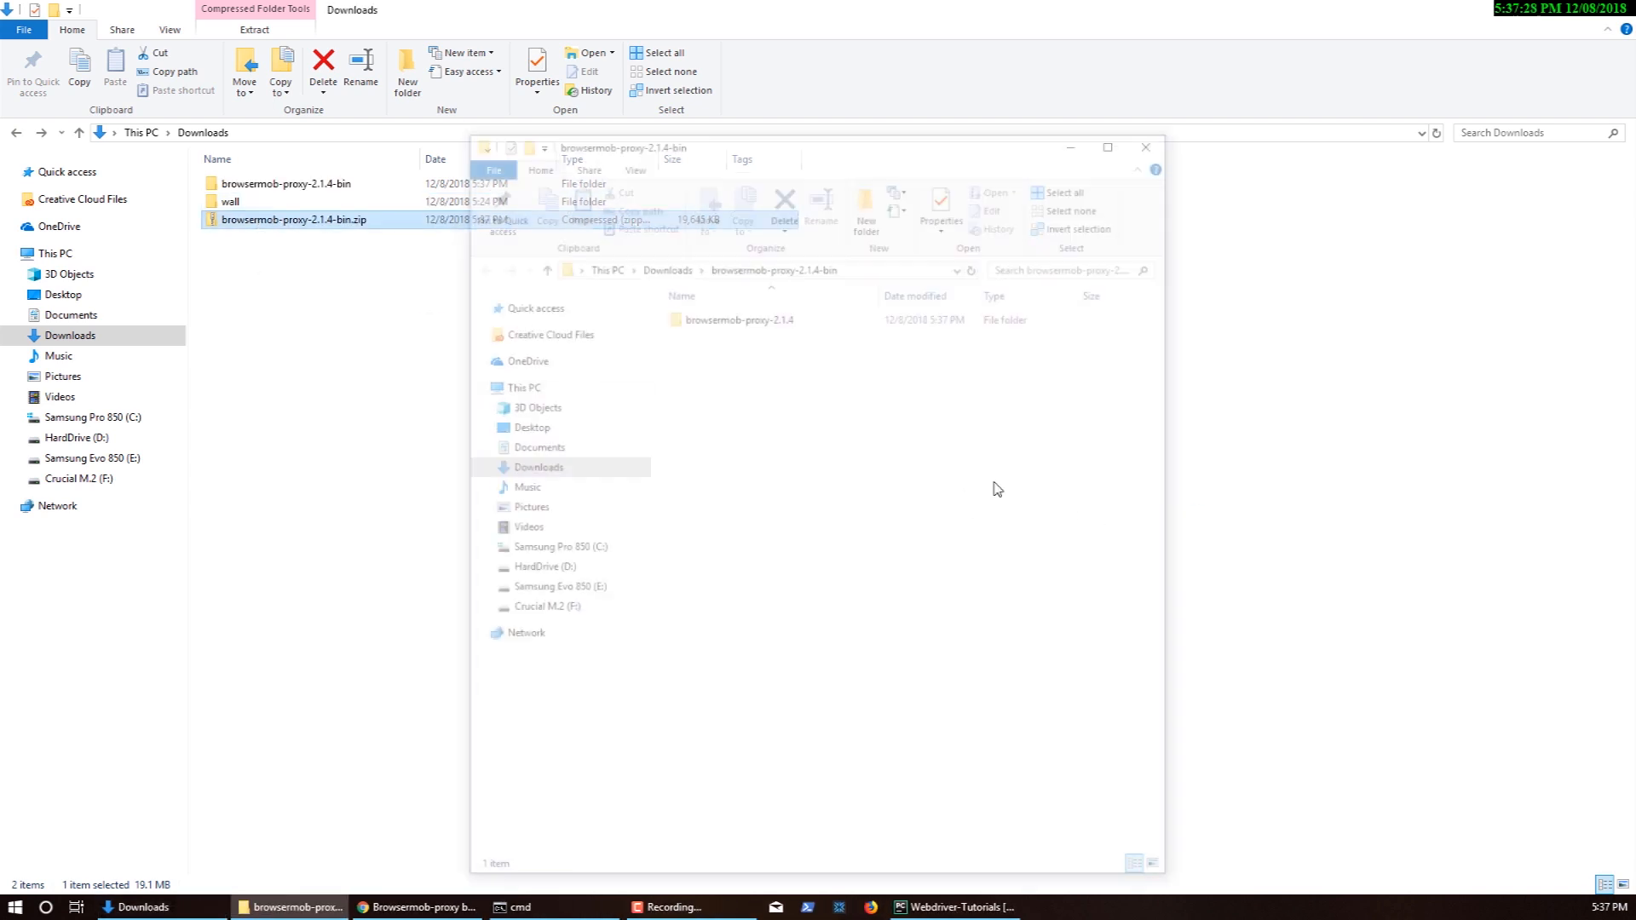
left_click(1145, 147)
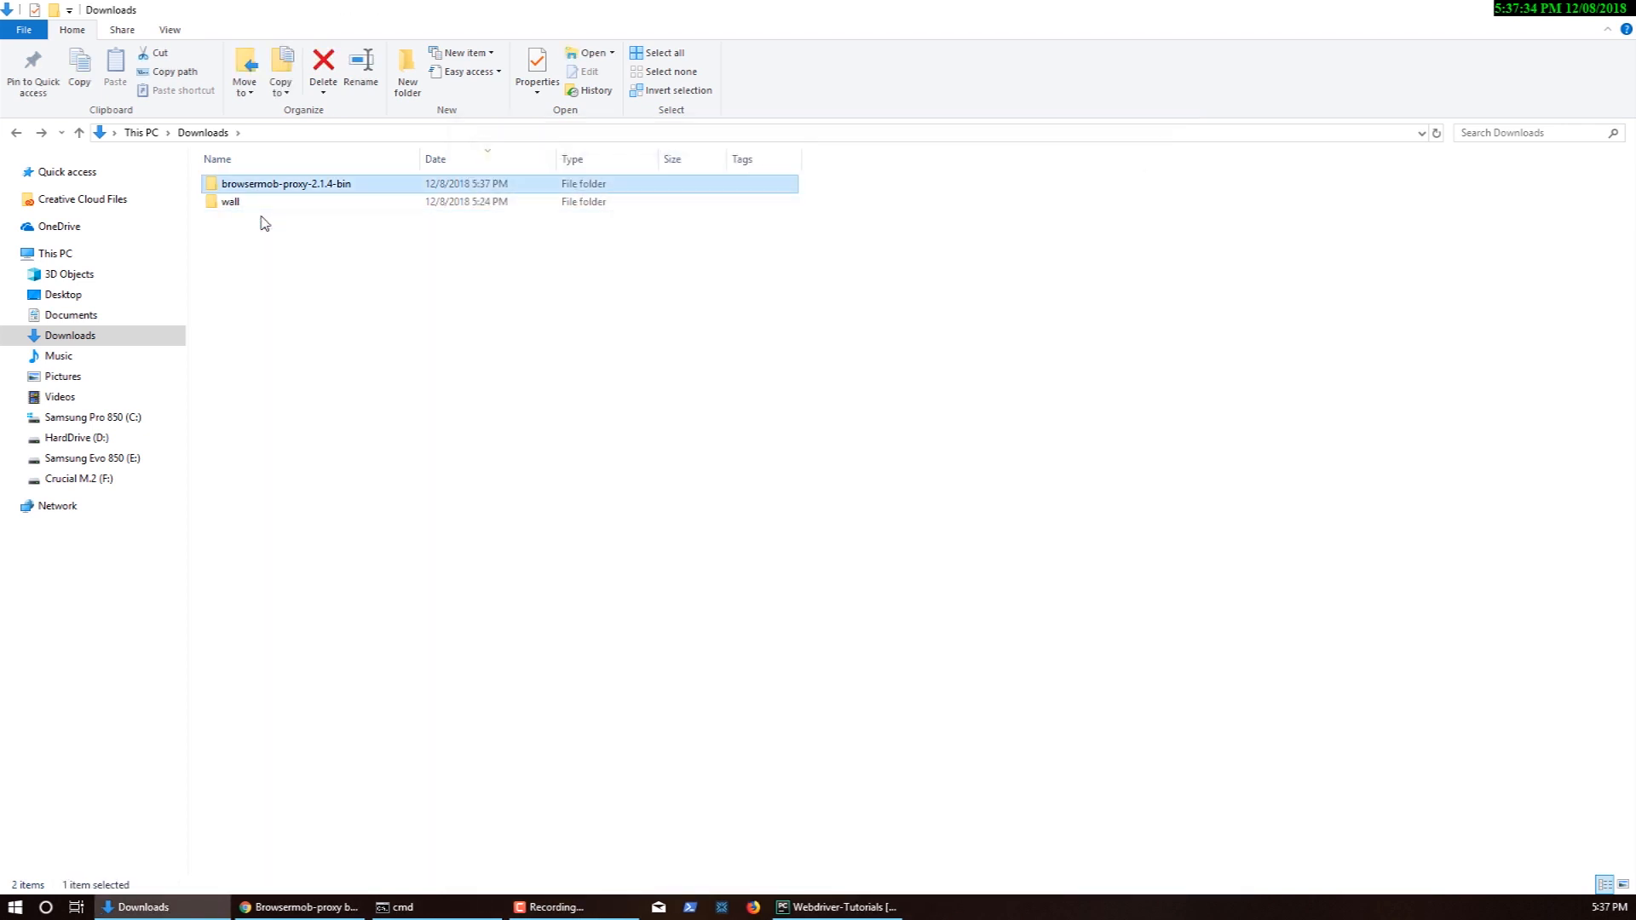
Browse into browsermob-proxy-2.1.4-bin and the inner browsermob-proxy-2.1.4 folder, locating bin
double_click(286, 184)
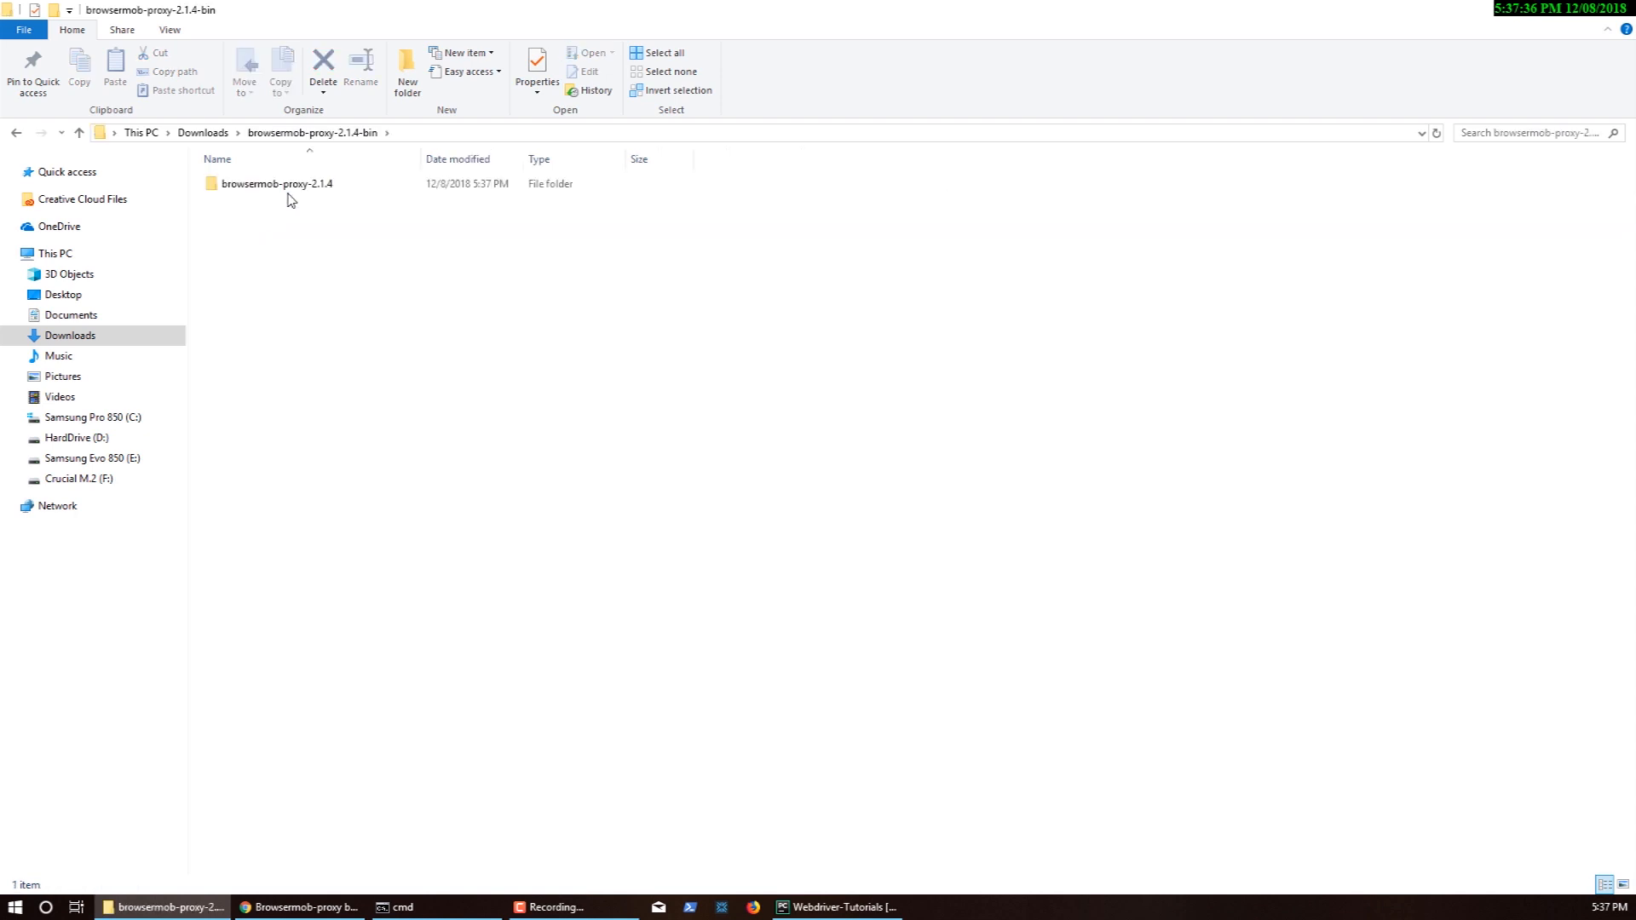
double_click(278, 184)
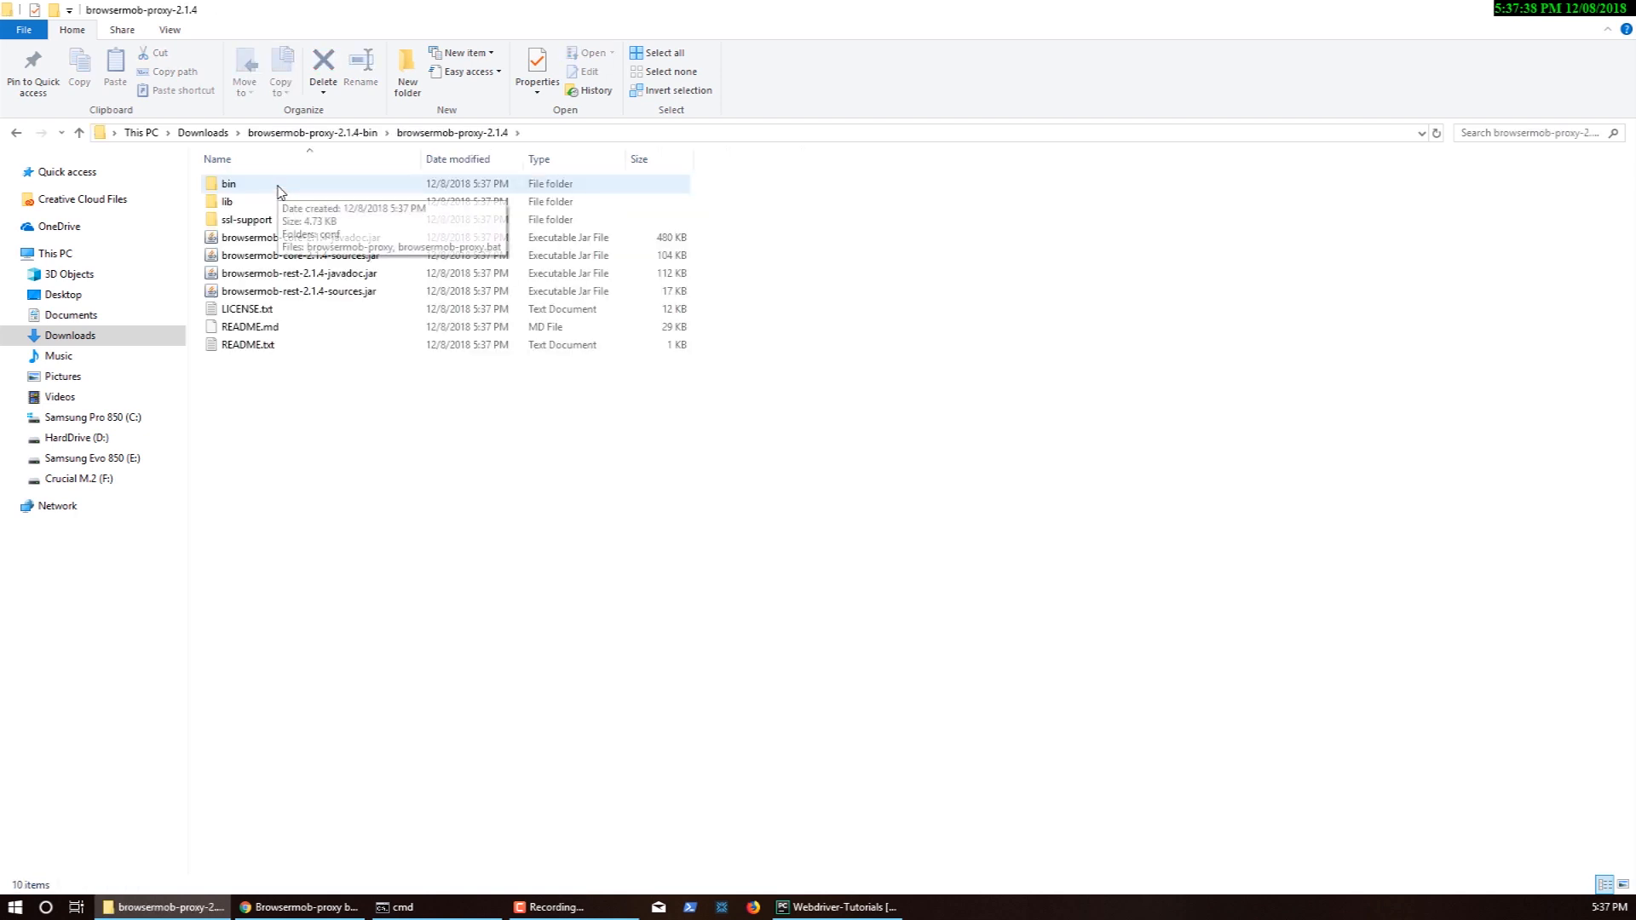
mouse_move(243, 189)
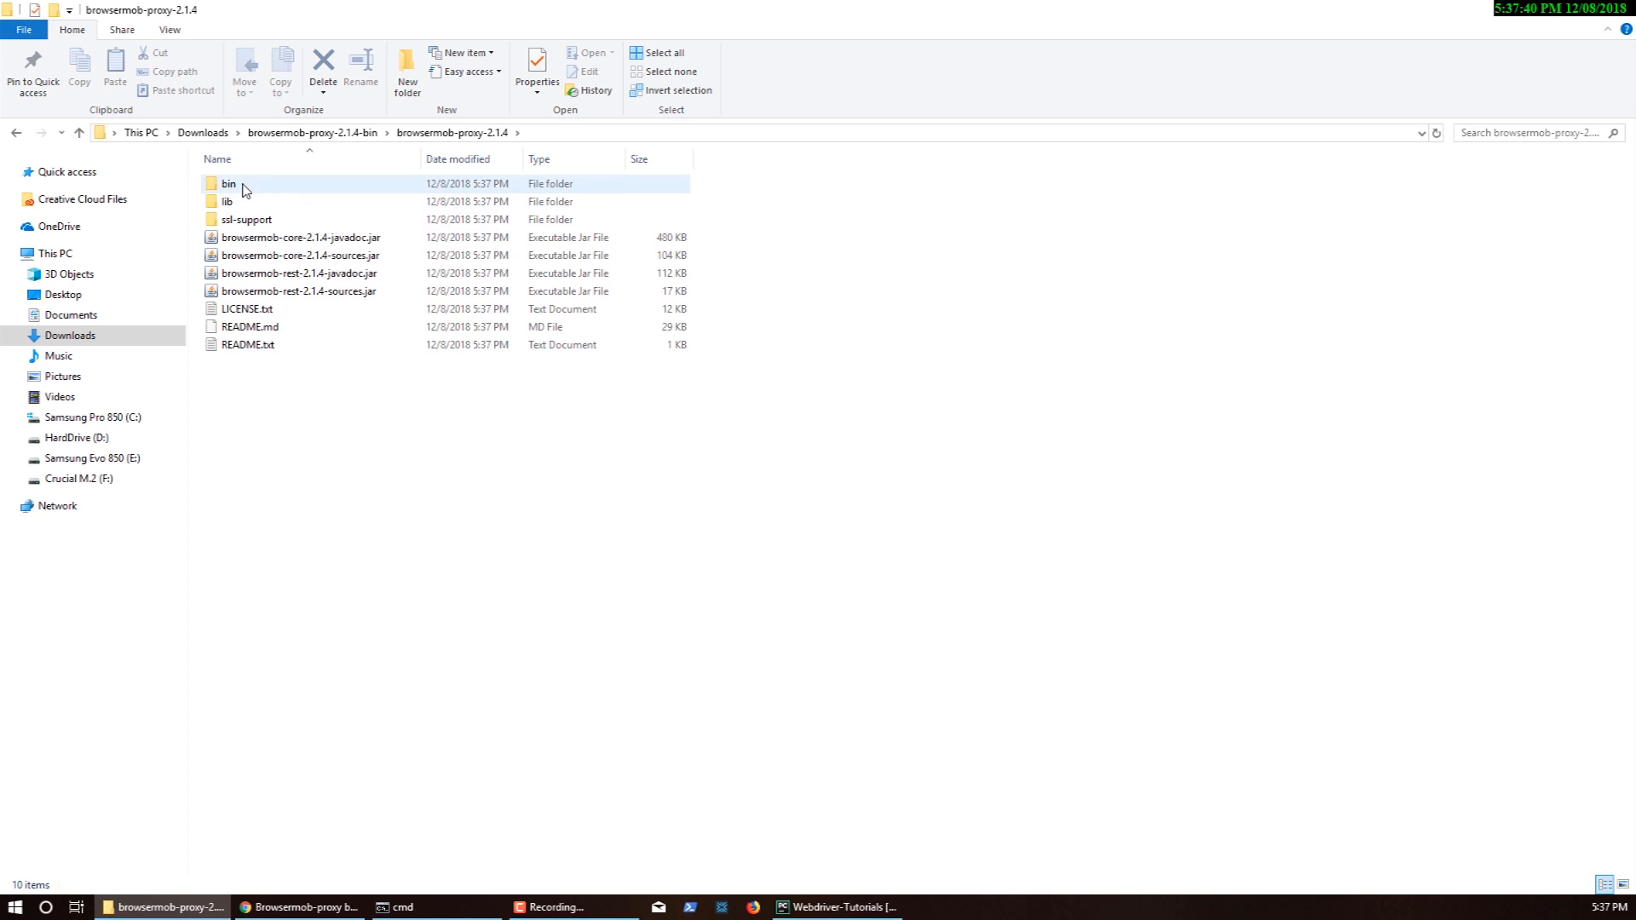
left_click(246, 220)
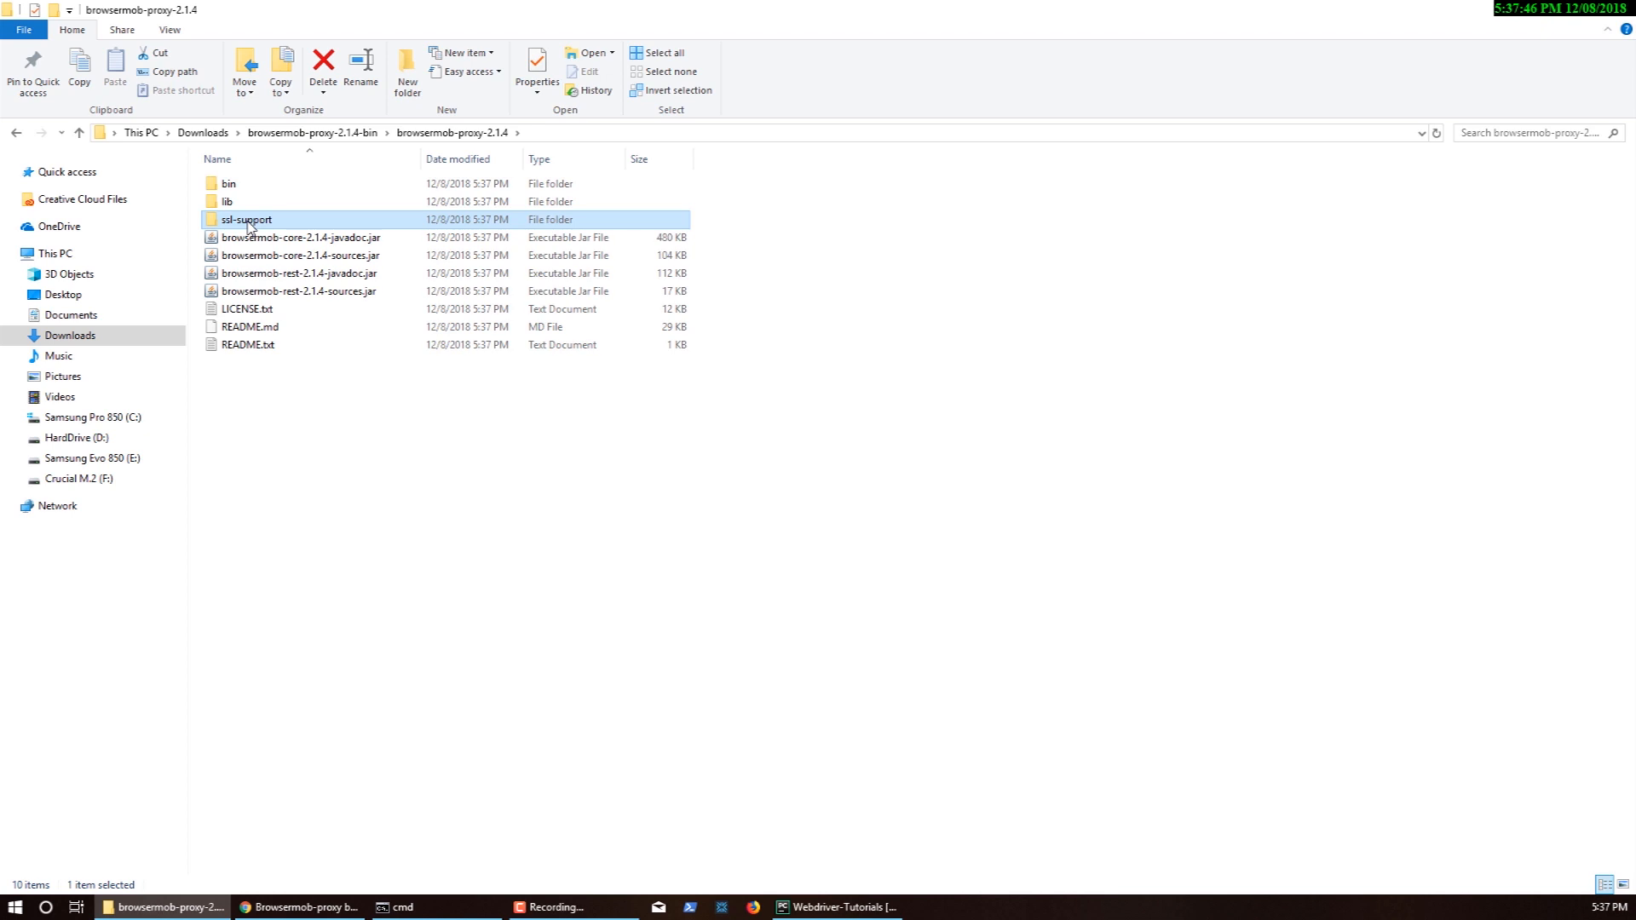
double_click(247, 220)
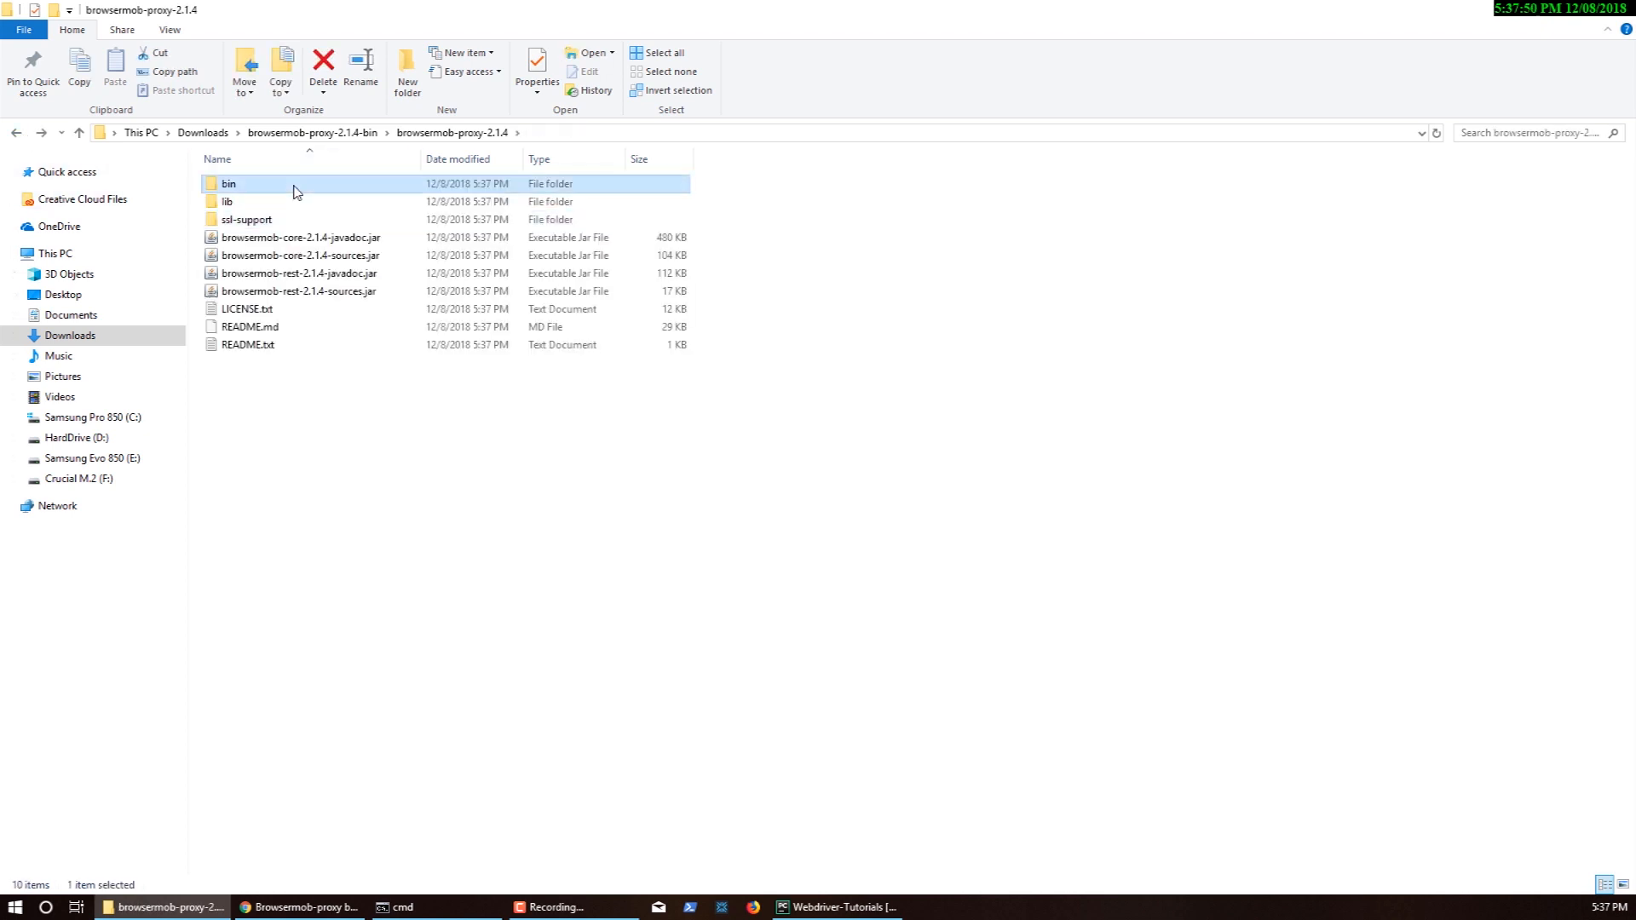
Inspect browsermob-proxy.bat in the bin folder, reveal the folder's full path, and switch to cmder
double_click(228, 184)
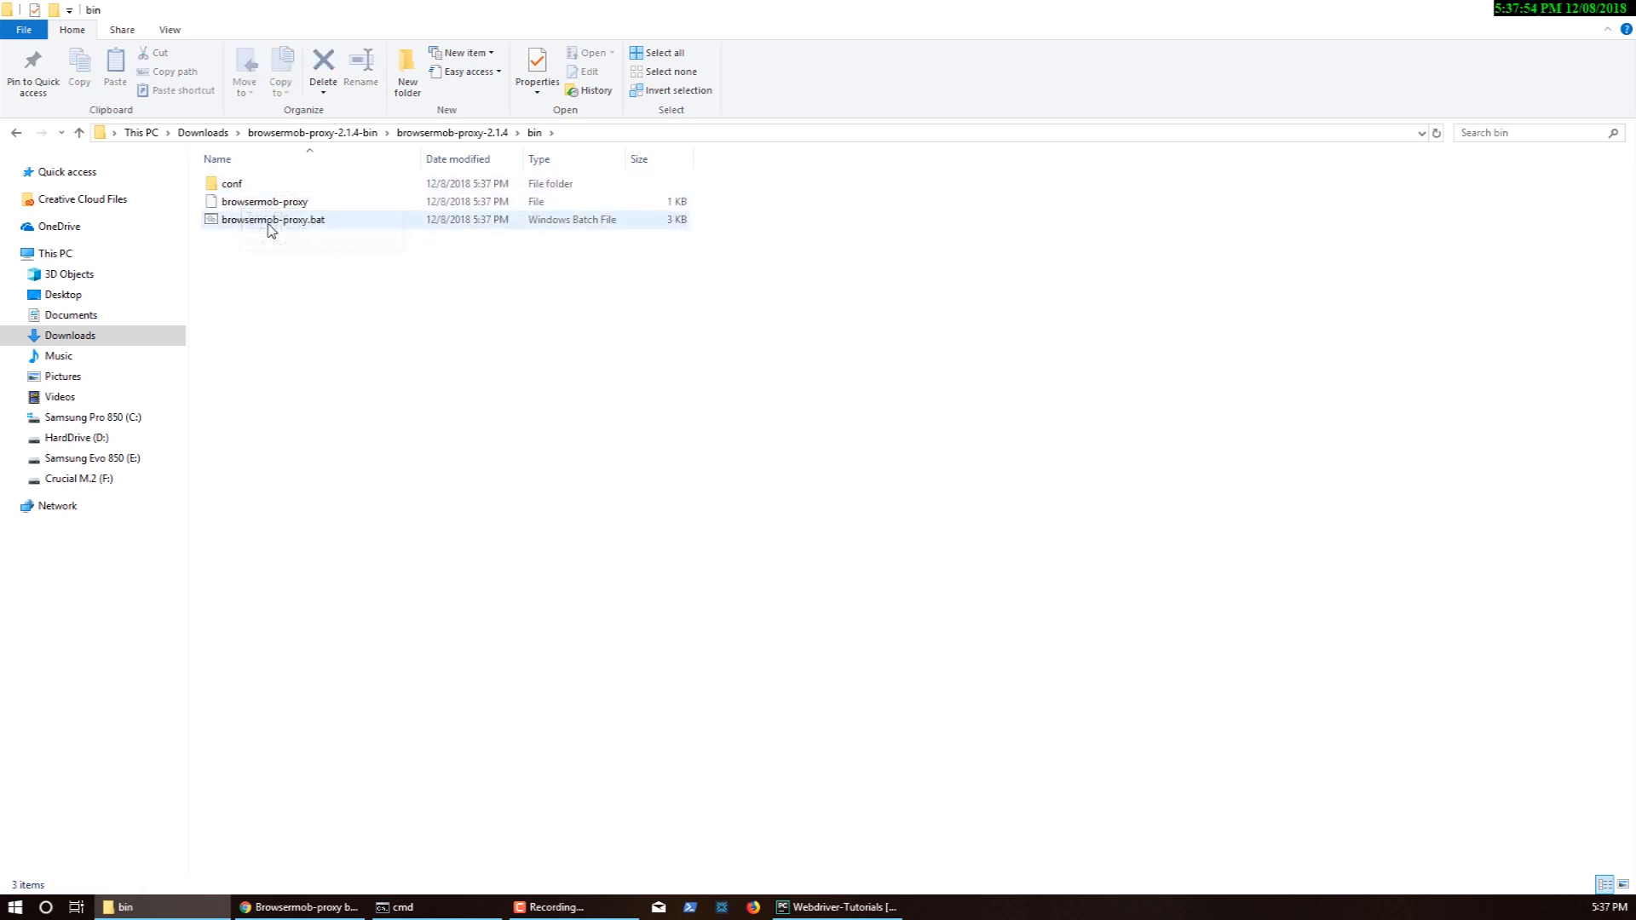
mouse_move(300, 230)
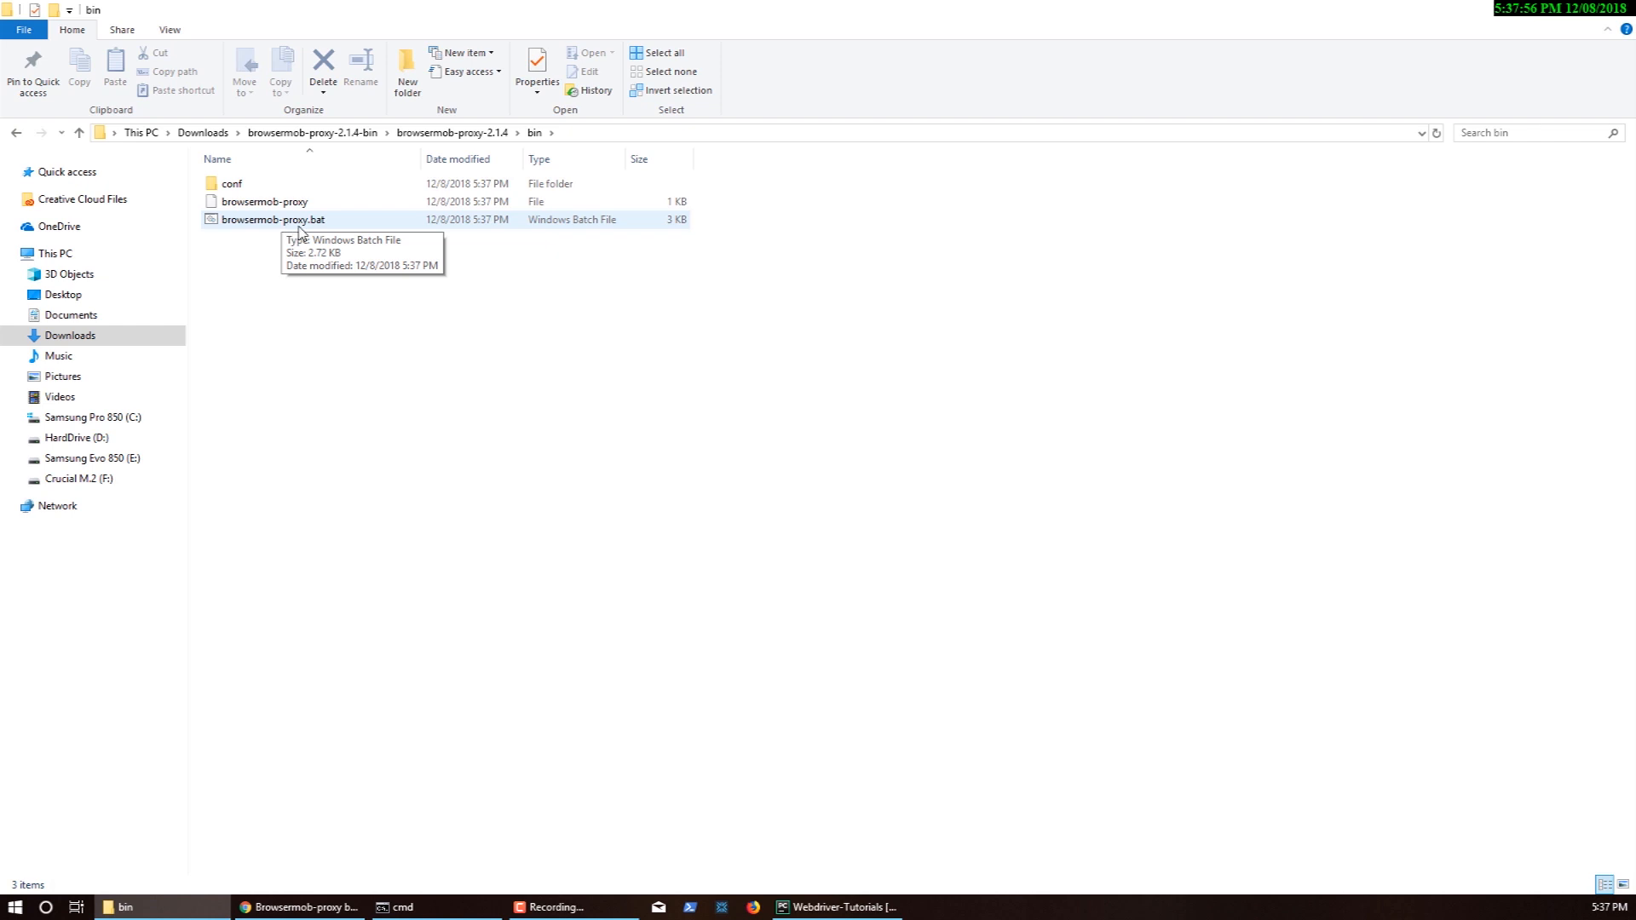
left_click(273, 220)
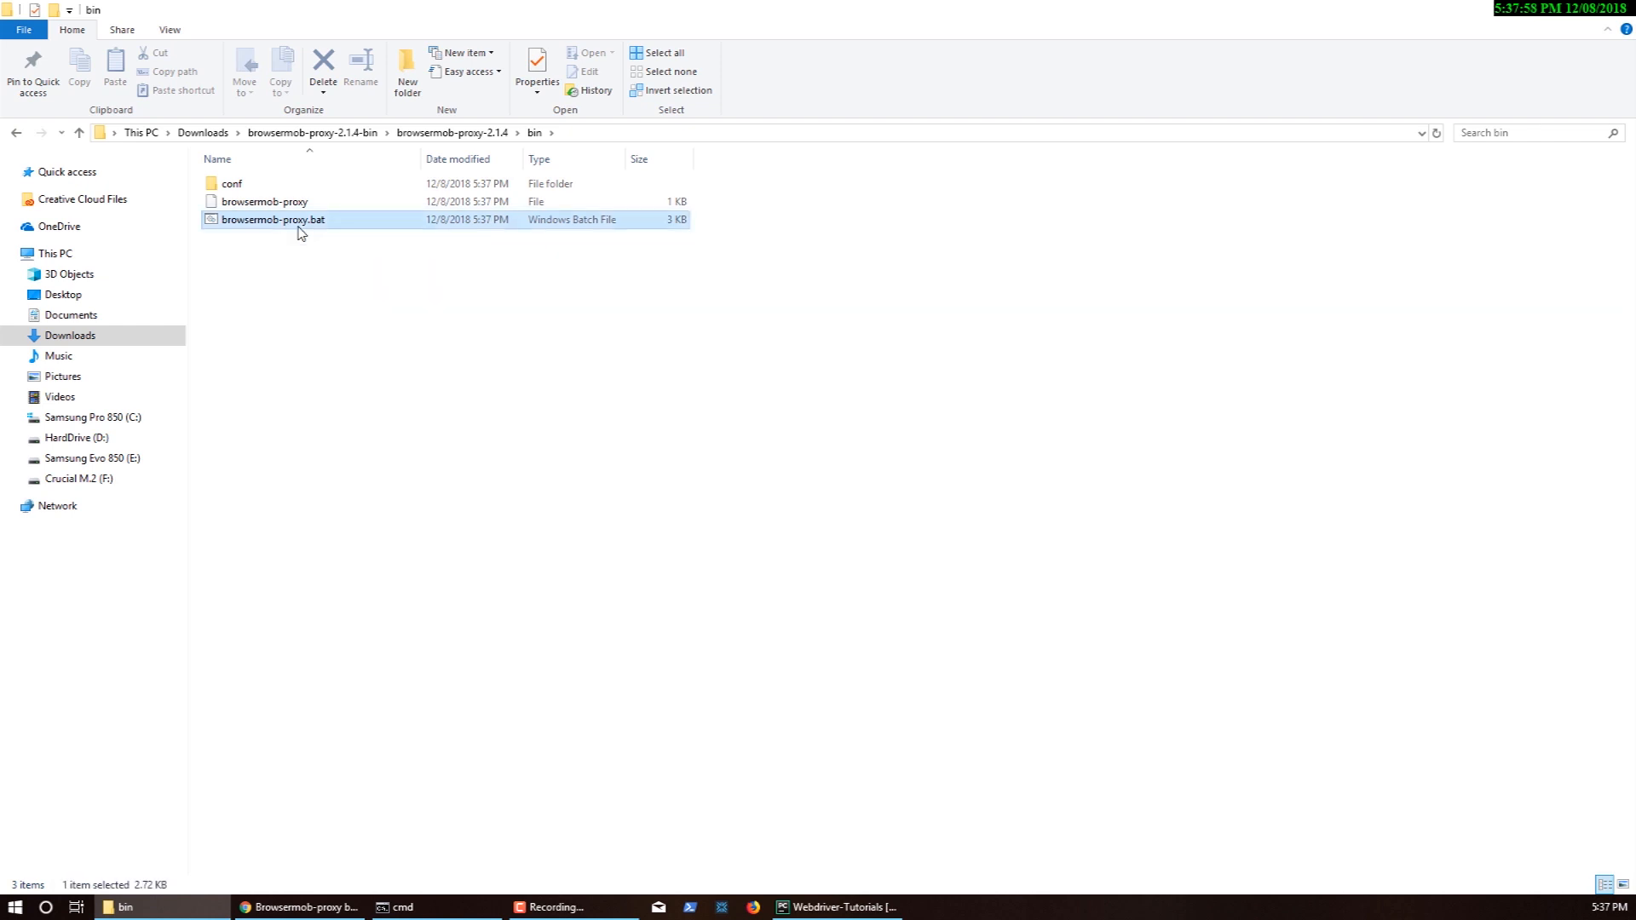
left_click(266, 201)
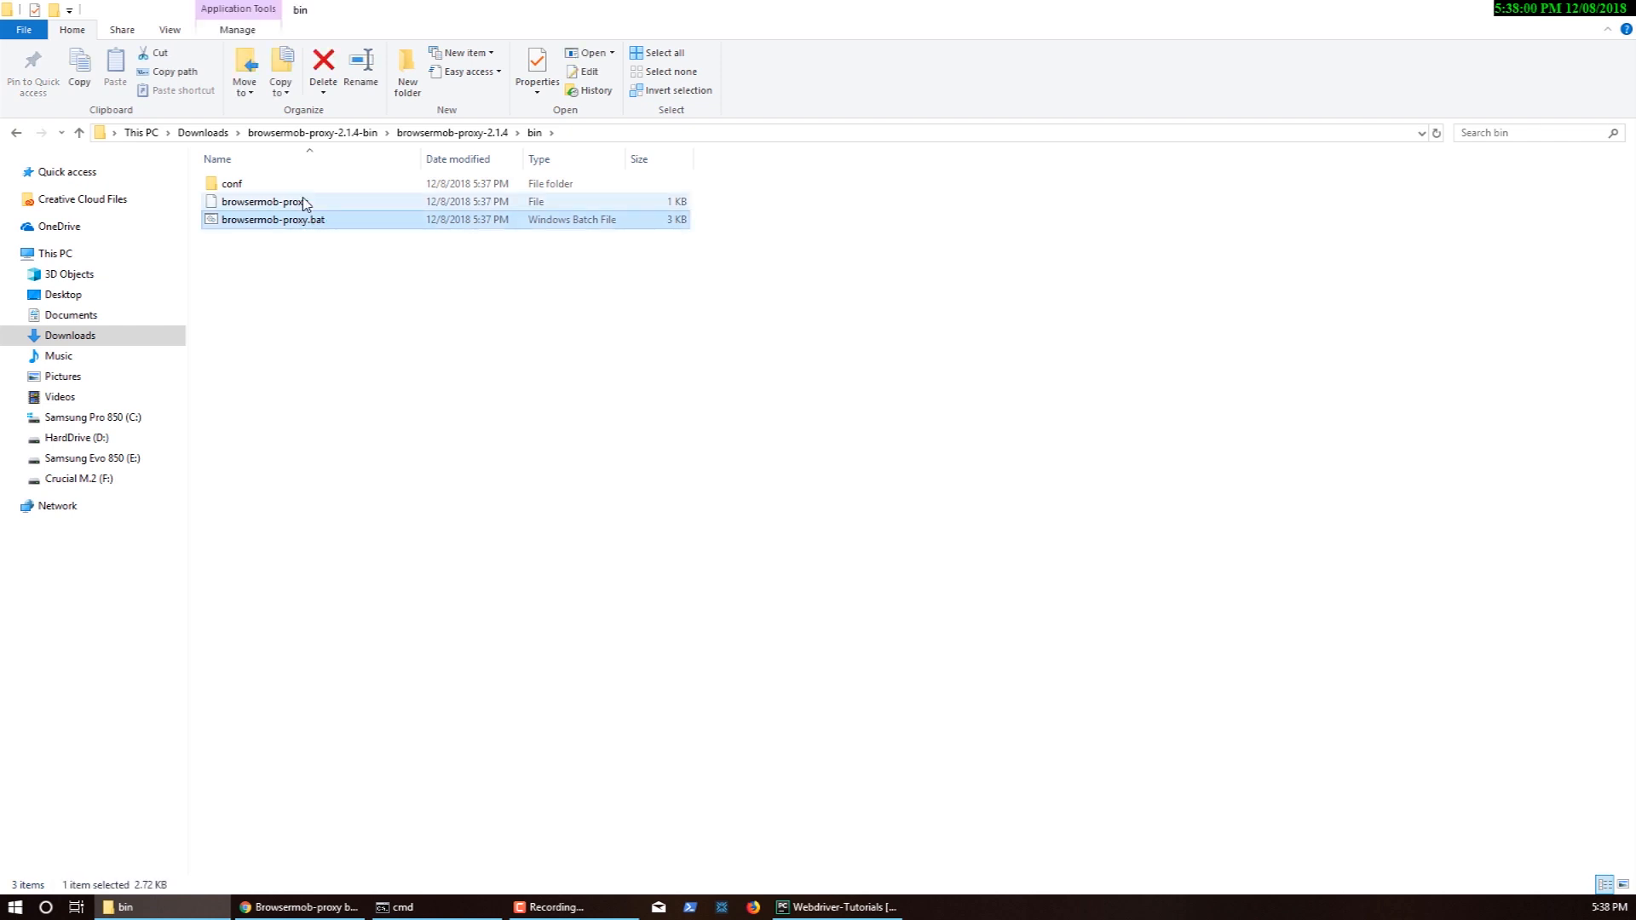
mouse_move(271, 201)
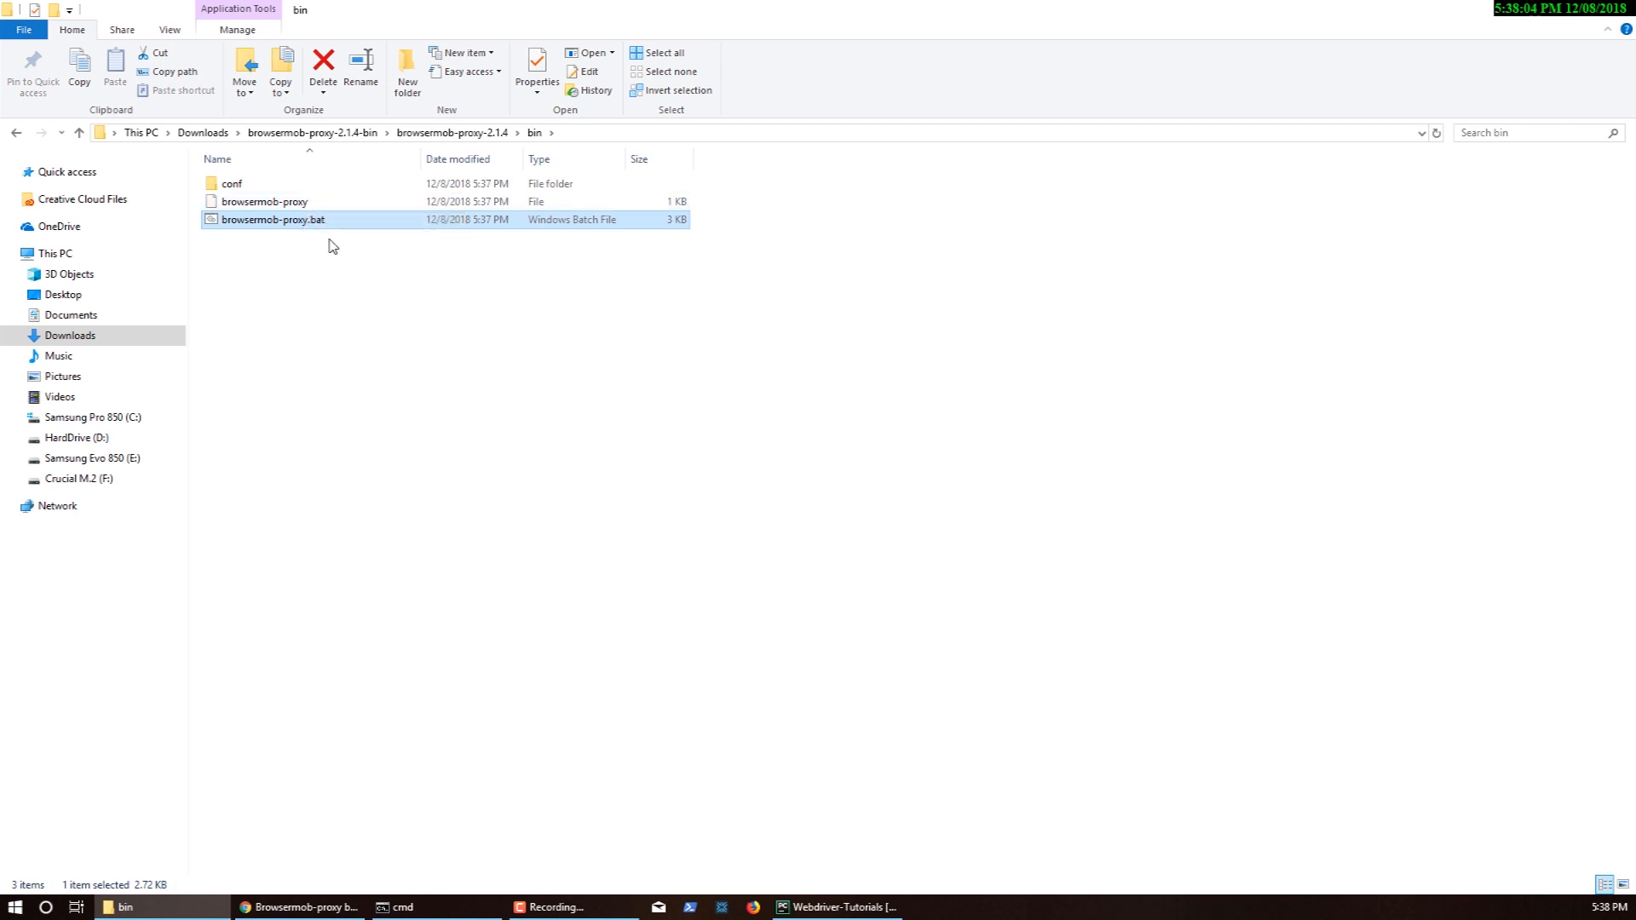
left_click(266, 201)
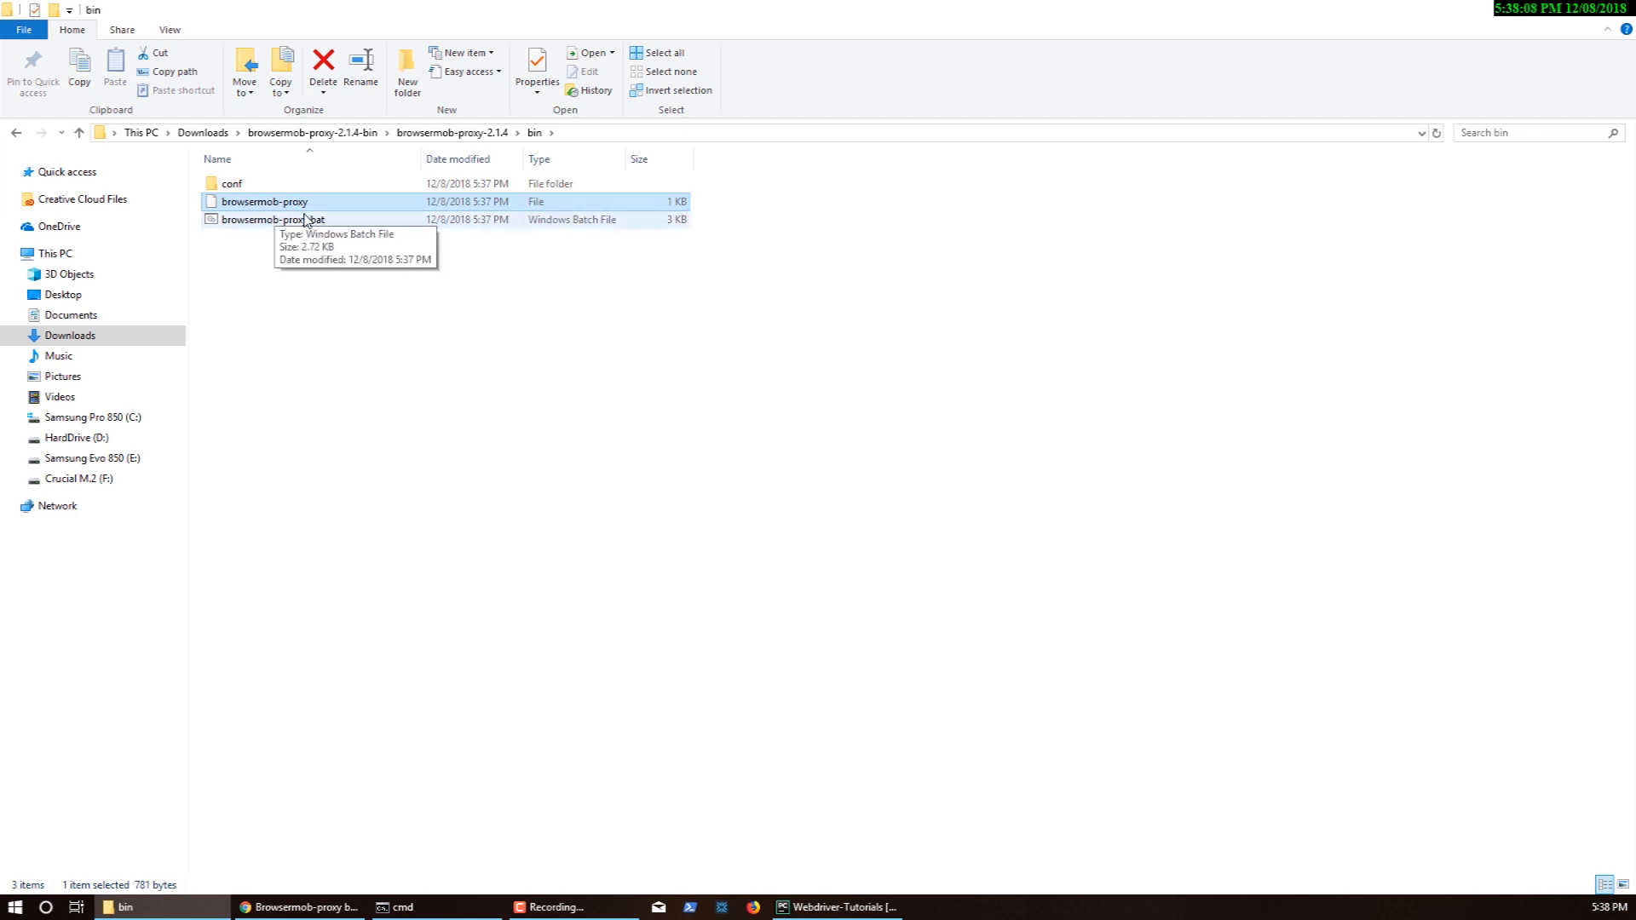
mouse_move(245, 201)
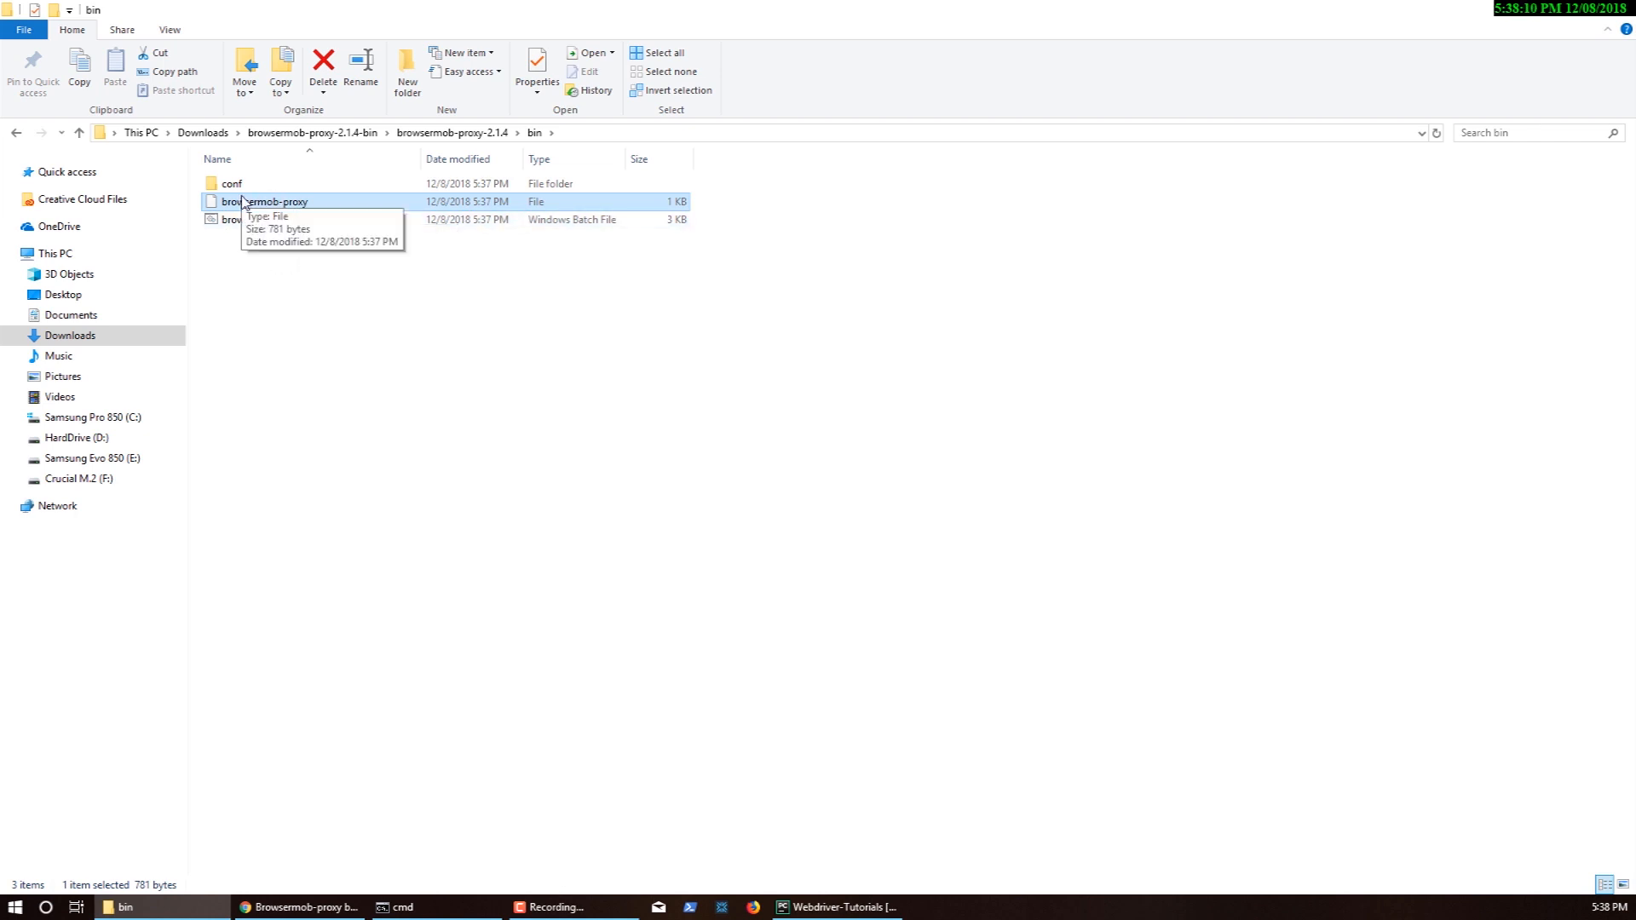
left_click(275, 219)
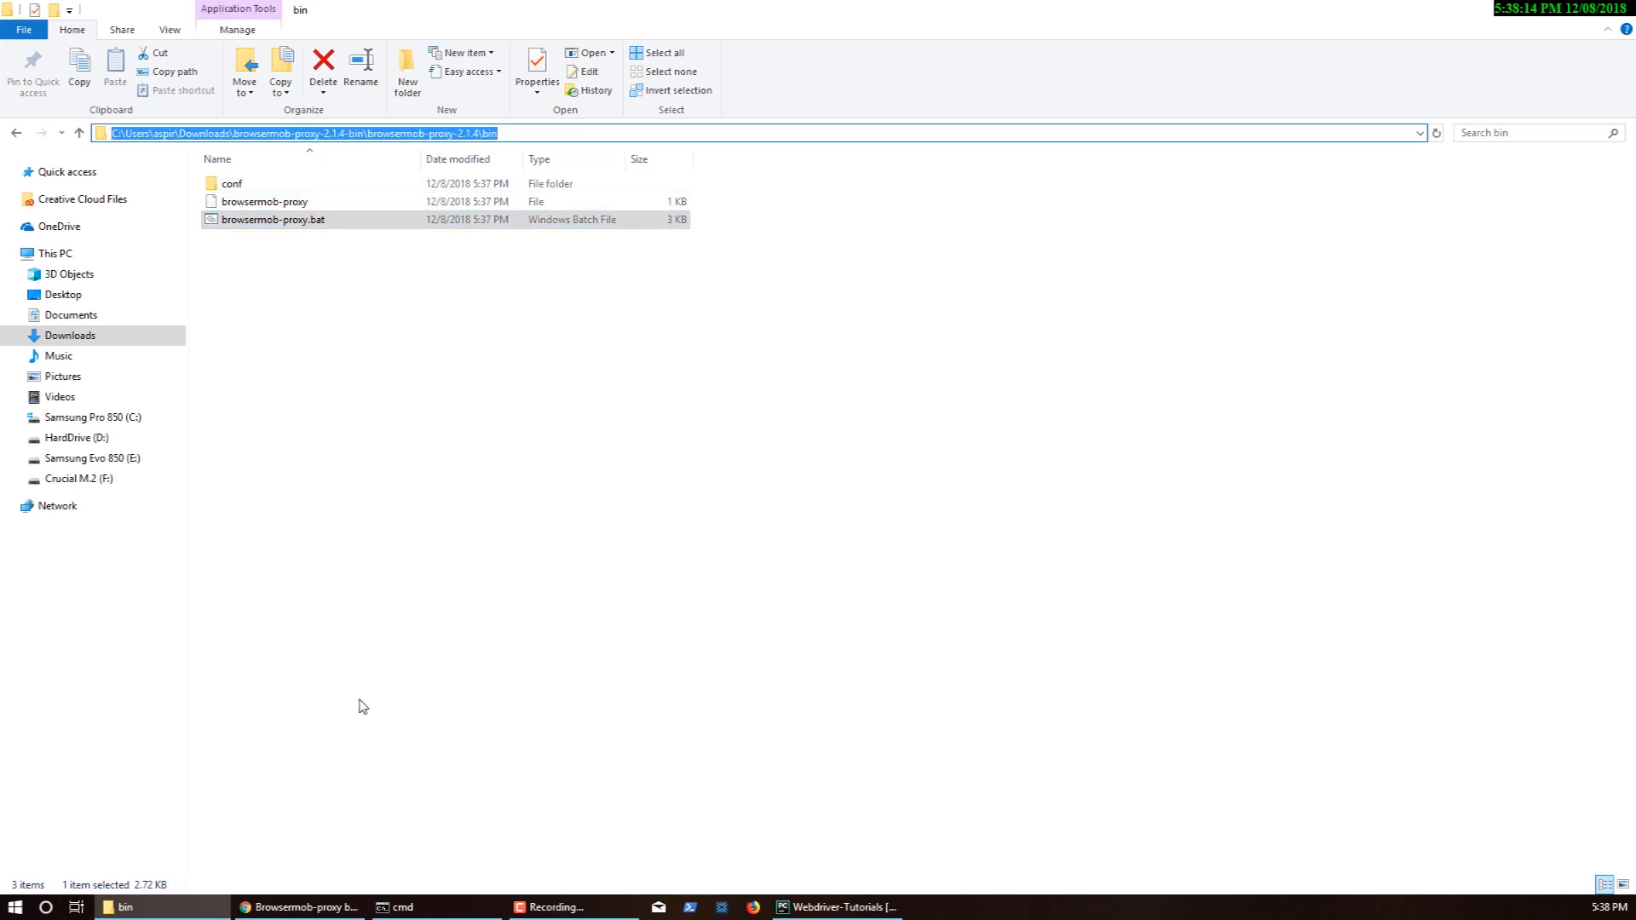
left_click(402, 906)
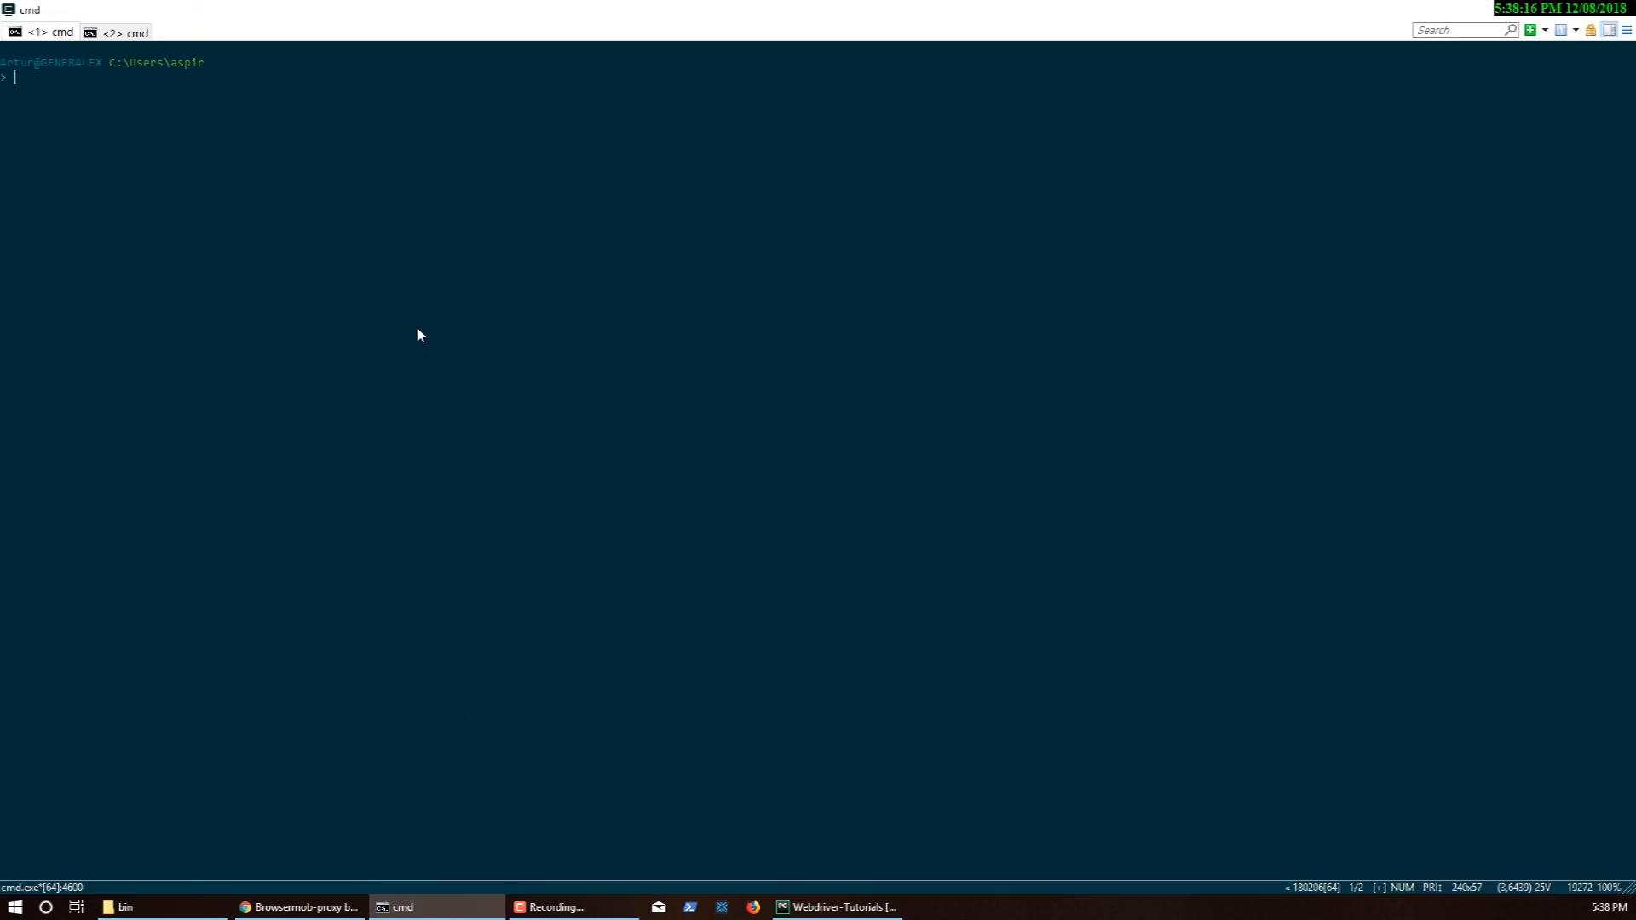
Run bin\browsermob-proxy.bat --address localhost, removing the stray --port, so the proxy listens on localhost:8080
type("C:\\Users\\aspir\\Downloads\\browsermob-proxy-2.1.4-bin\\browsermob-proxy-2.1.4\\bin\\")
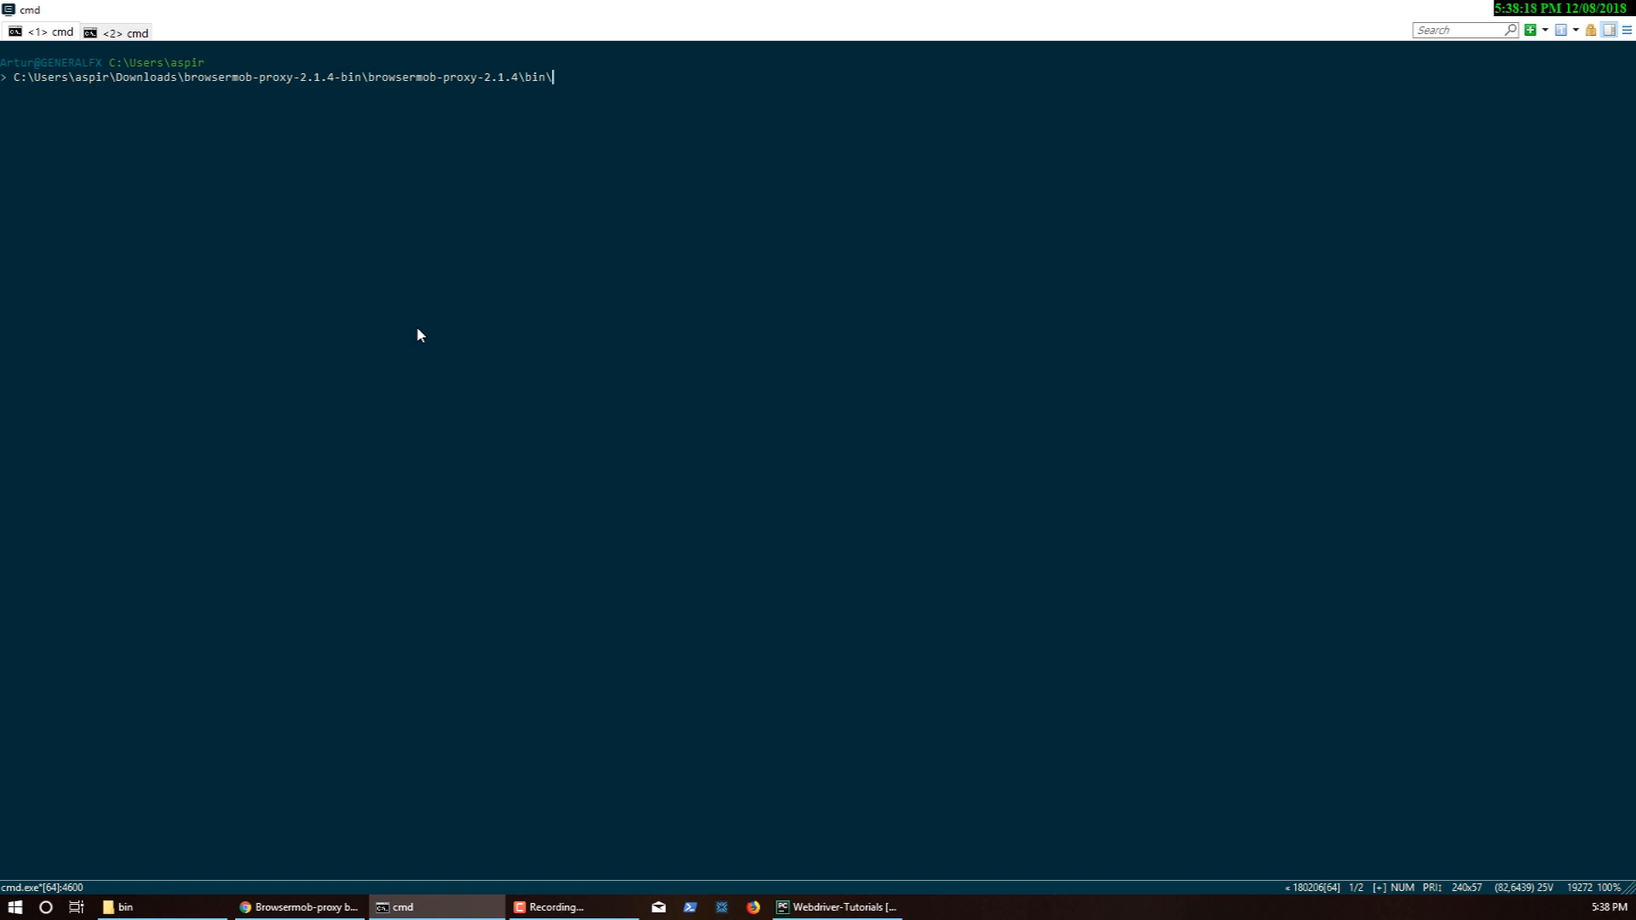
type("browsermob-proxy")
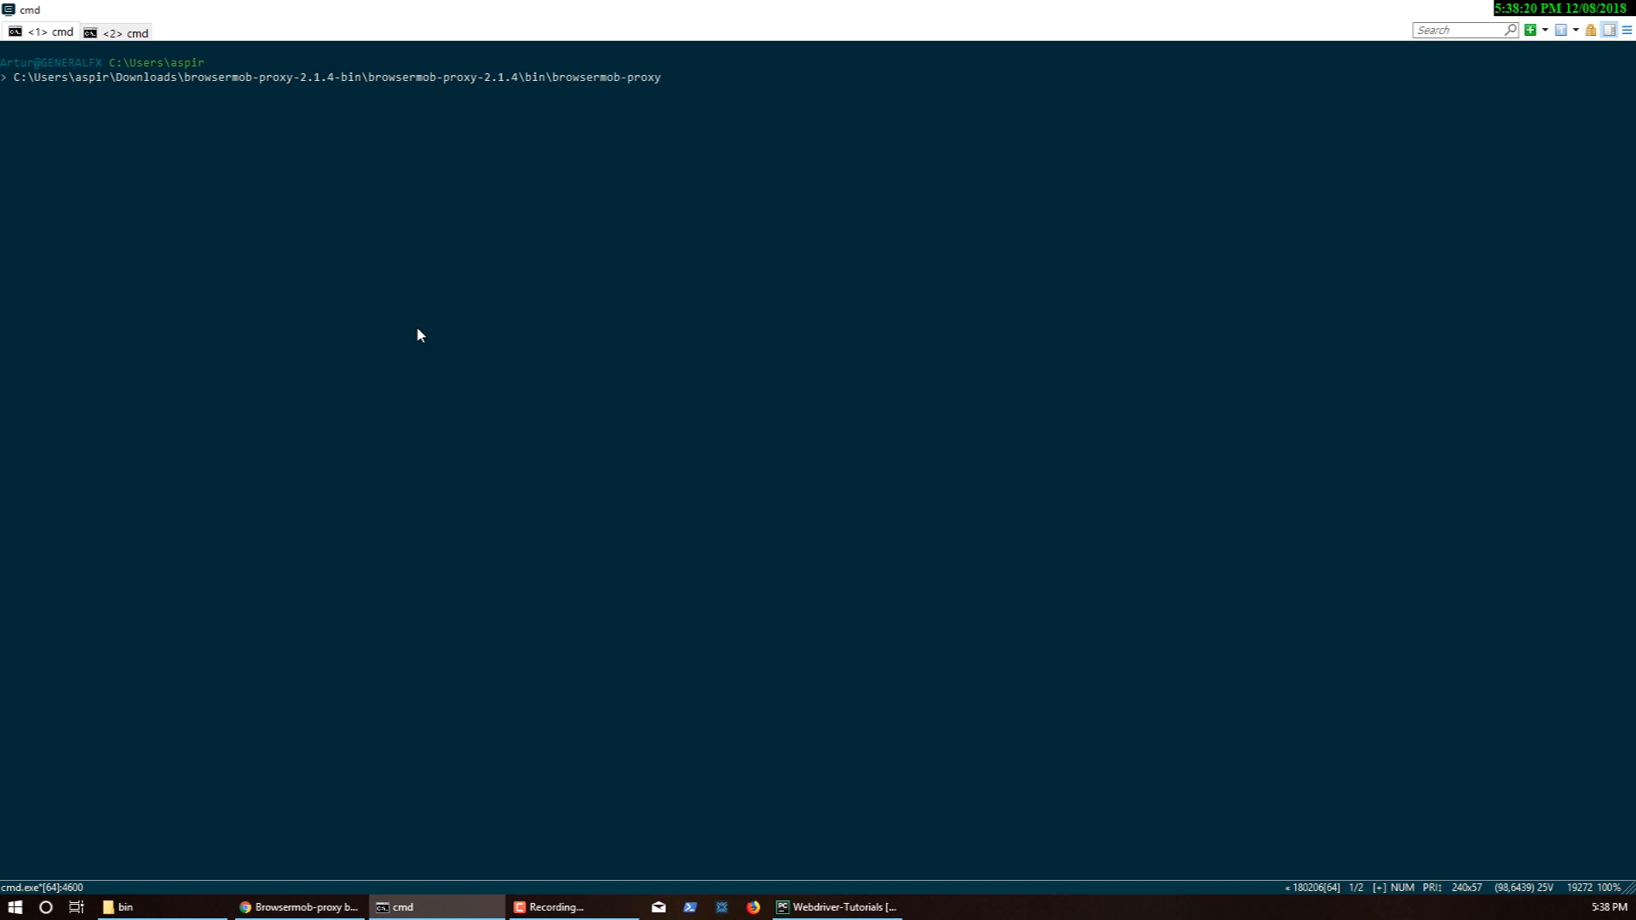
type(".bat")
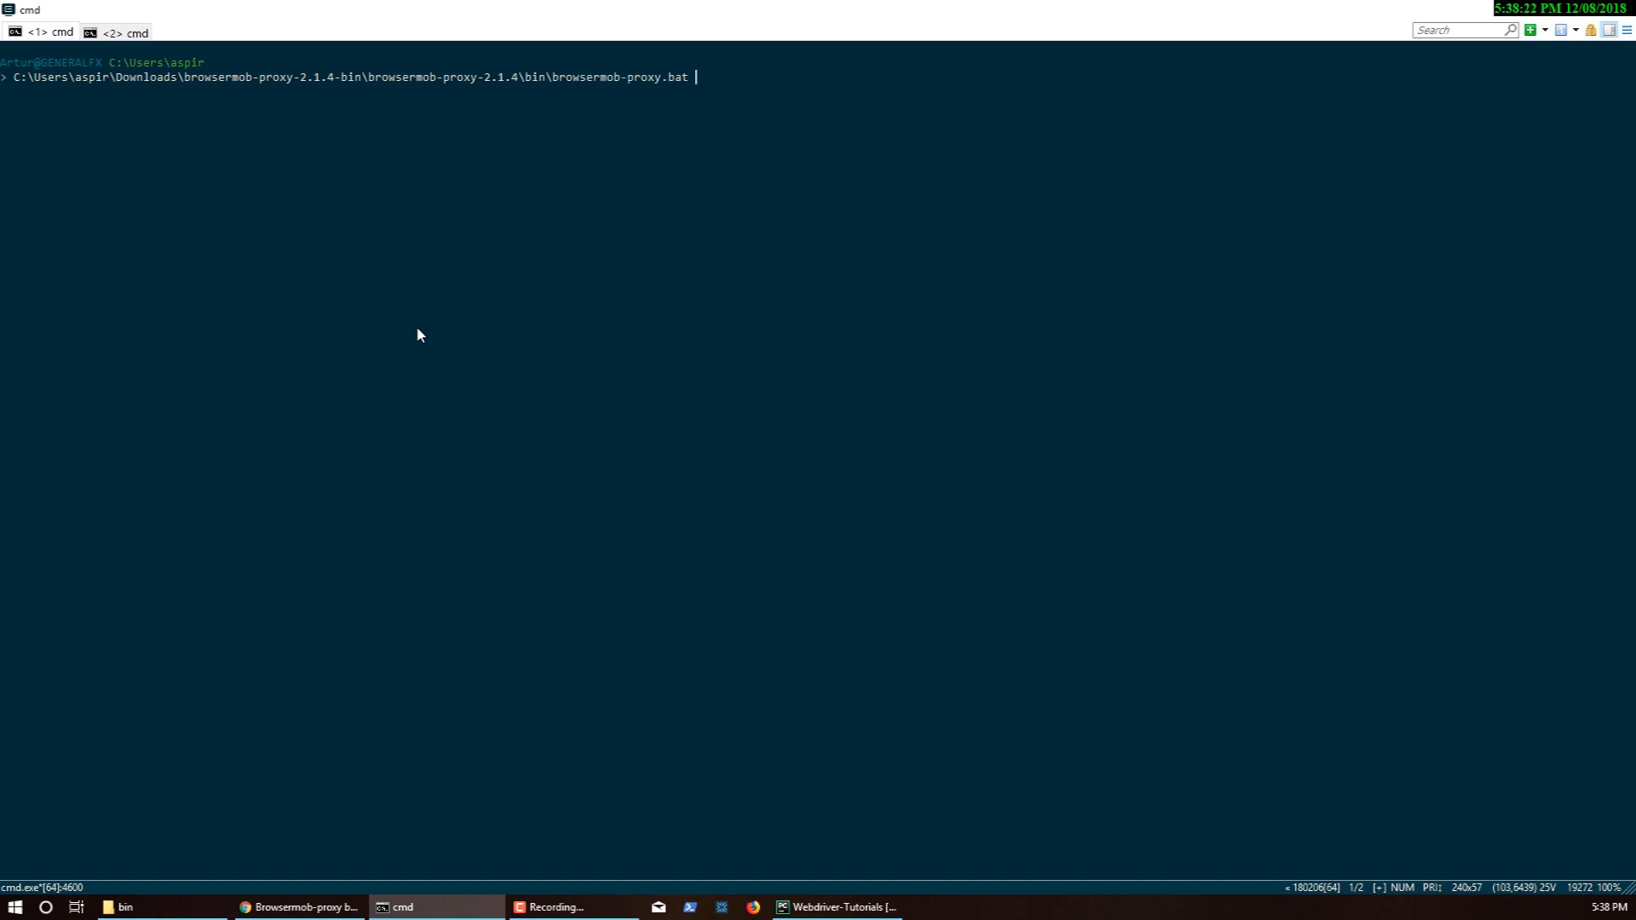
type("--address loca")
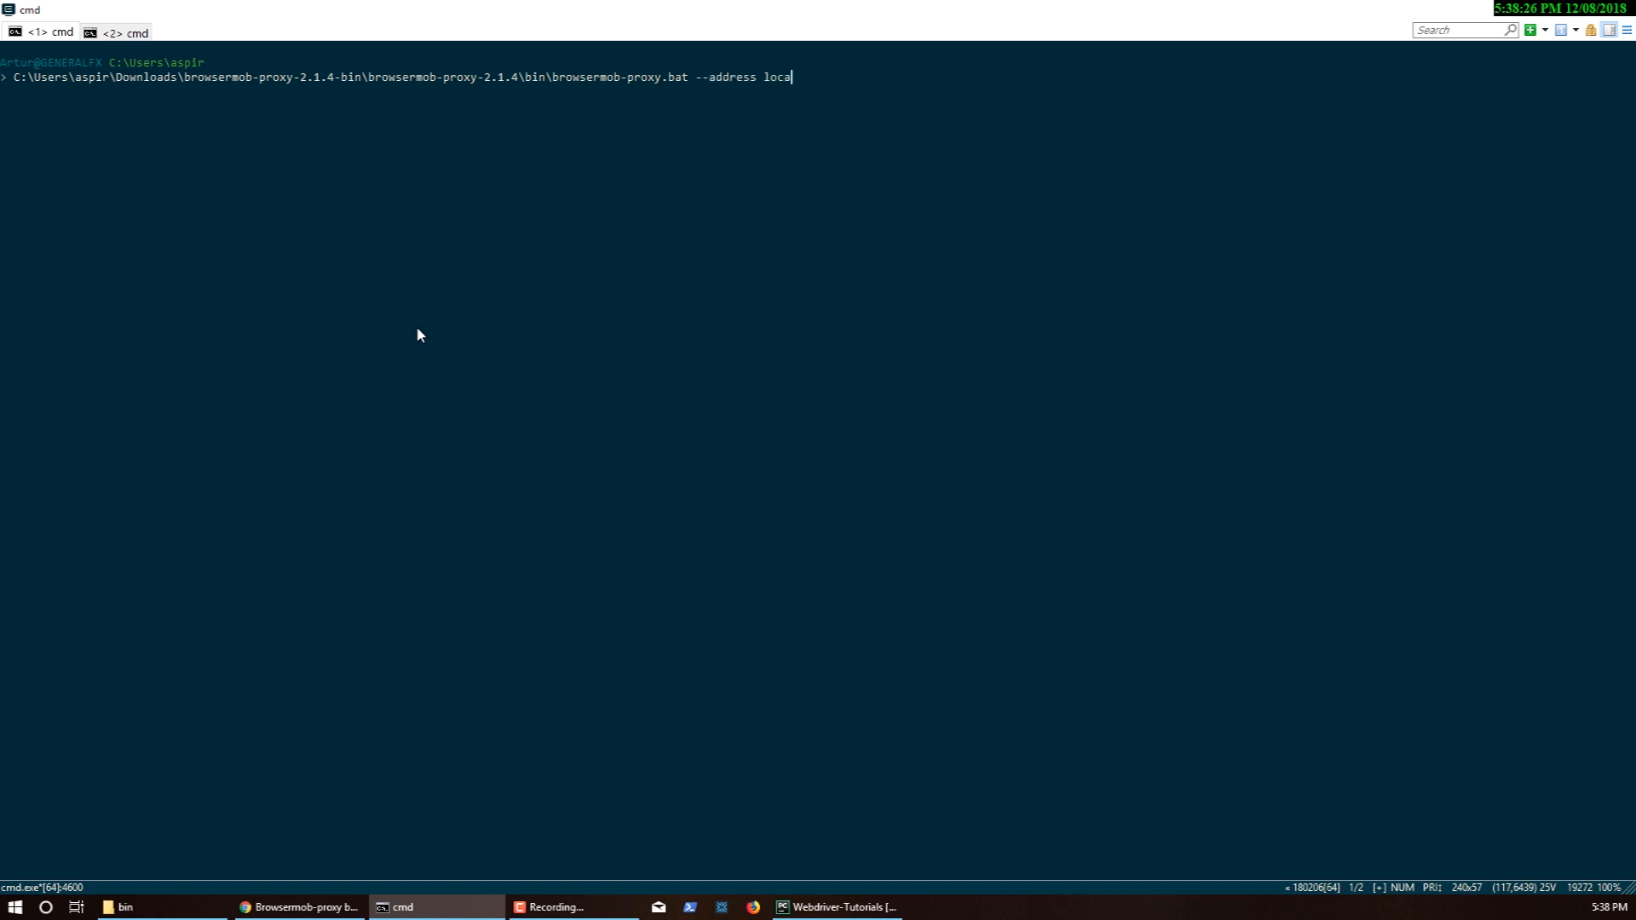
type("lhost")
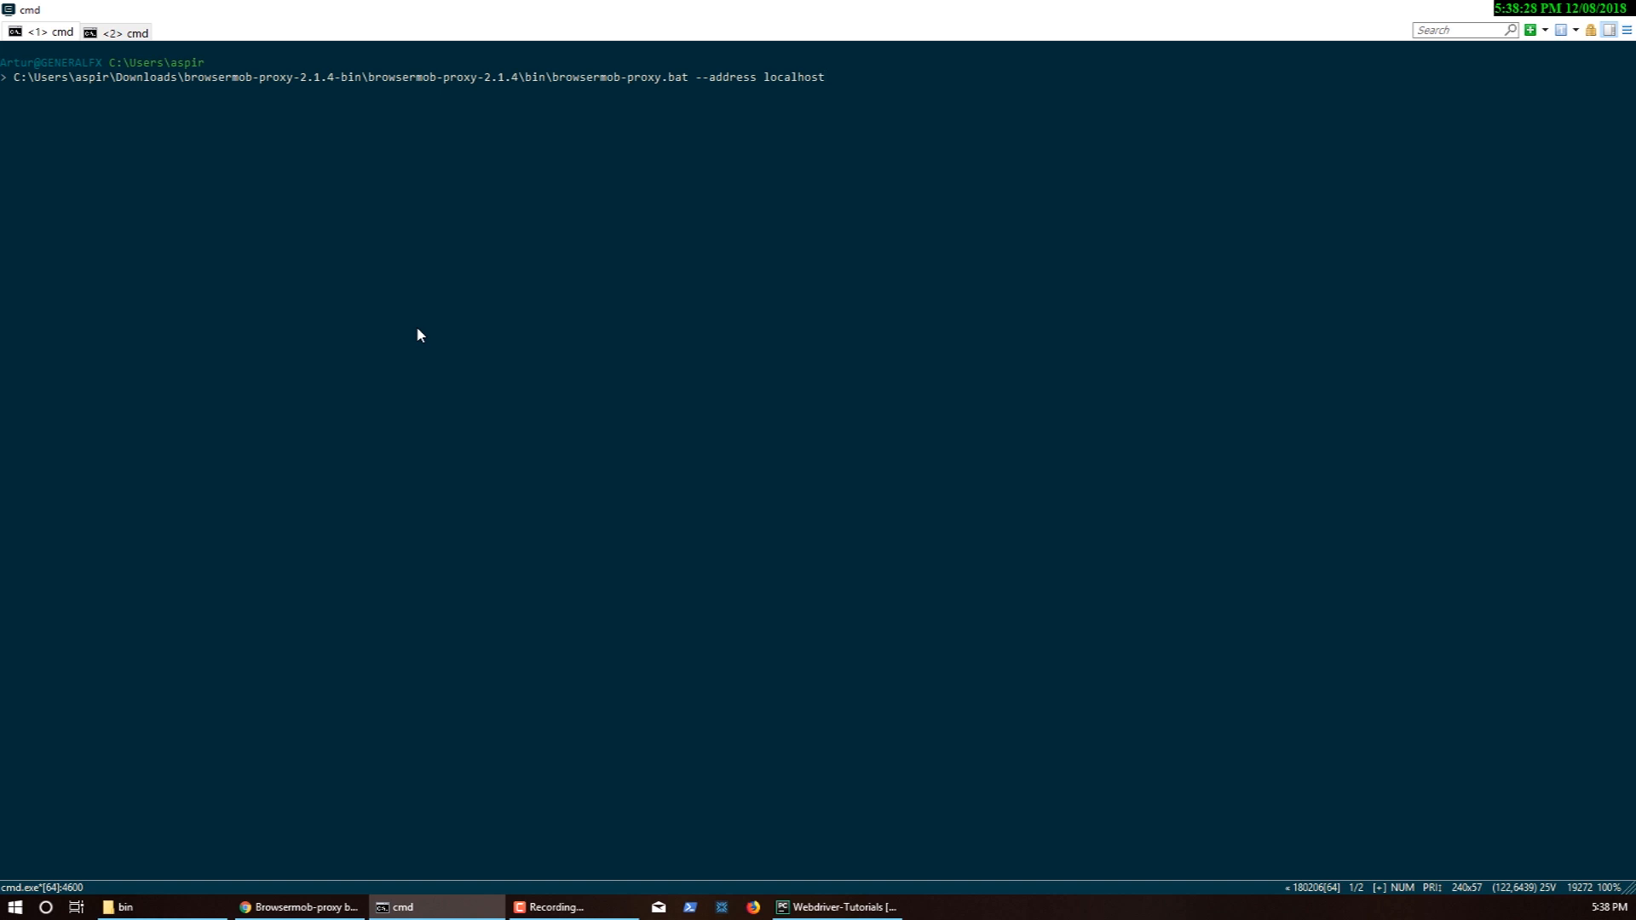
type("--port")
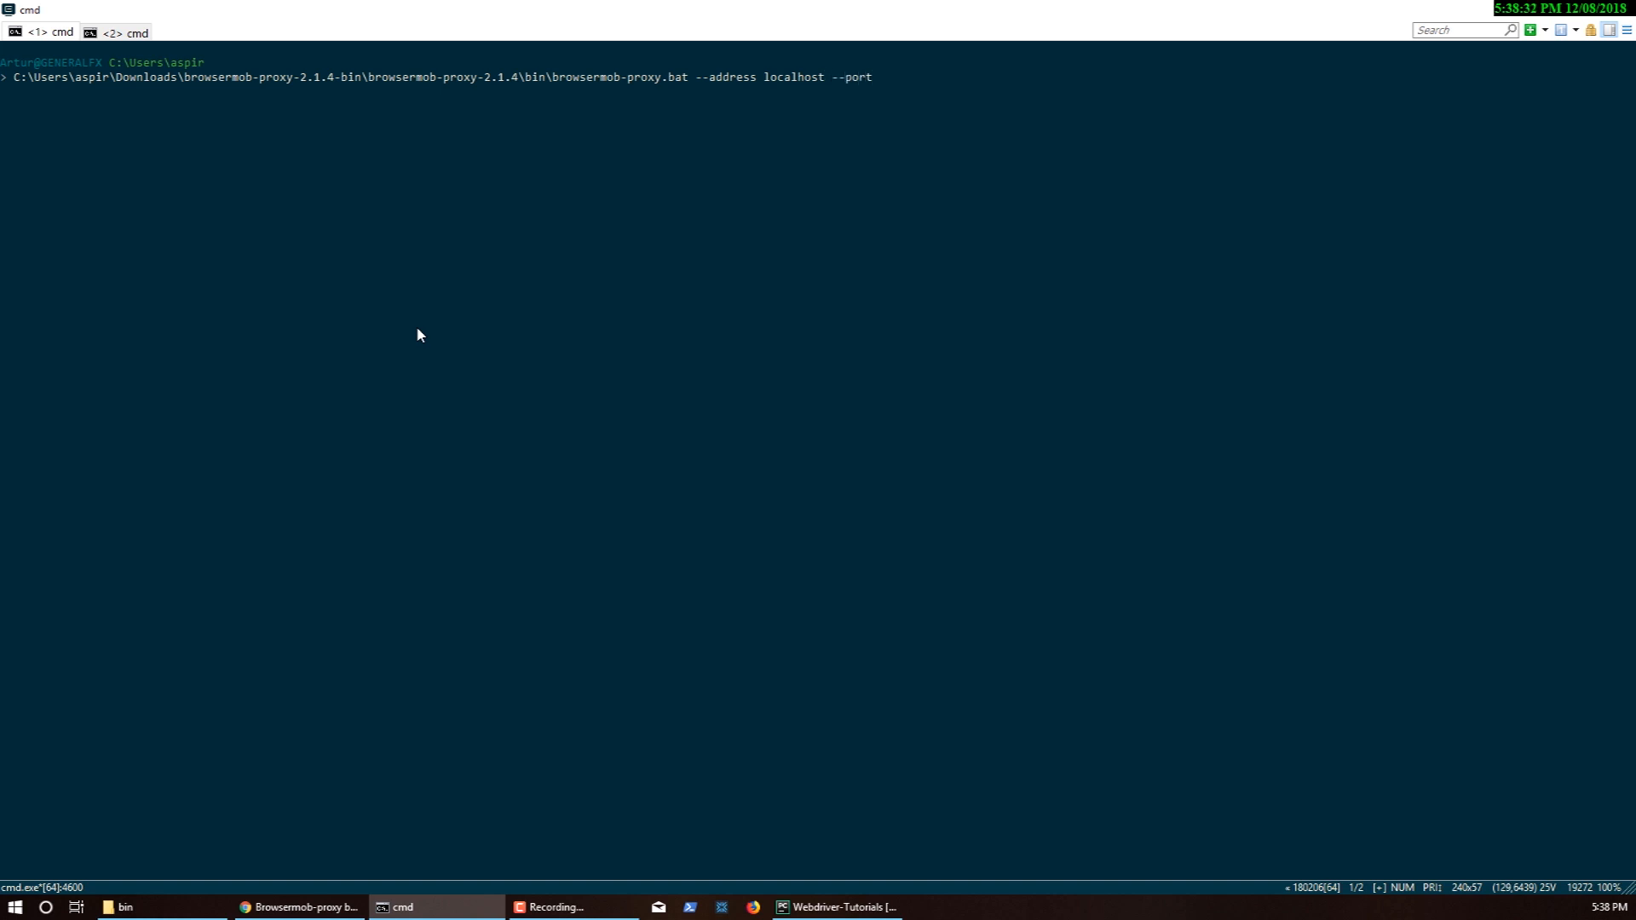
key("Backspace")
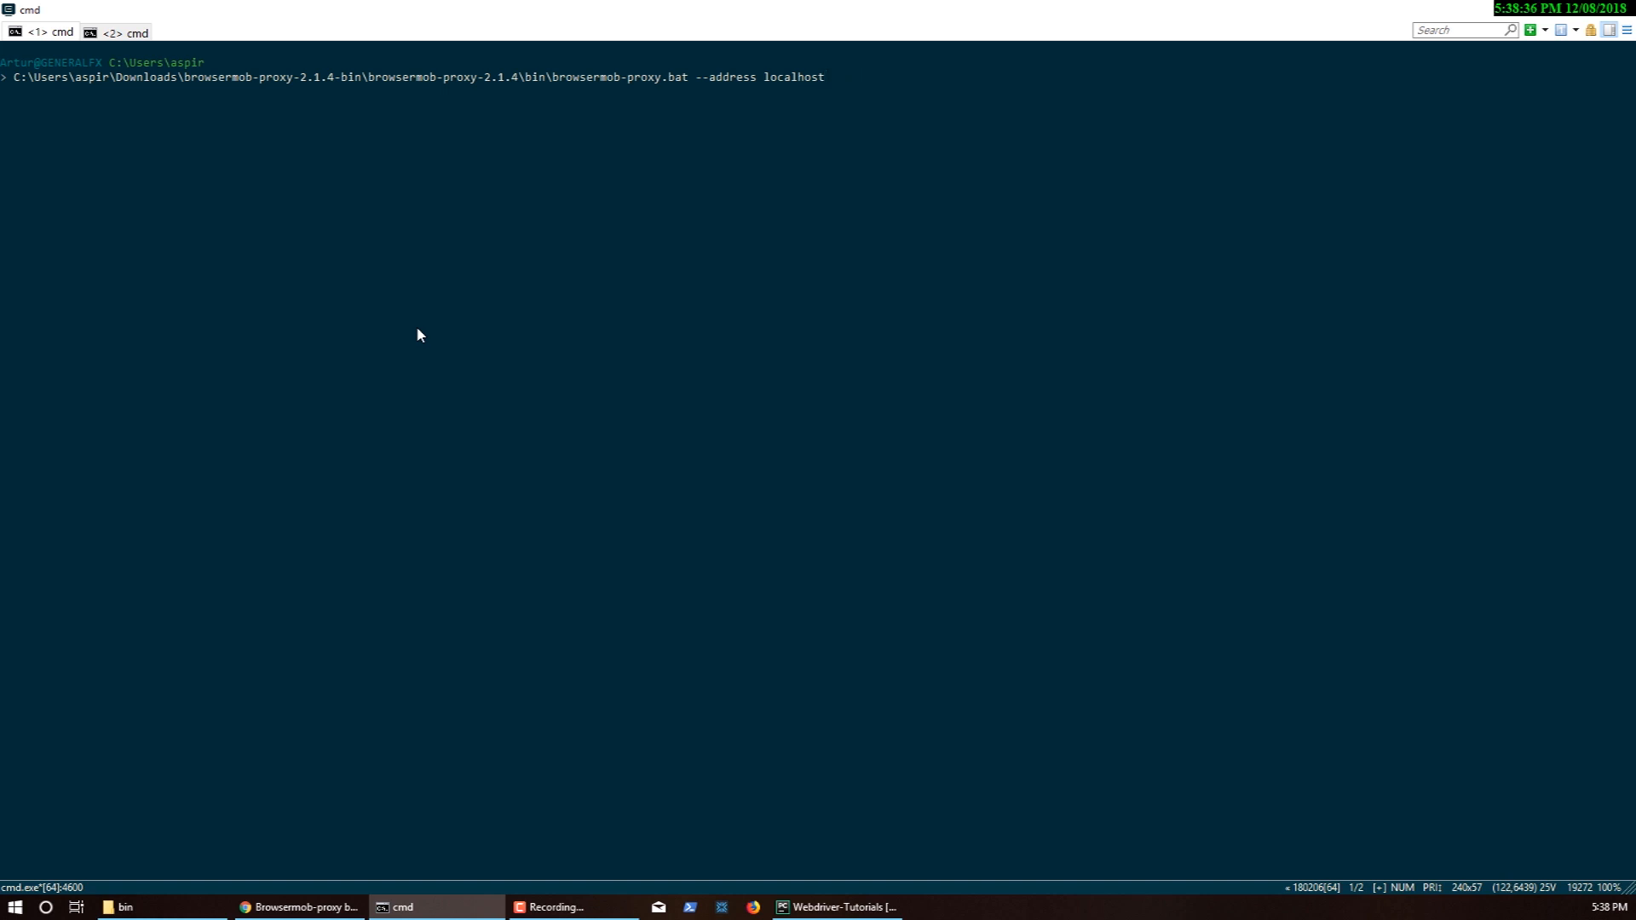
key("Return")
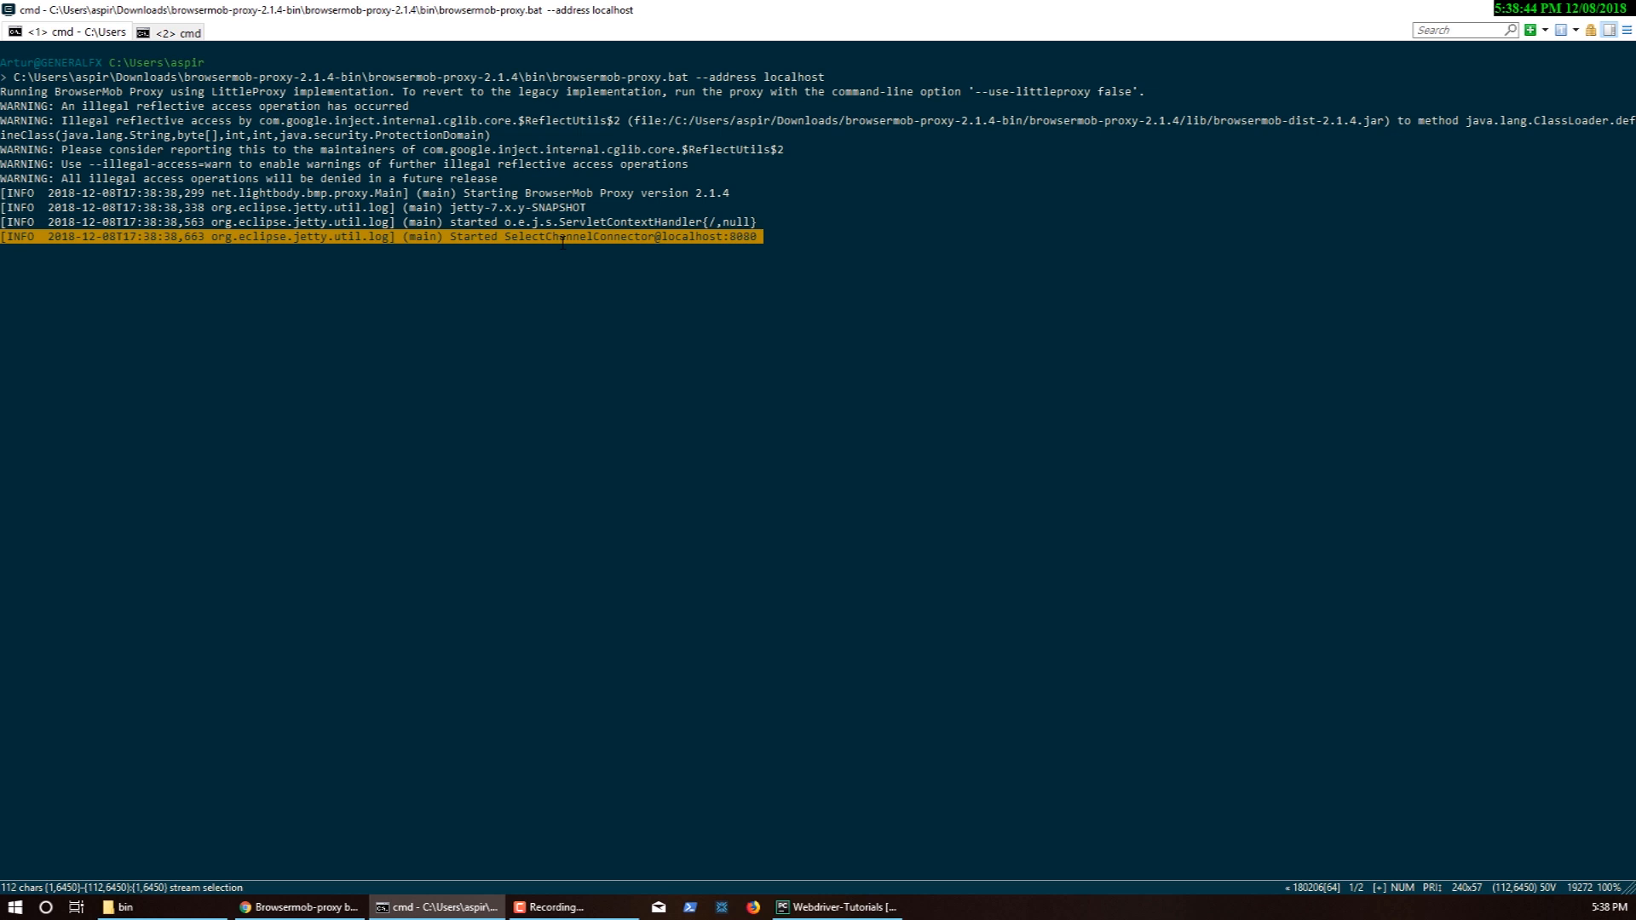
Switch to the '<2> cmd' tab and begin a curl command at its fresh prompt
left_click(604, 235)
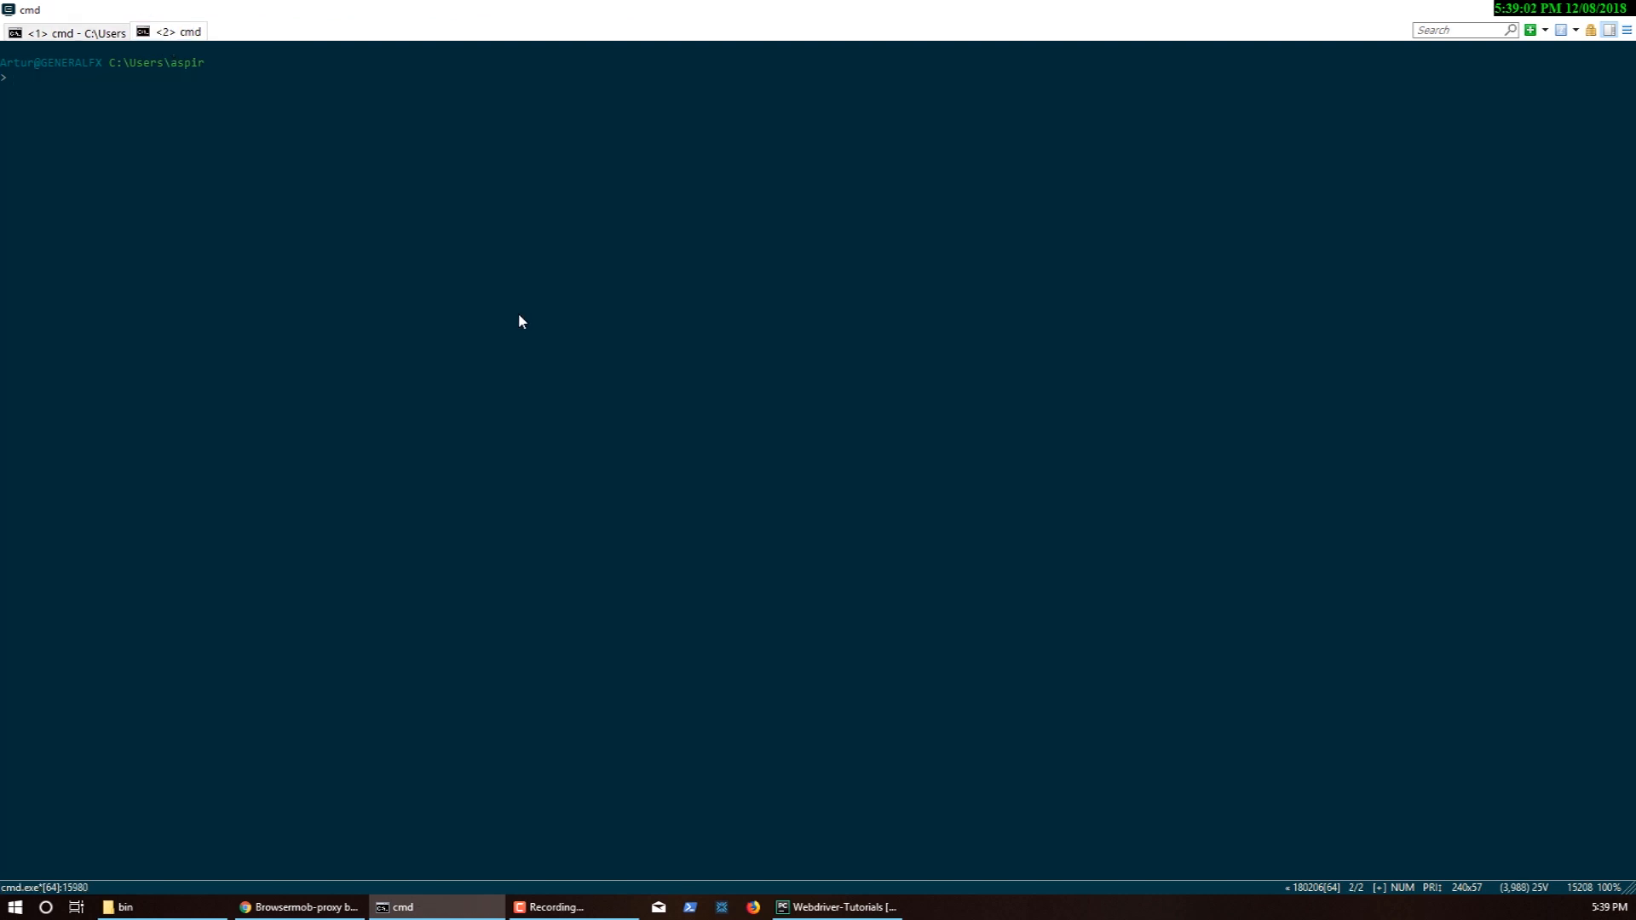
type("curl")
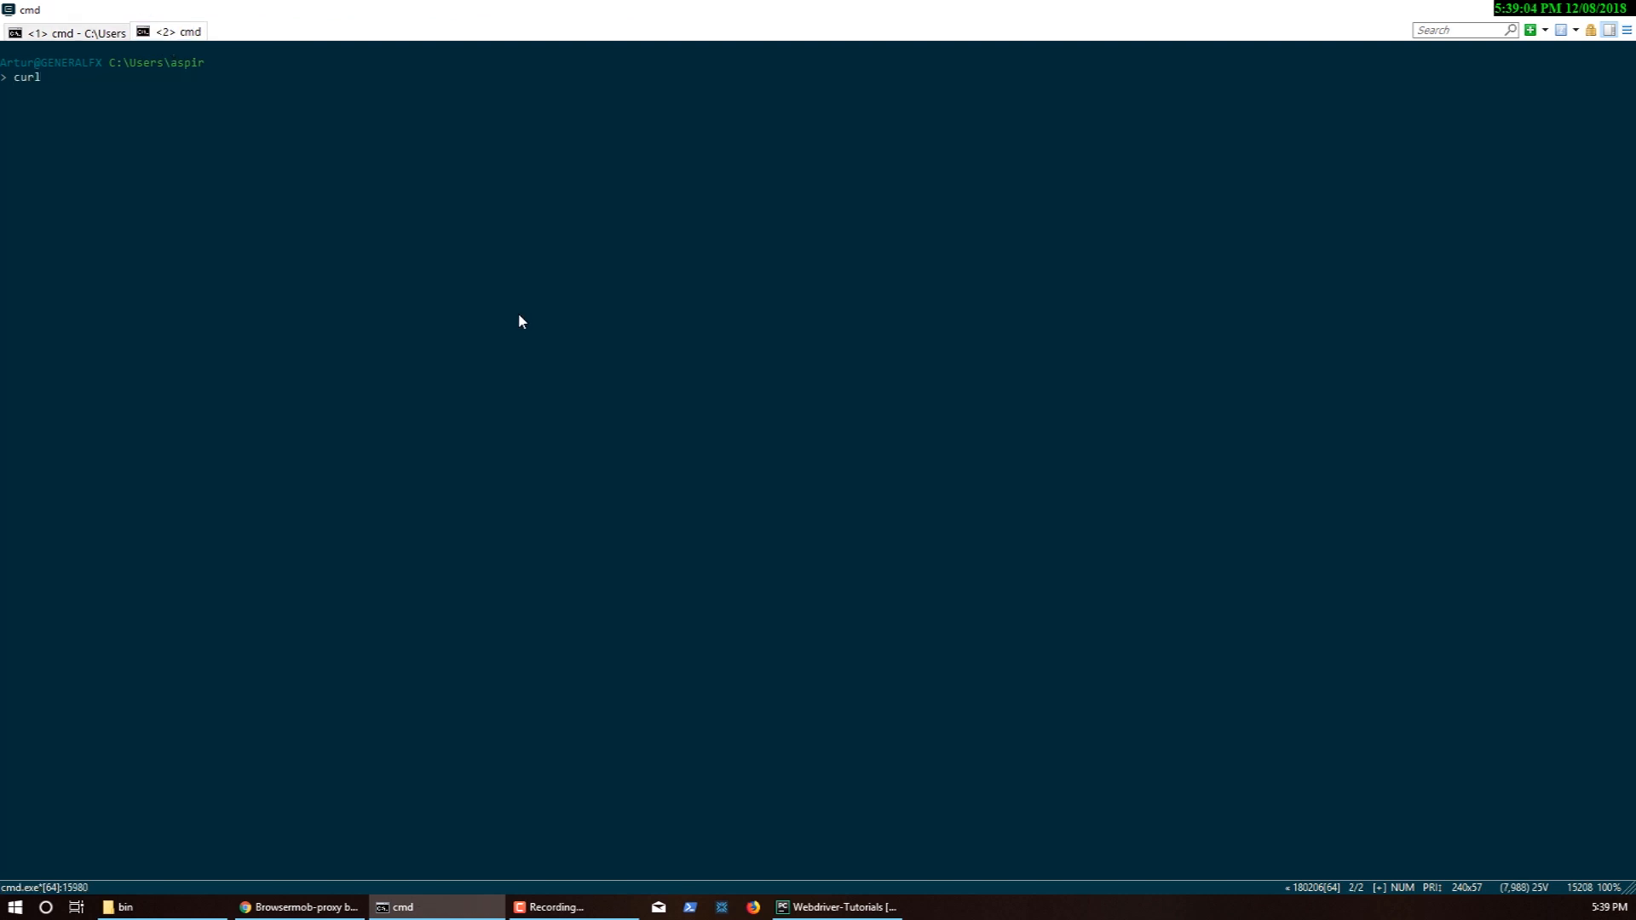
Run curl localhost:8080/proxy, returning the empty {"proxyList":[]}, and briefly highlight the server address
type("lo")
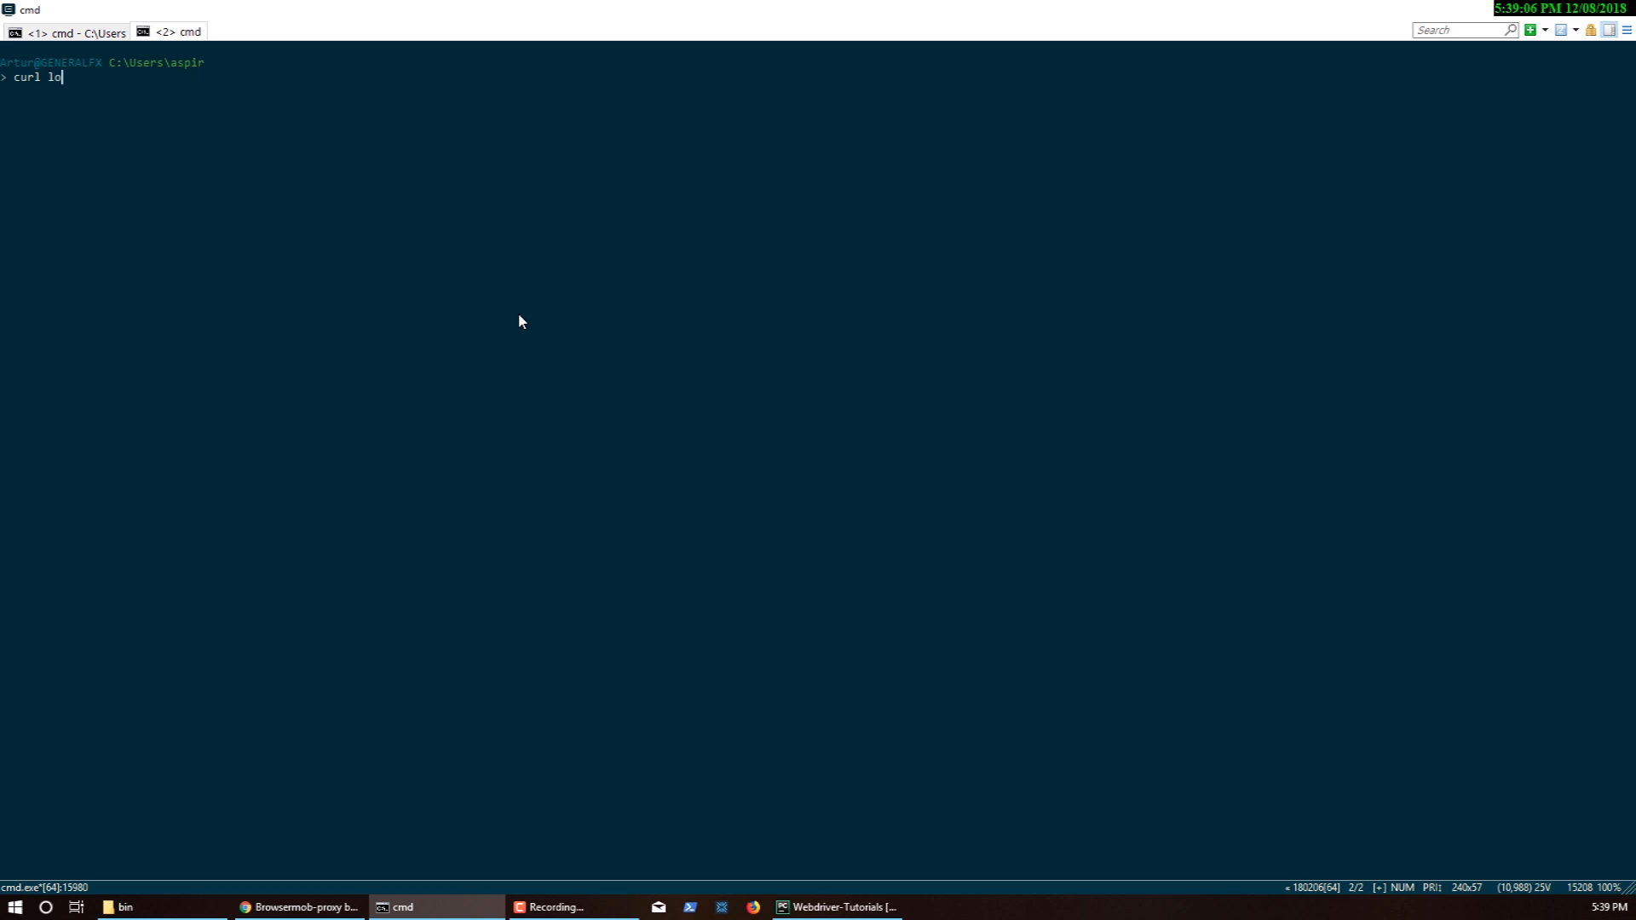
type("calhost:")
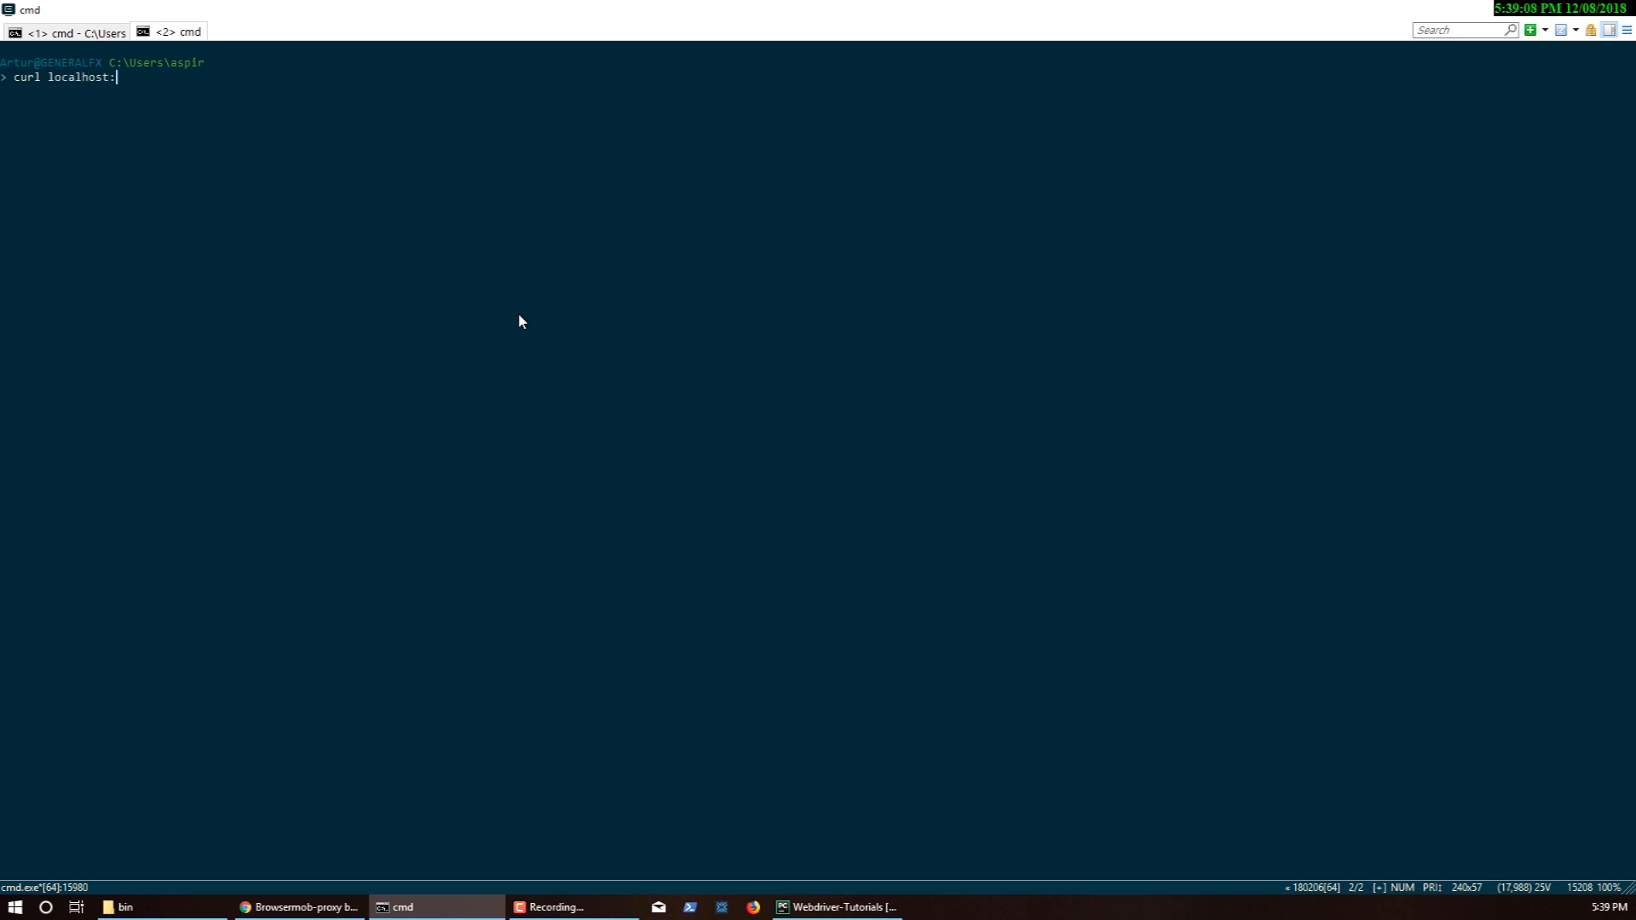
type("88")
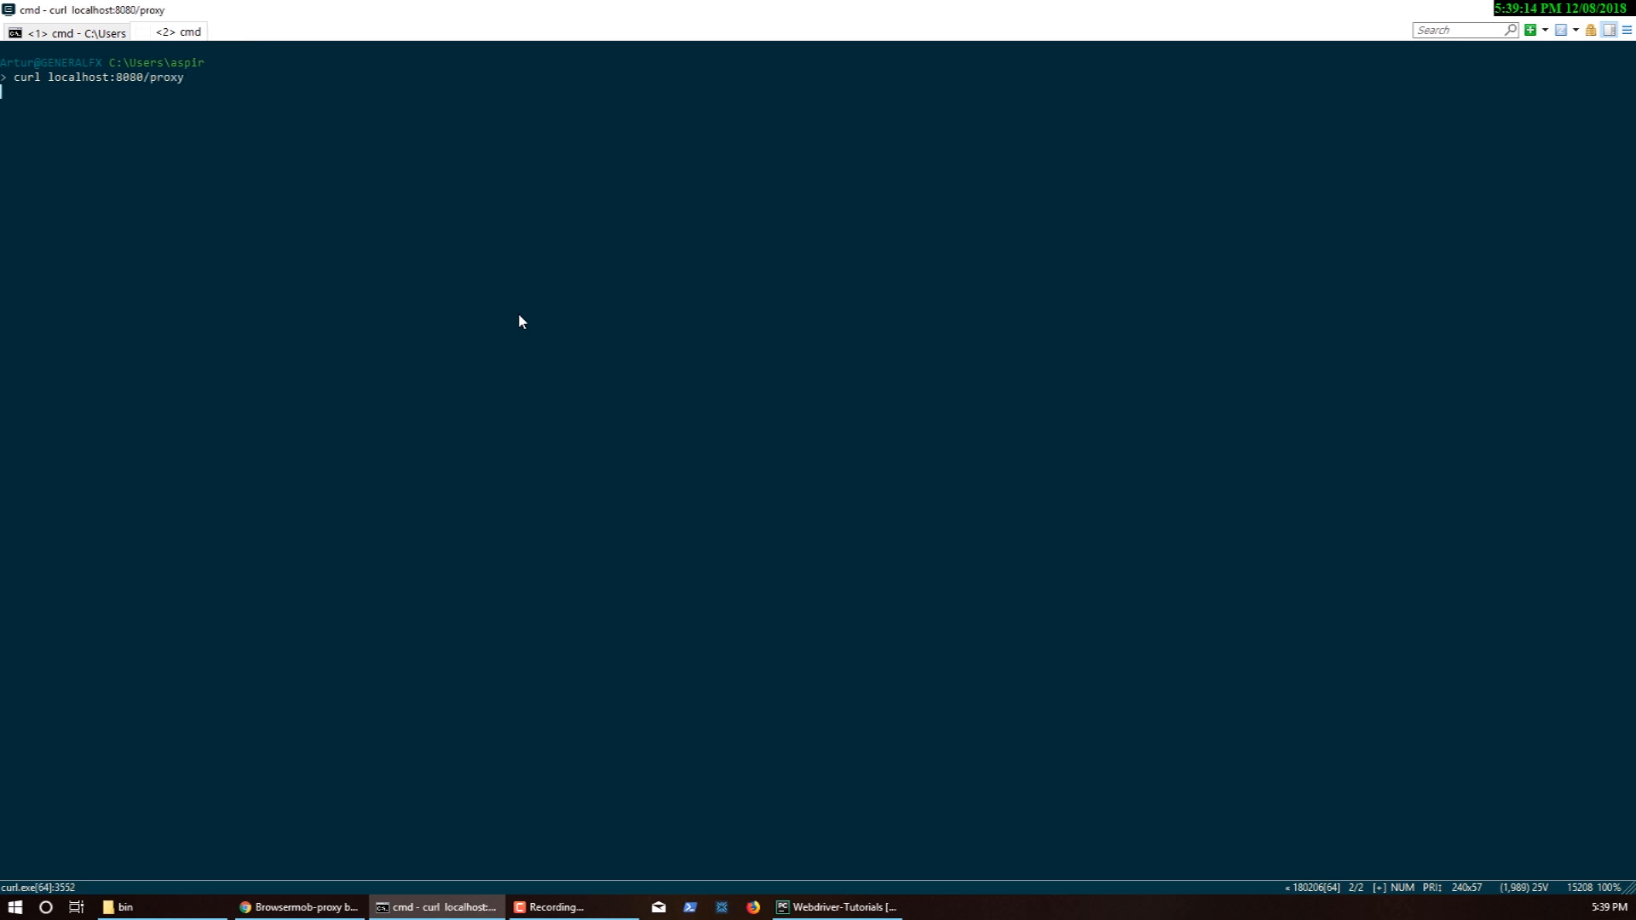
key("Return")
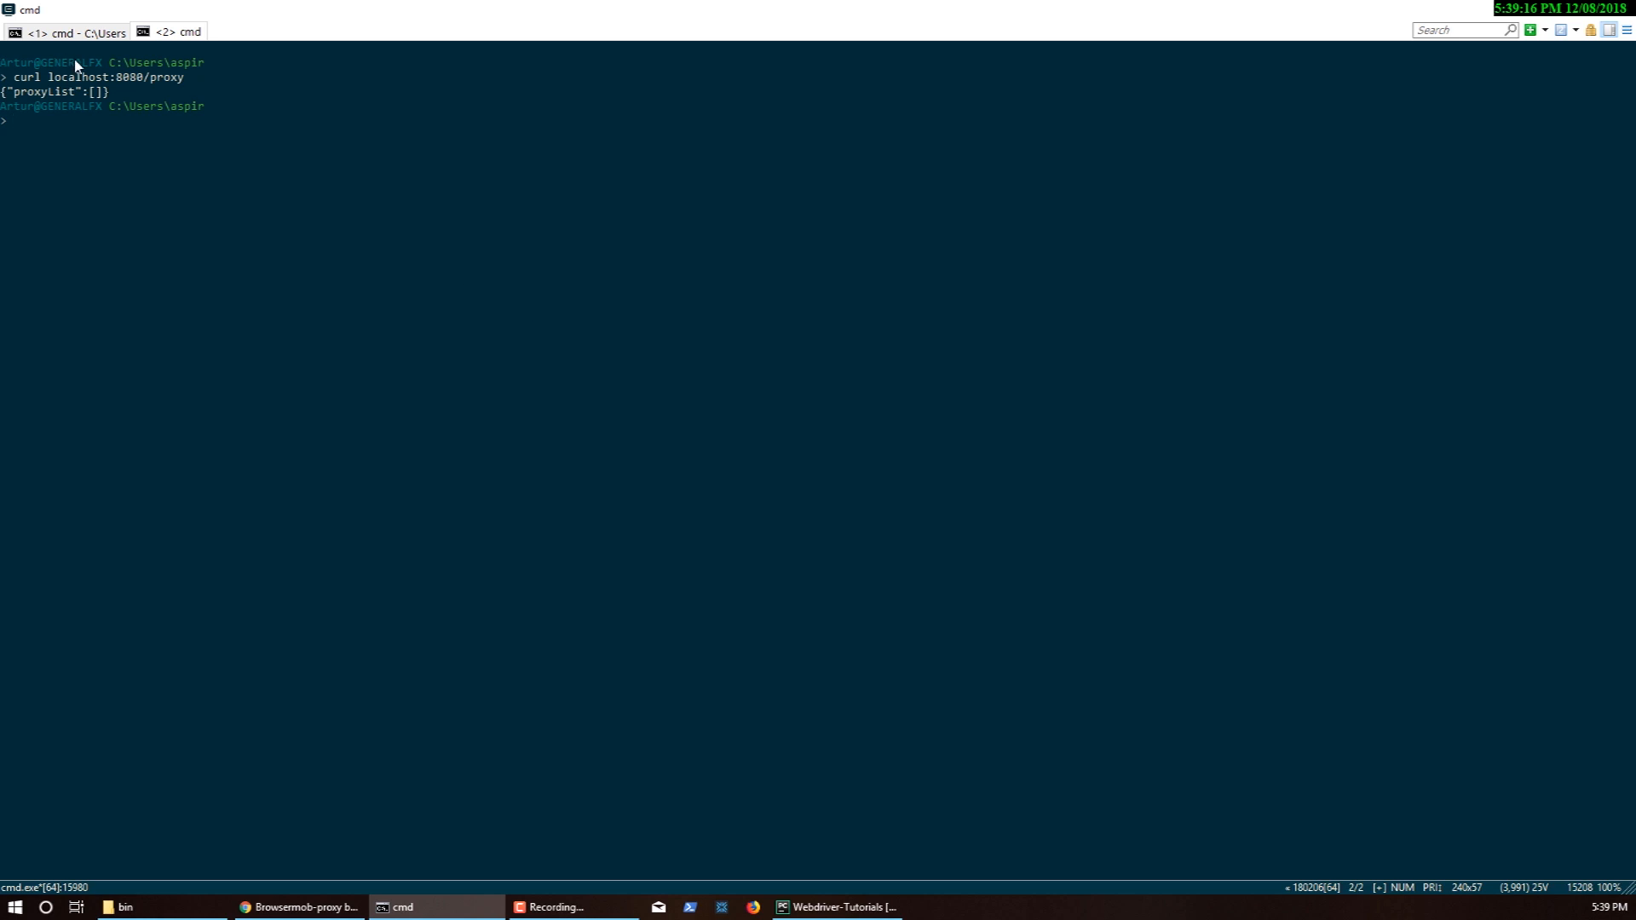
mouse_move(34, 100)
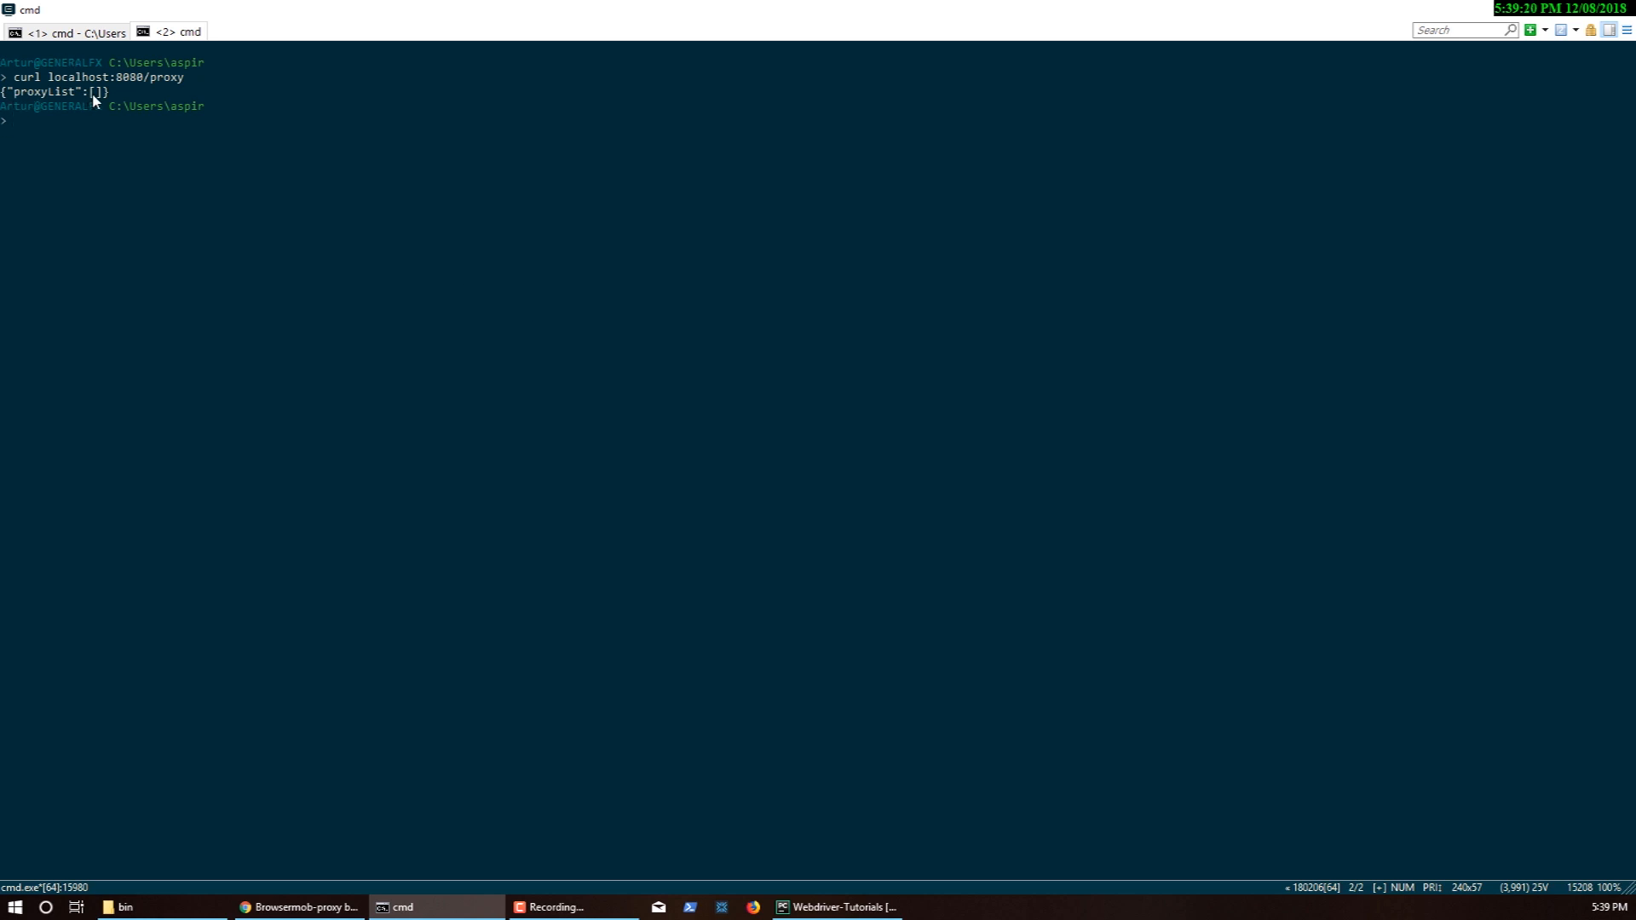
left_click_drag(39, 76, 204, 77)
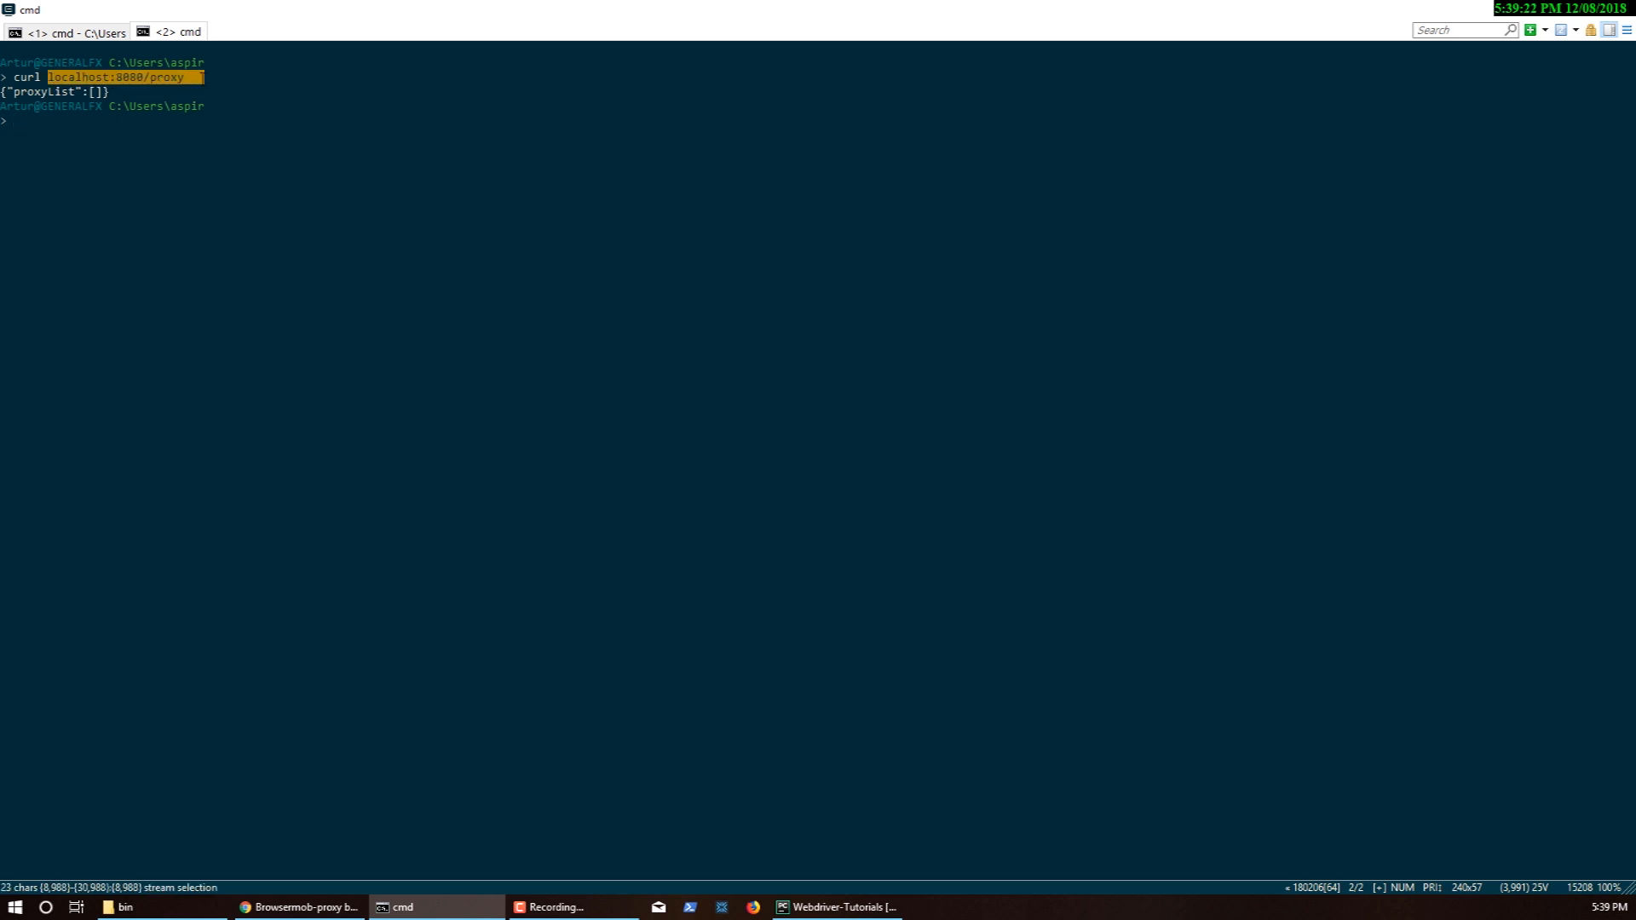
left_click(160, 183)
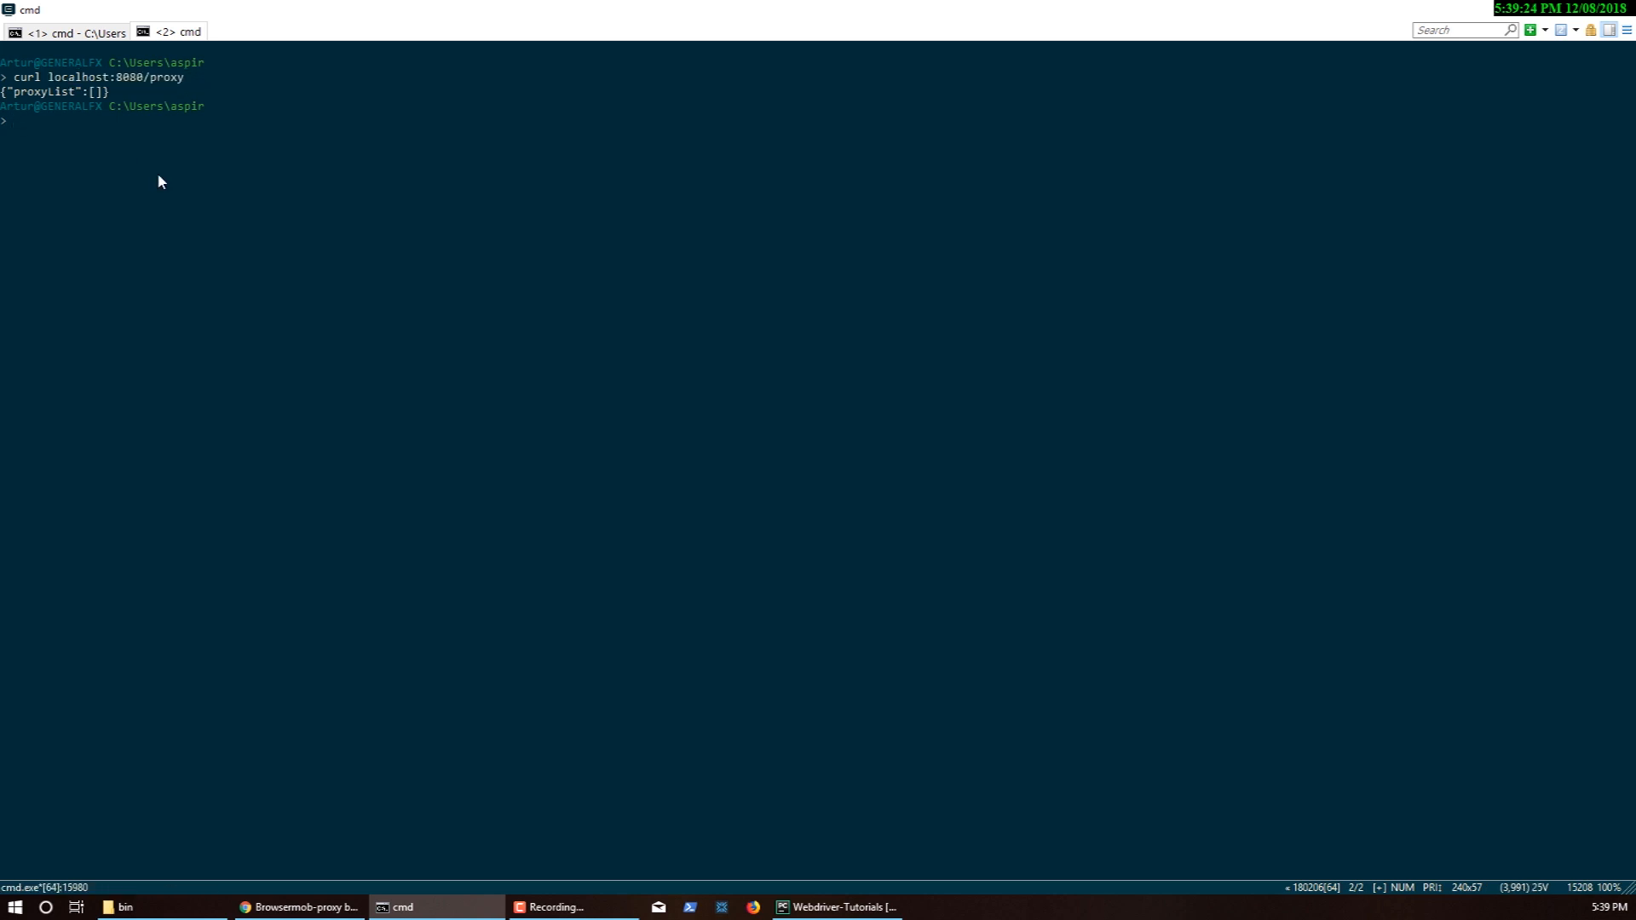
POST to localhost:8080/proxy with curl, then list proxies to see the new one on port 8081
type("curl localhost:8080/proxy")
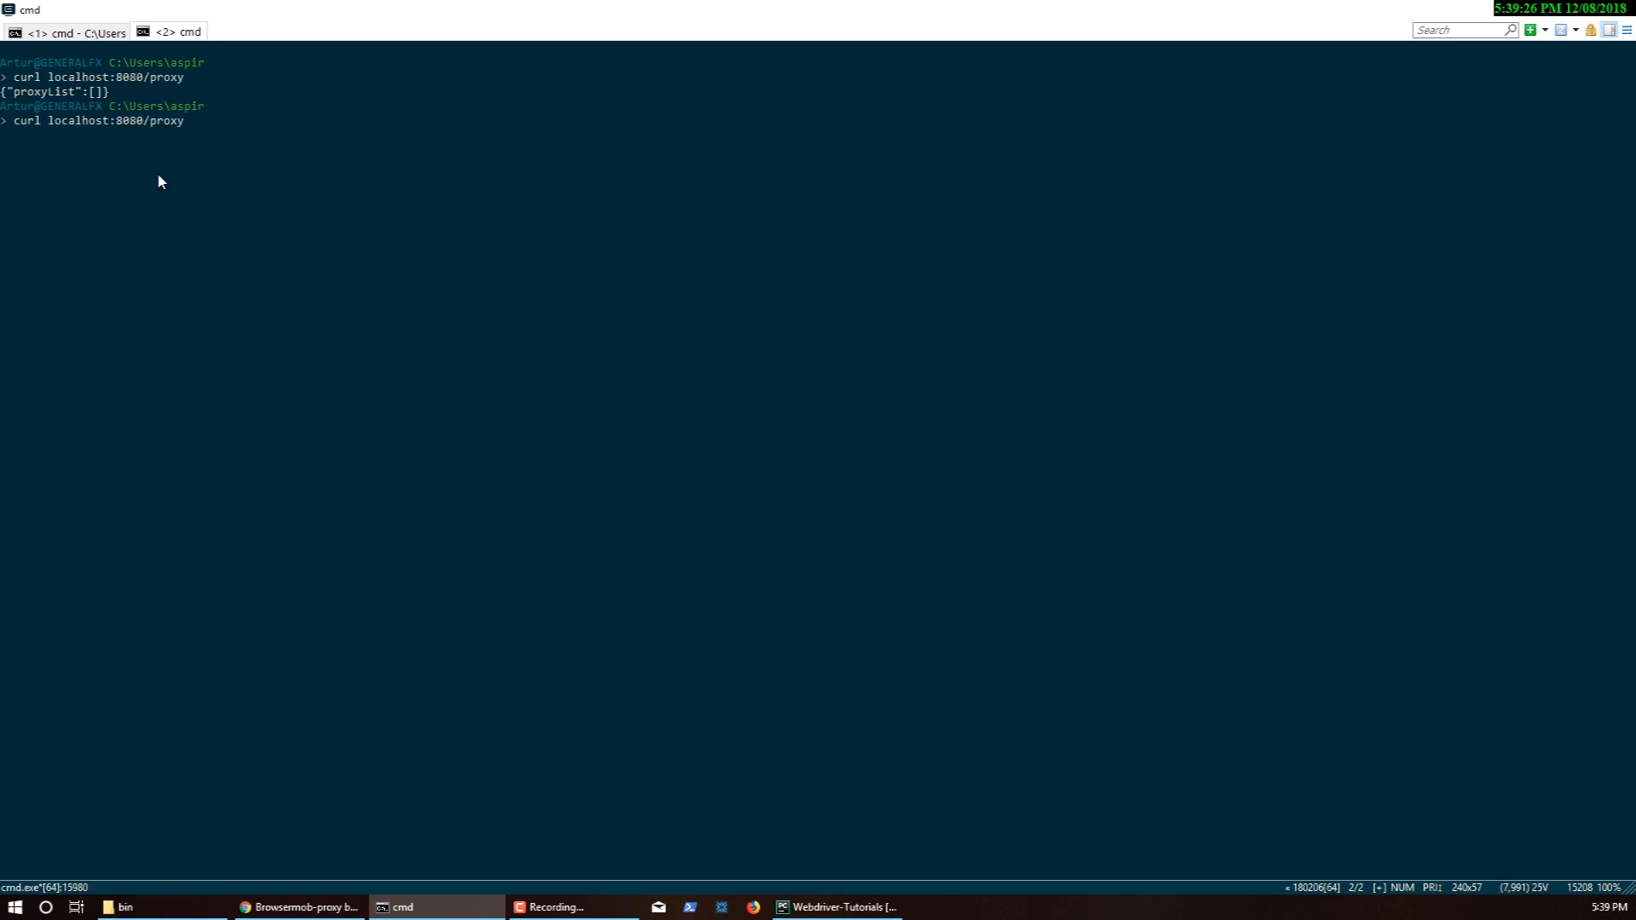
type("-X")
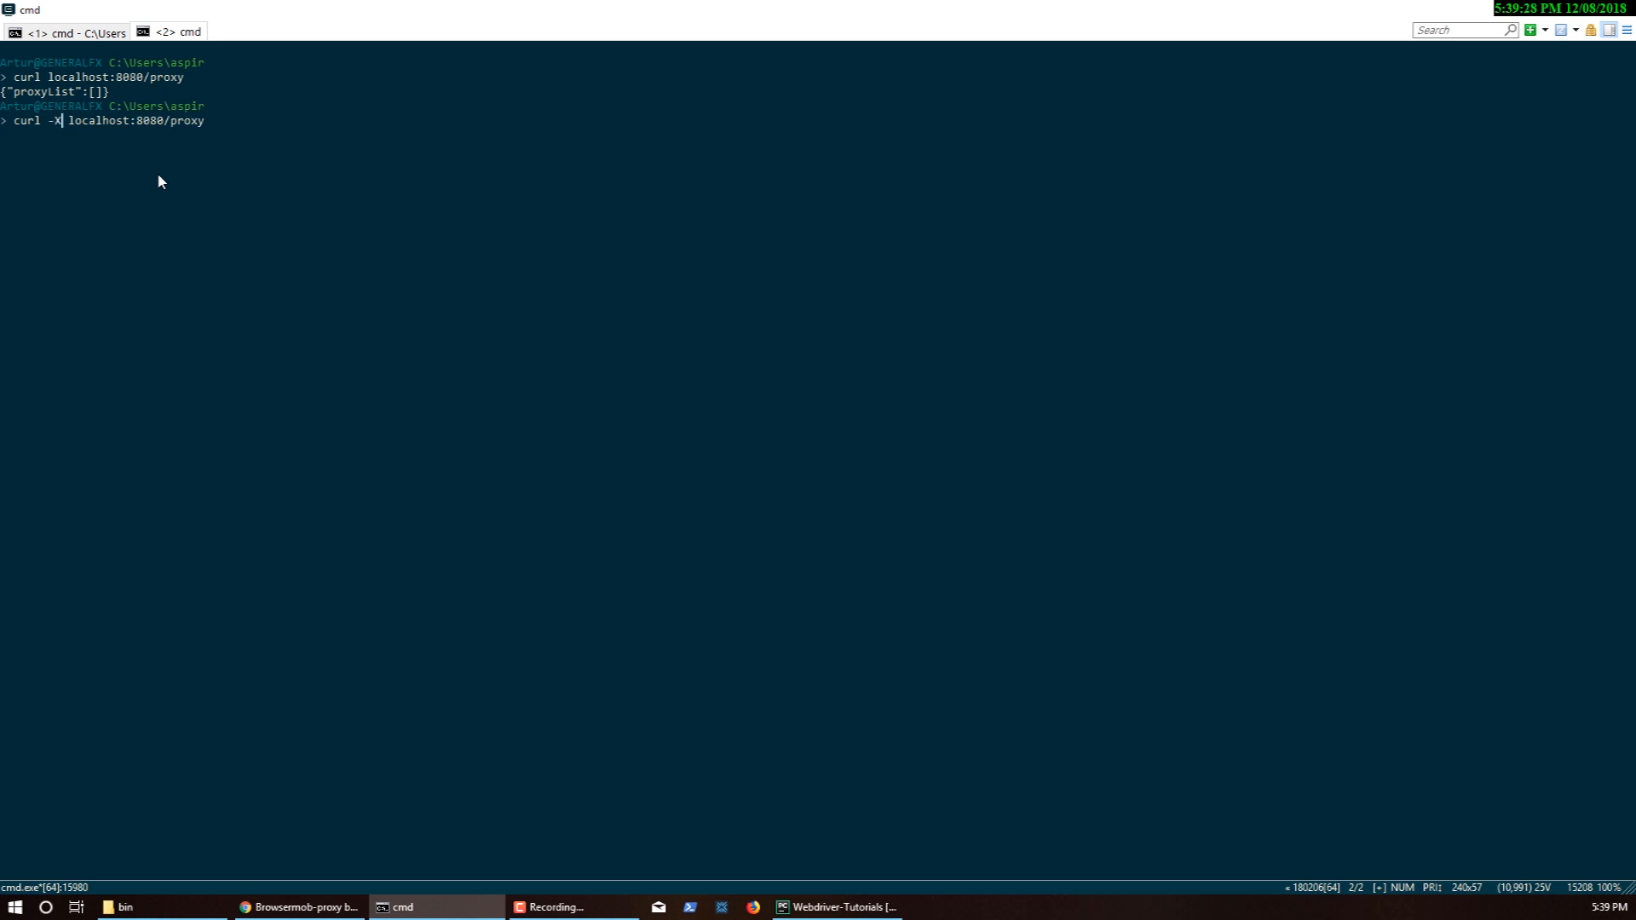
type("POST")
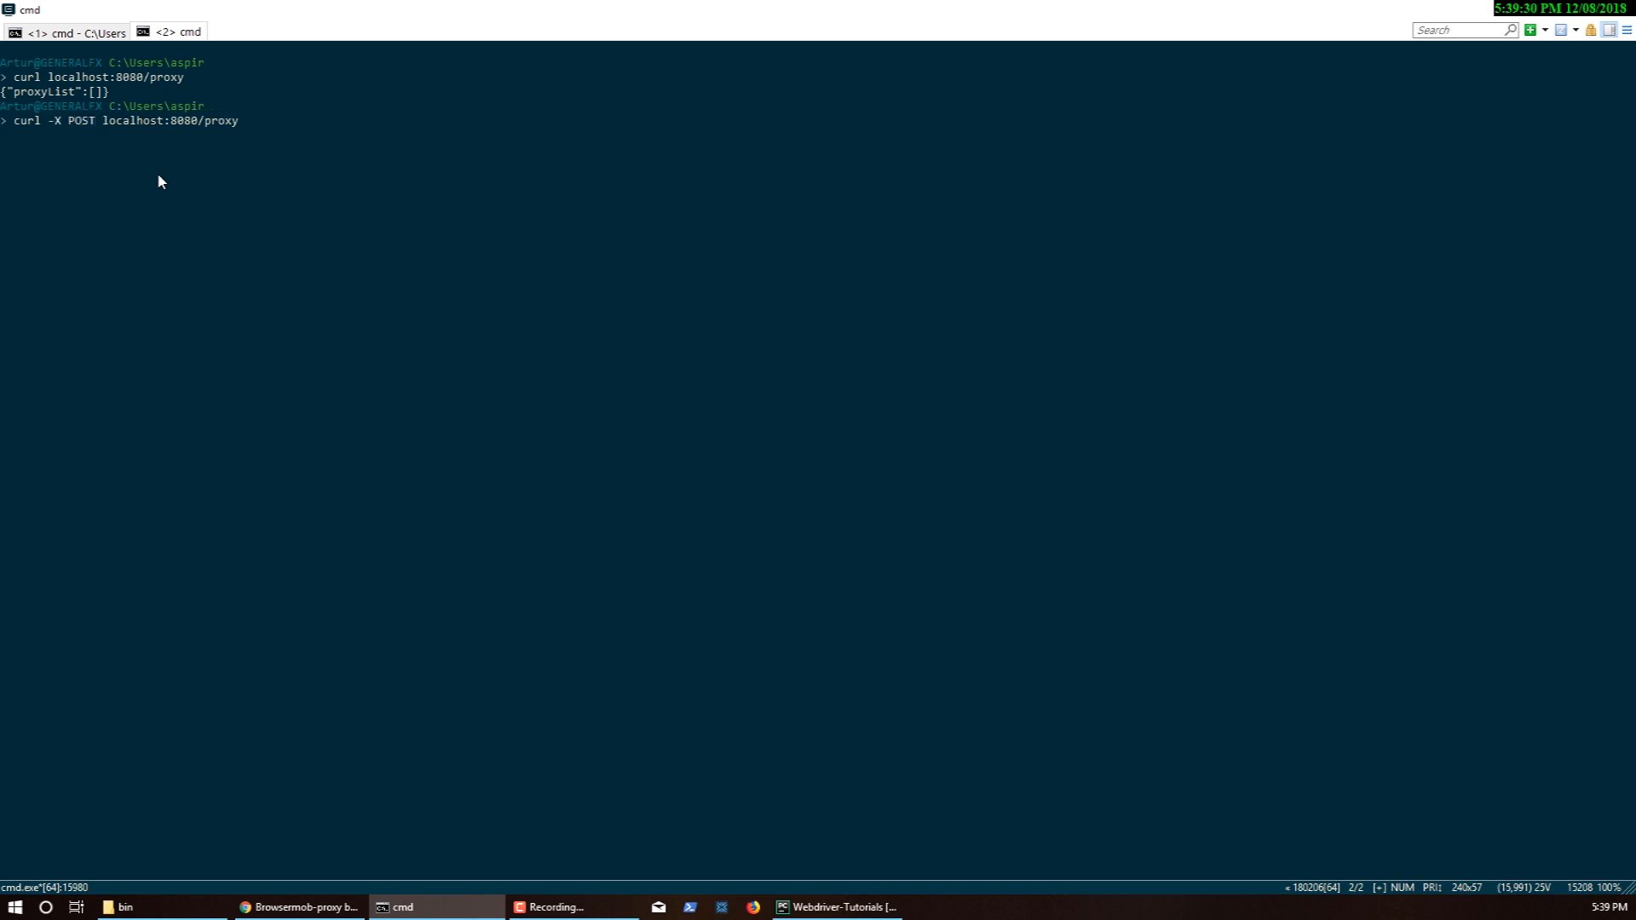
key("Return")
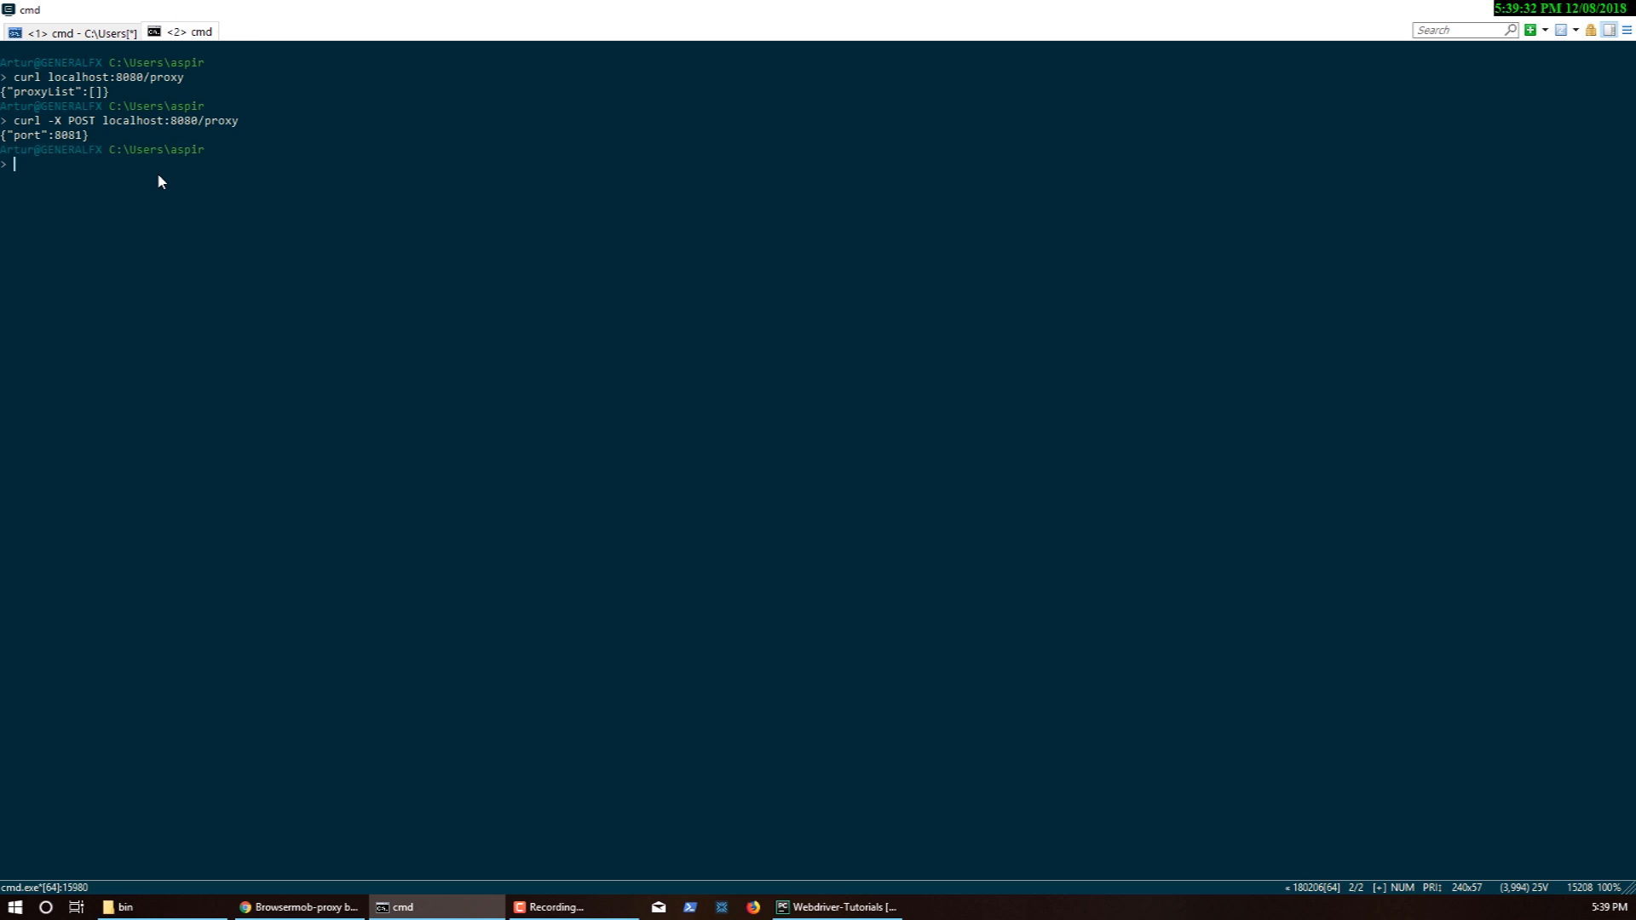
mouse_move(225, 233)
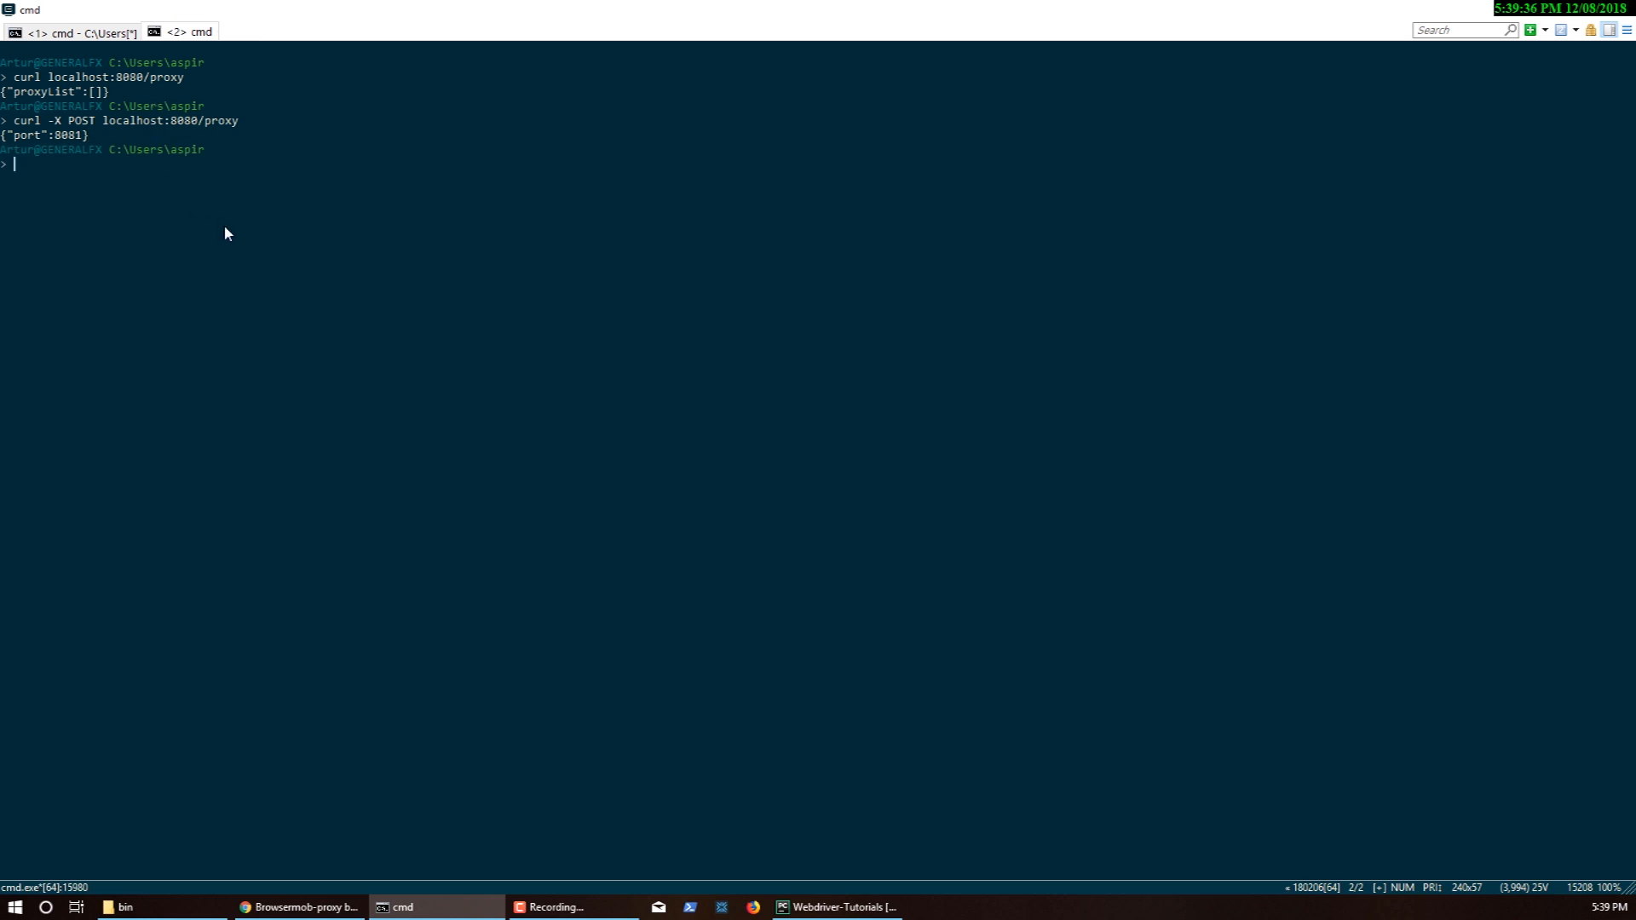
type("curl localhost:8080/proxy")
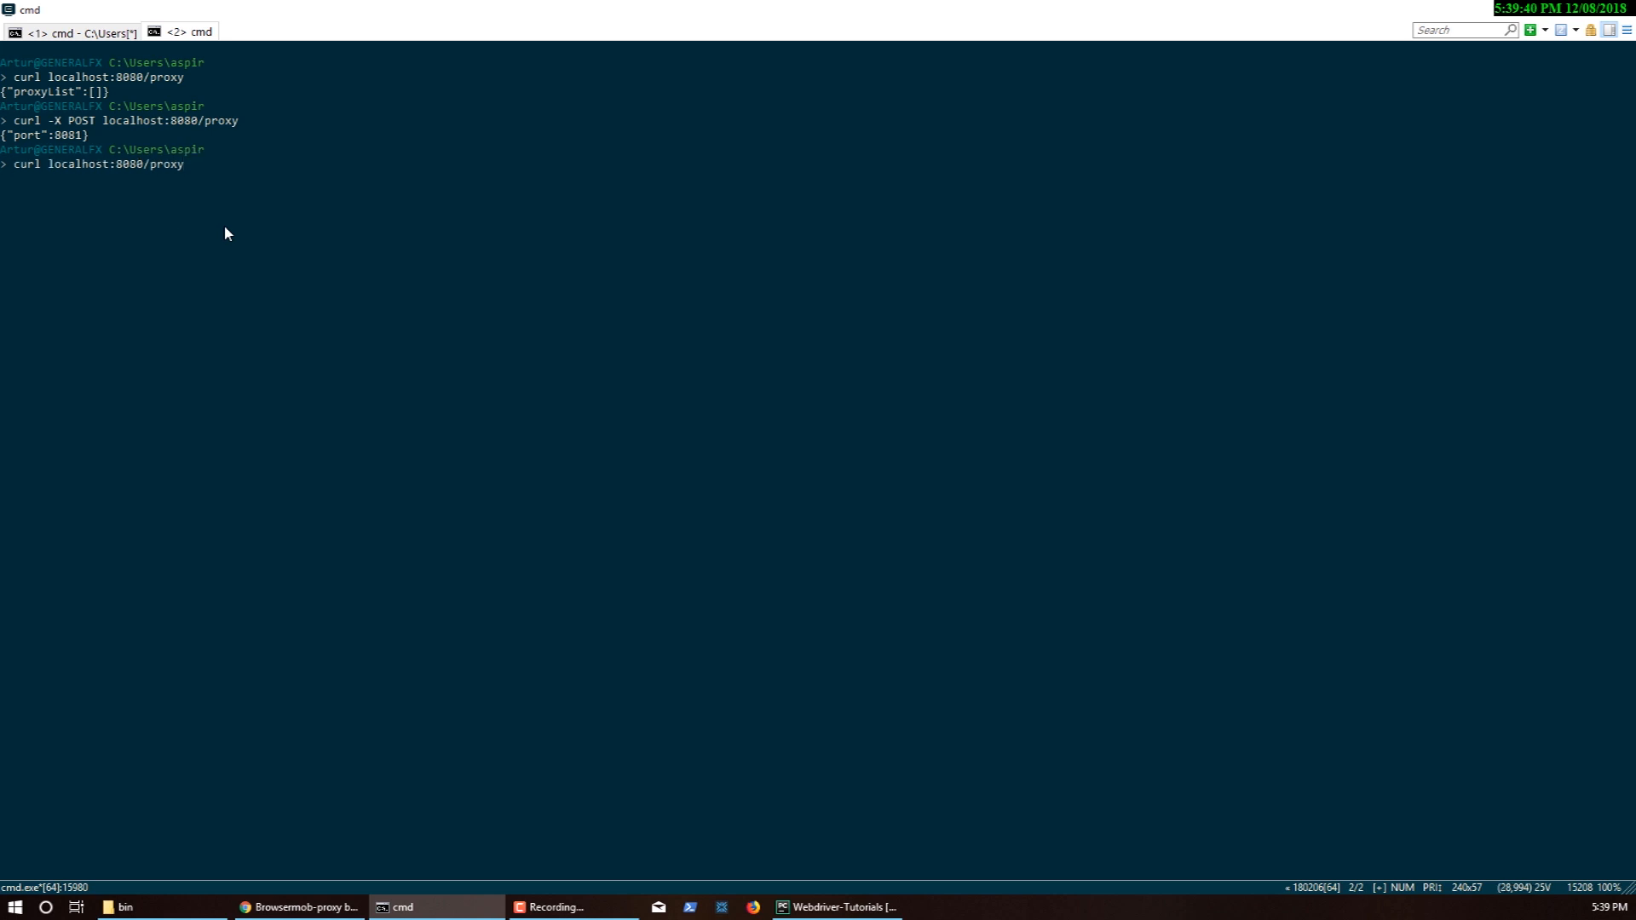
key("Return")
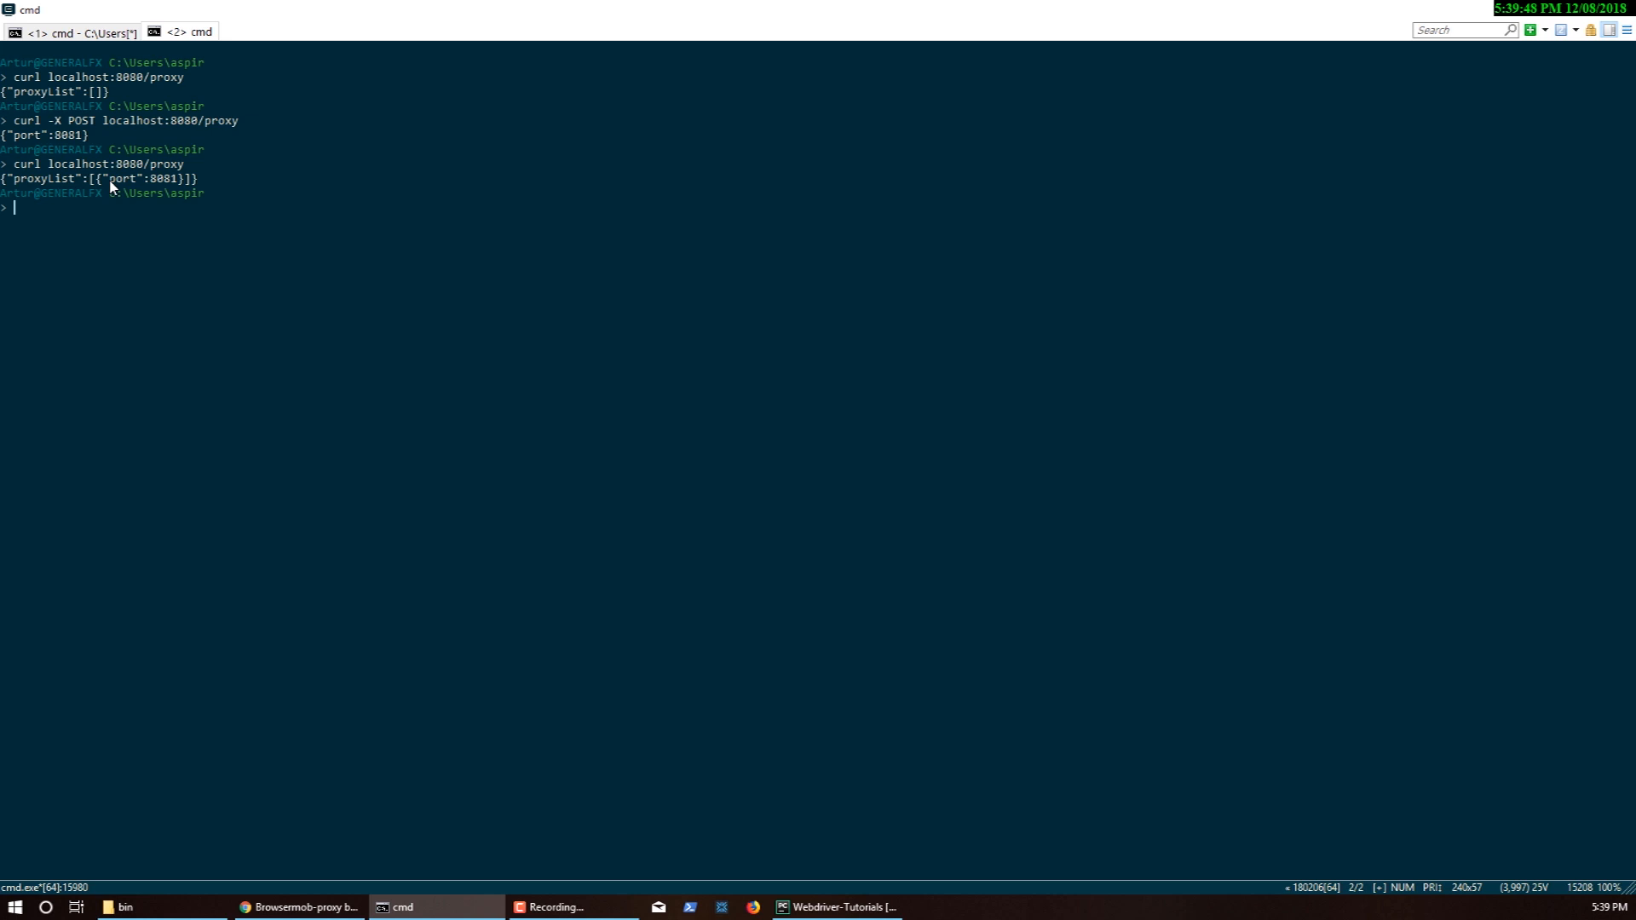
mouse_move(162, 179)
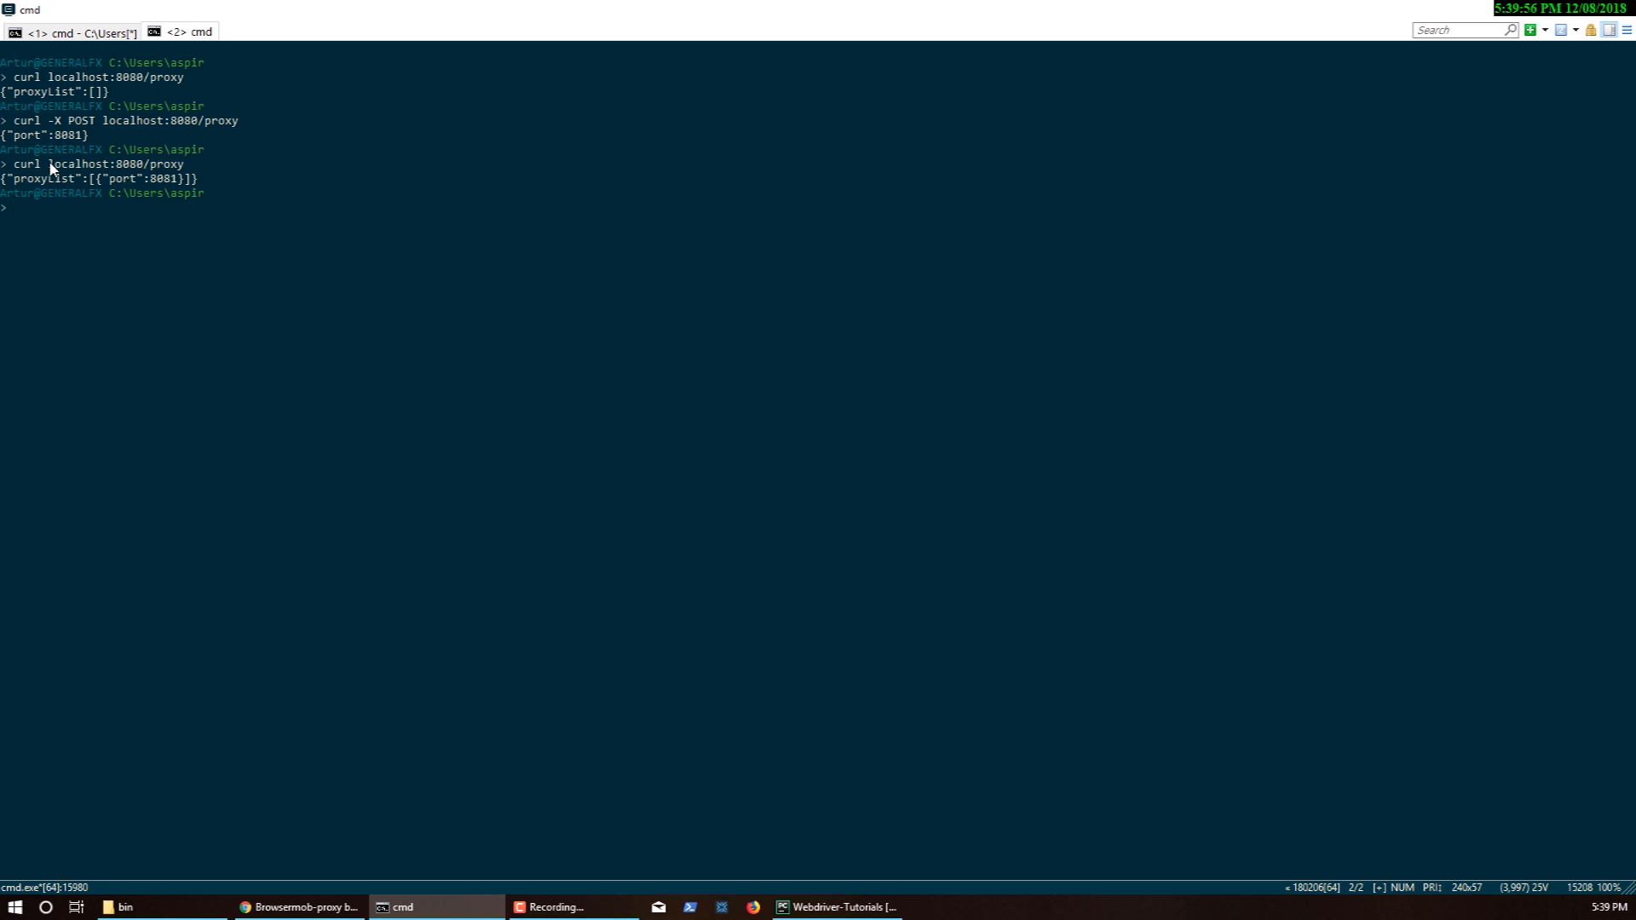
double_click(72, 164)
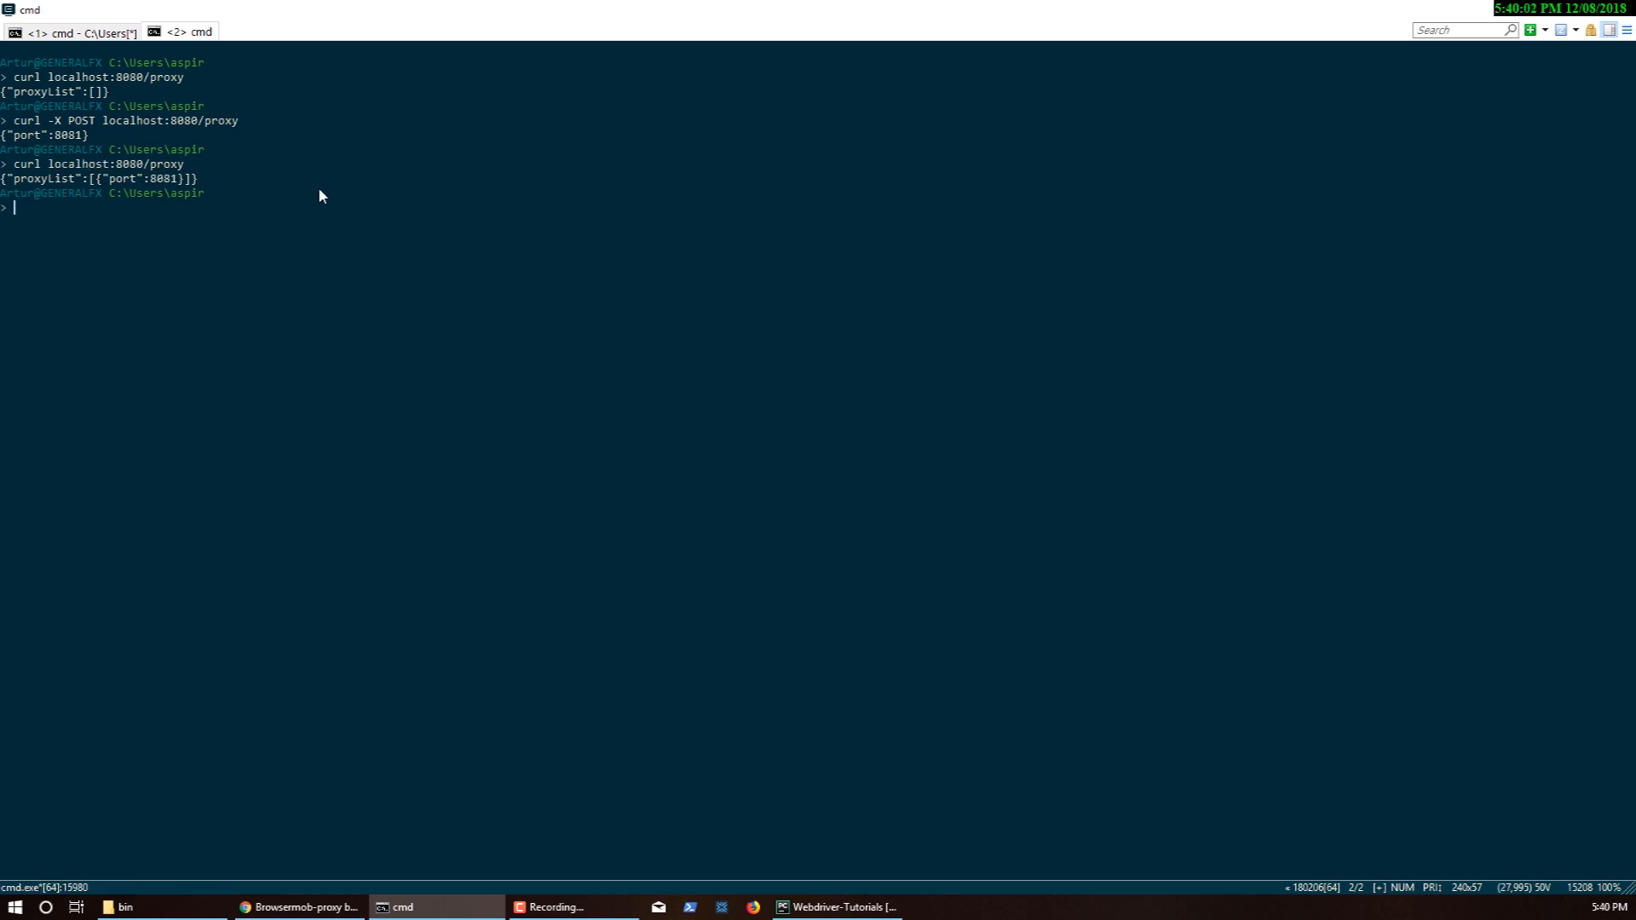
mouse_move(220, 612)
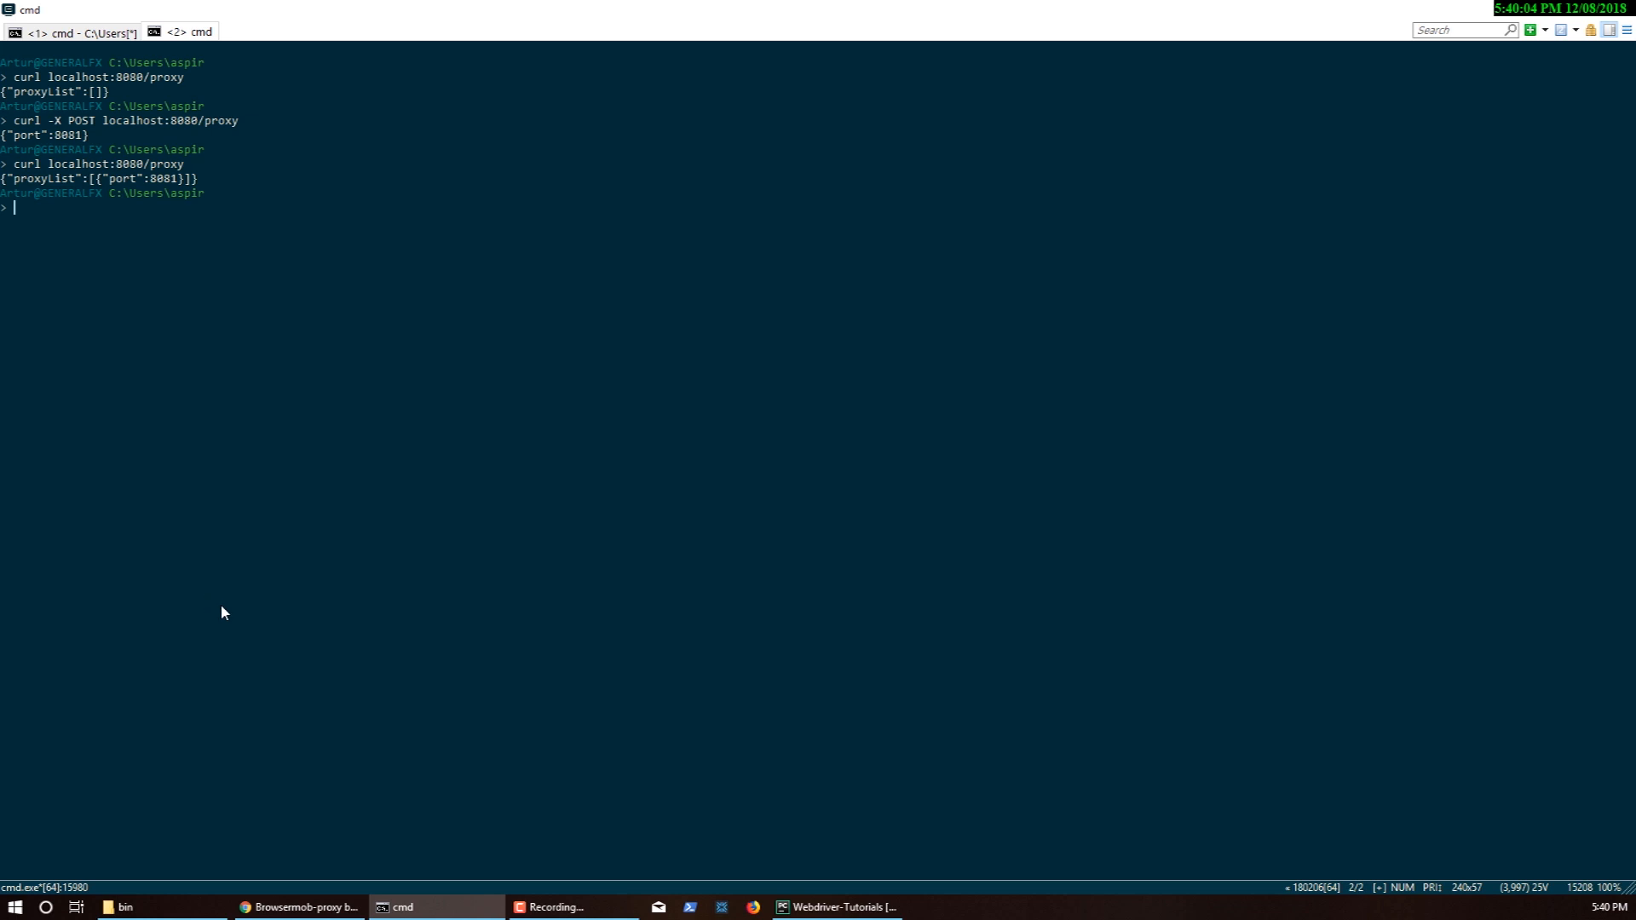
mouse_move(164, 361)
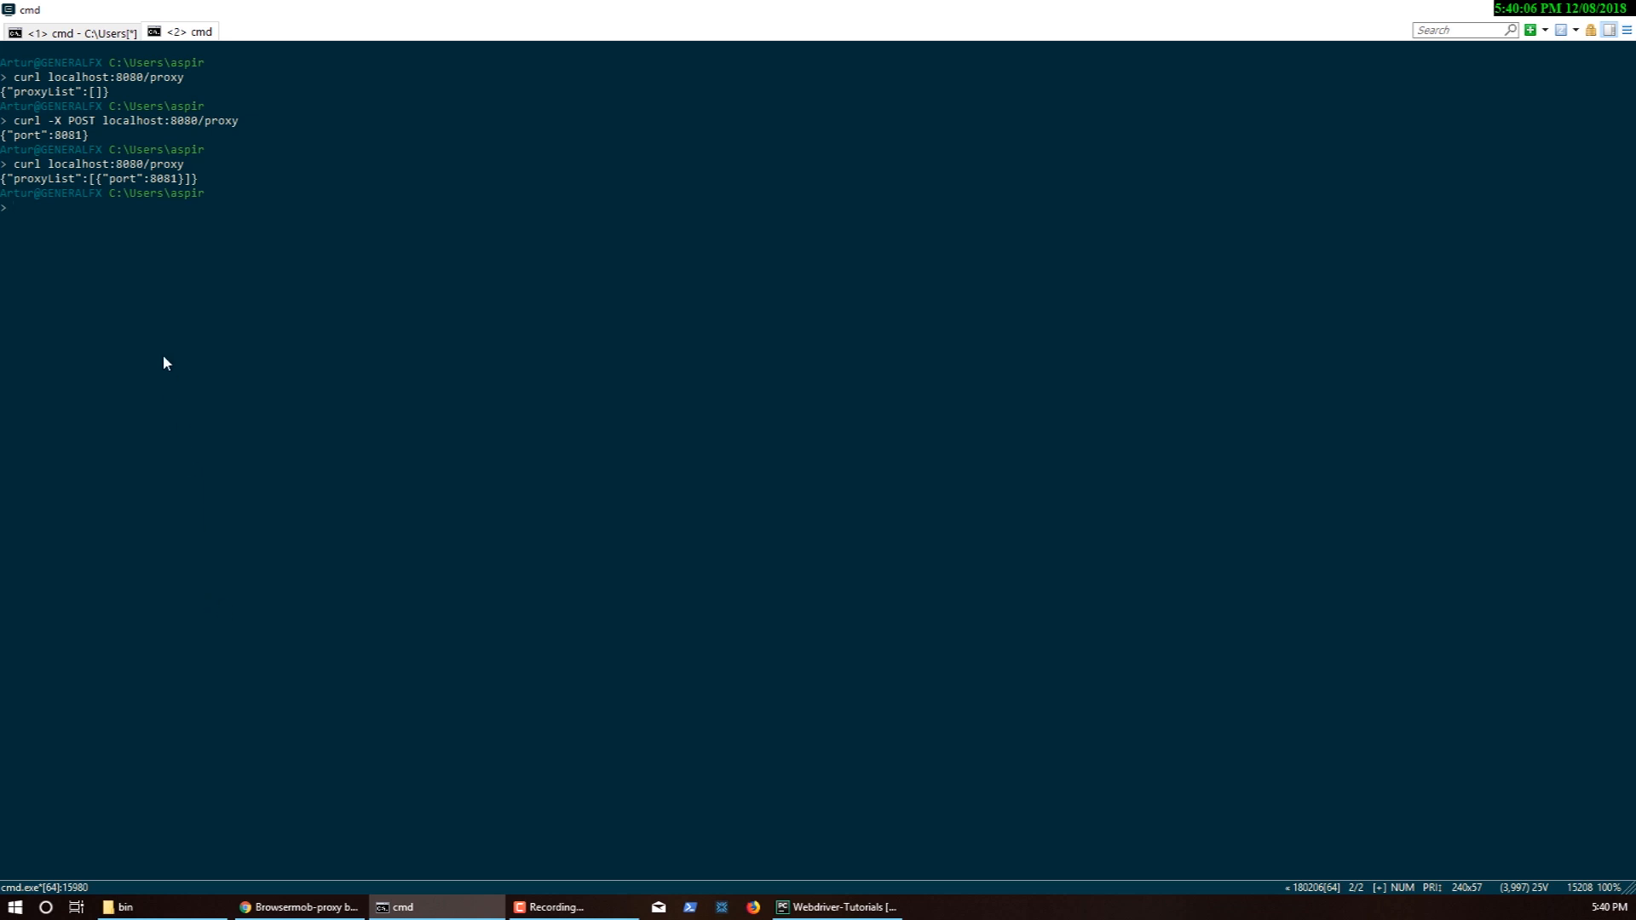
mouse_move(222, 346)
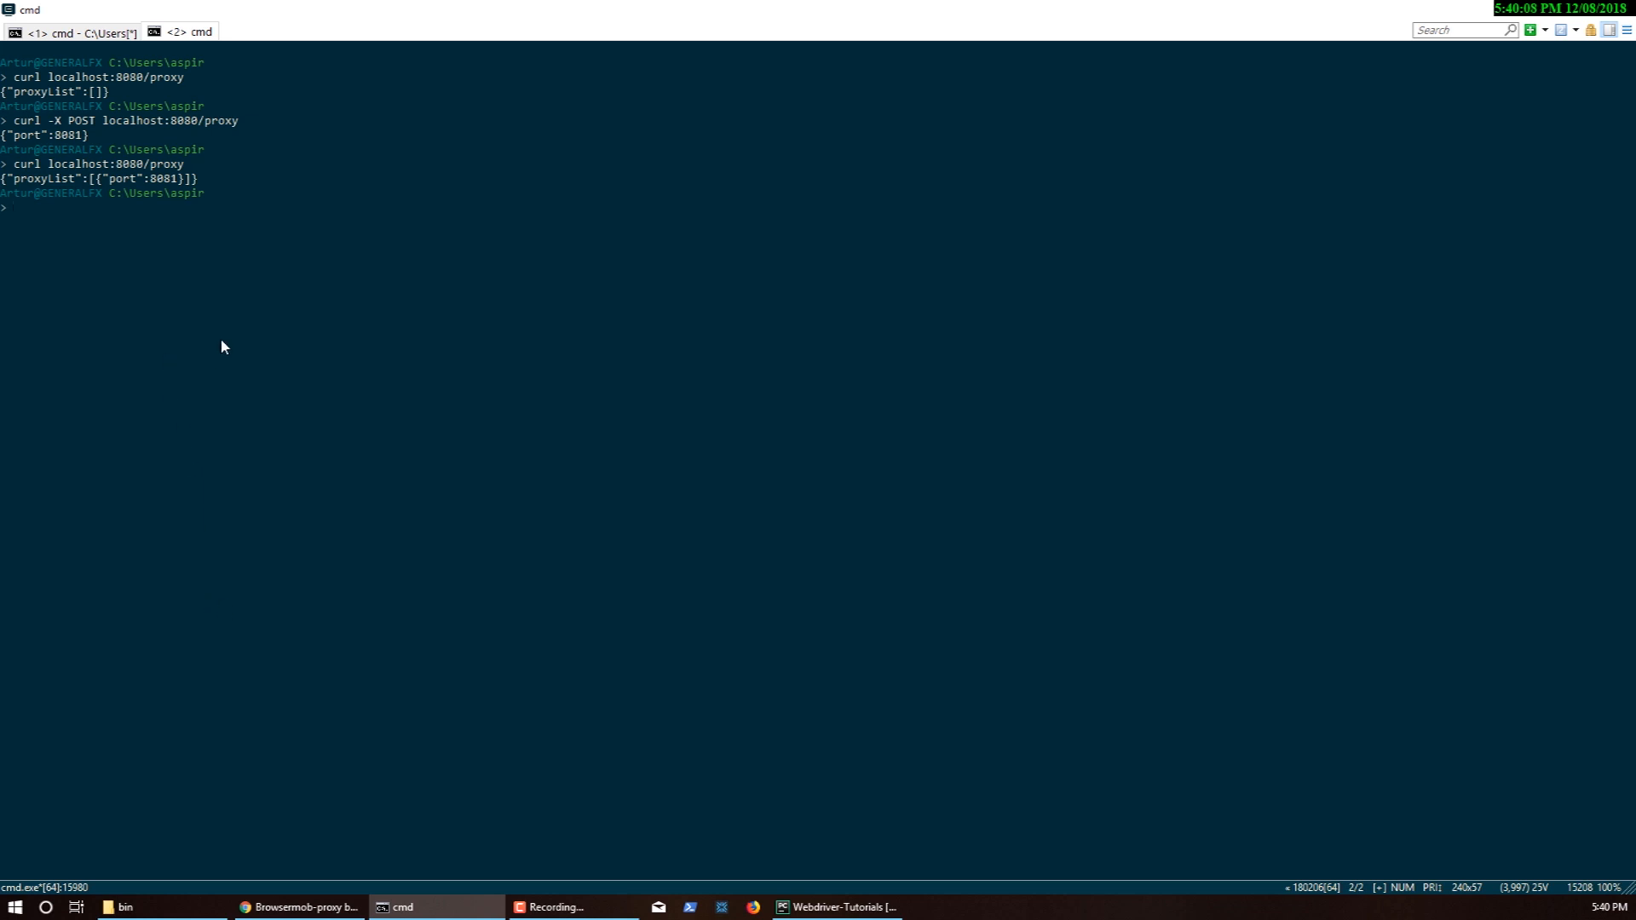
type("curl http://localhost:8080/proxy")
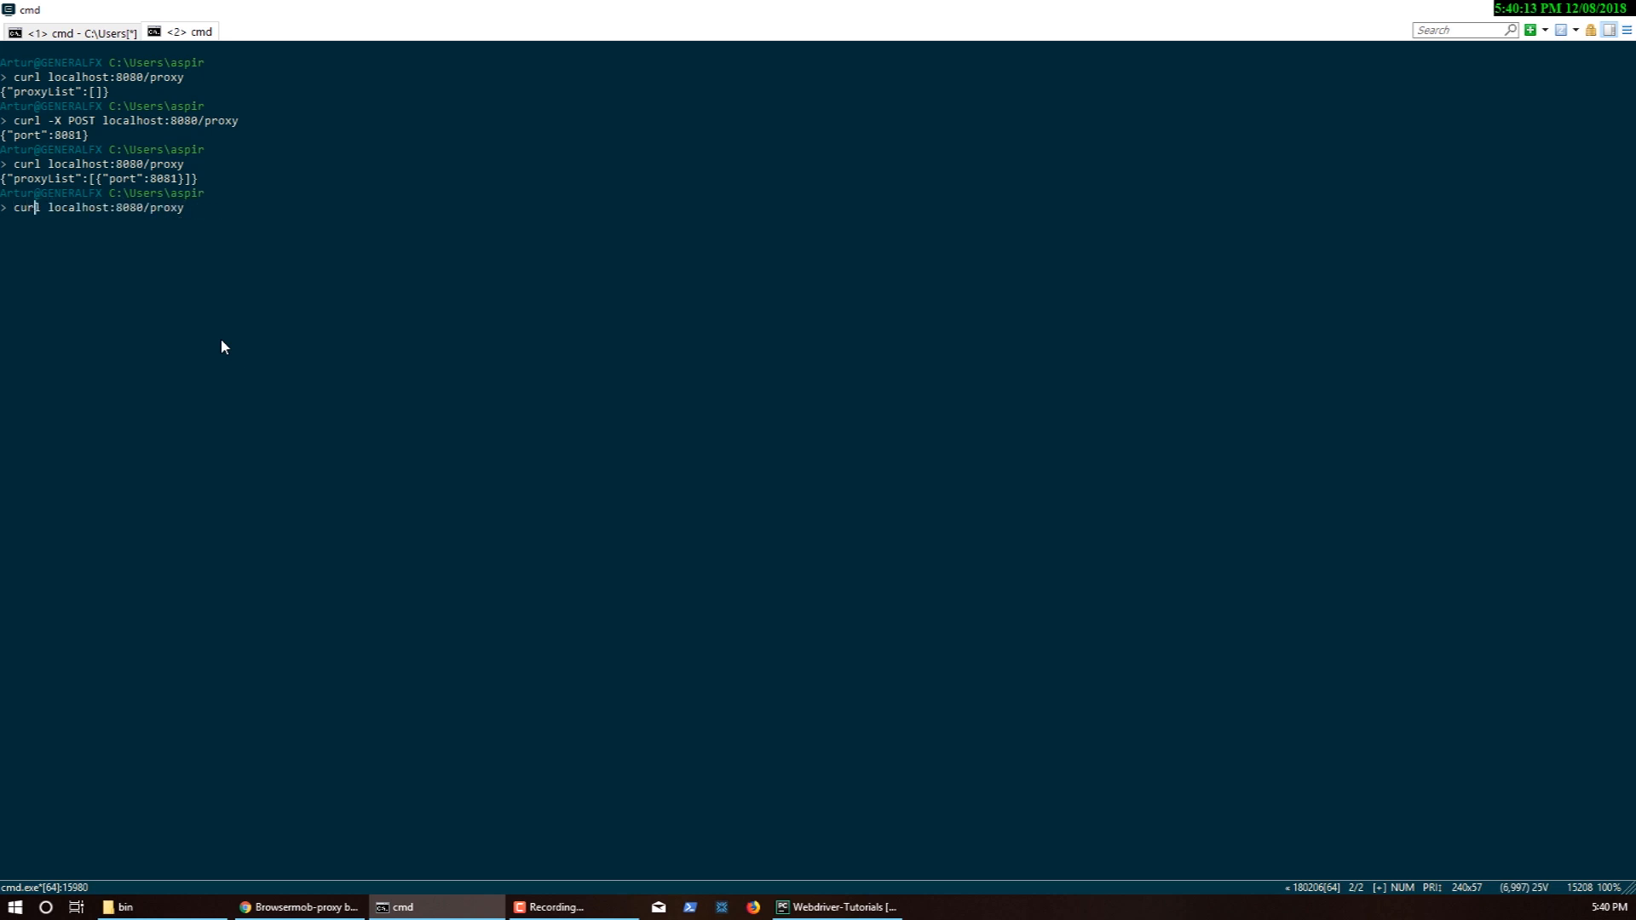
type("-X POS")
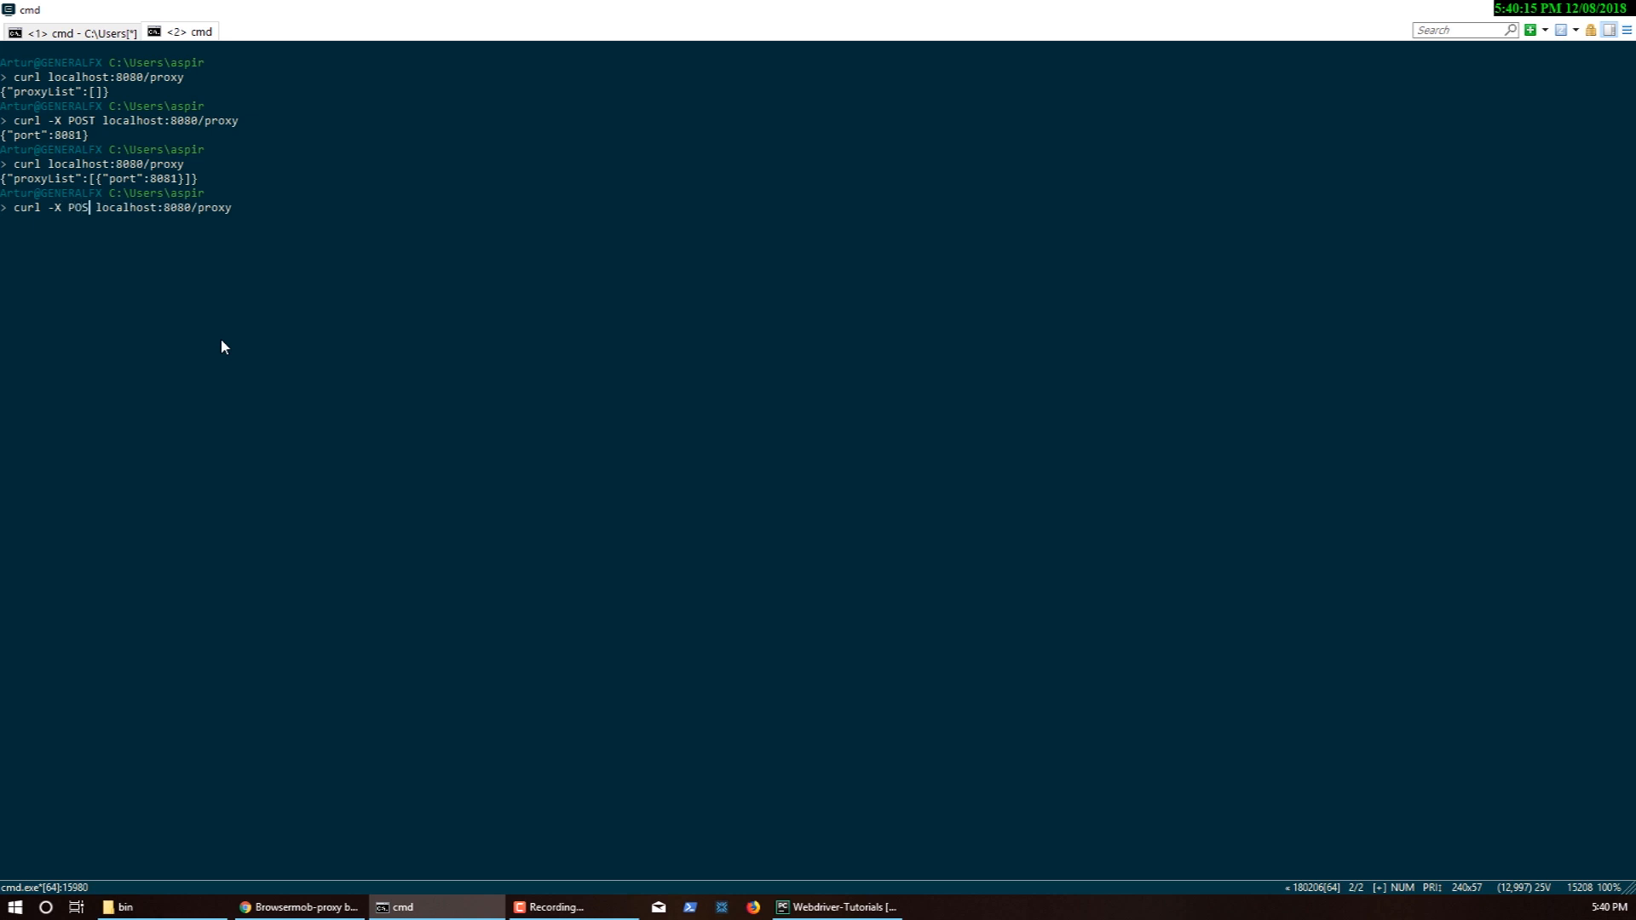
key("Return")
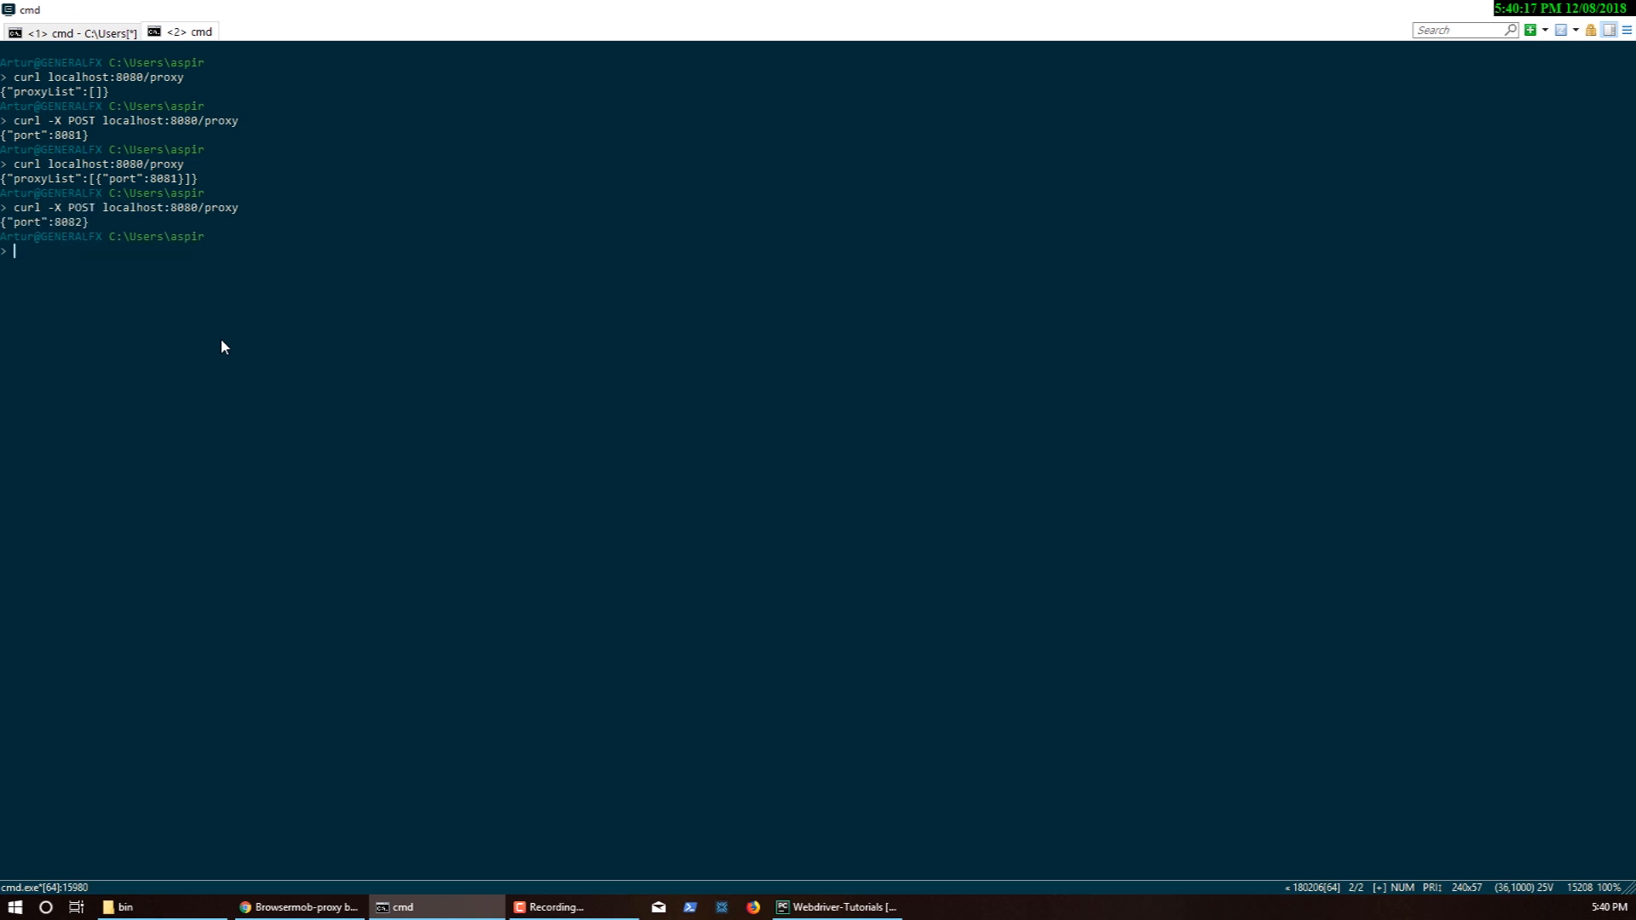
key("Return")
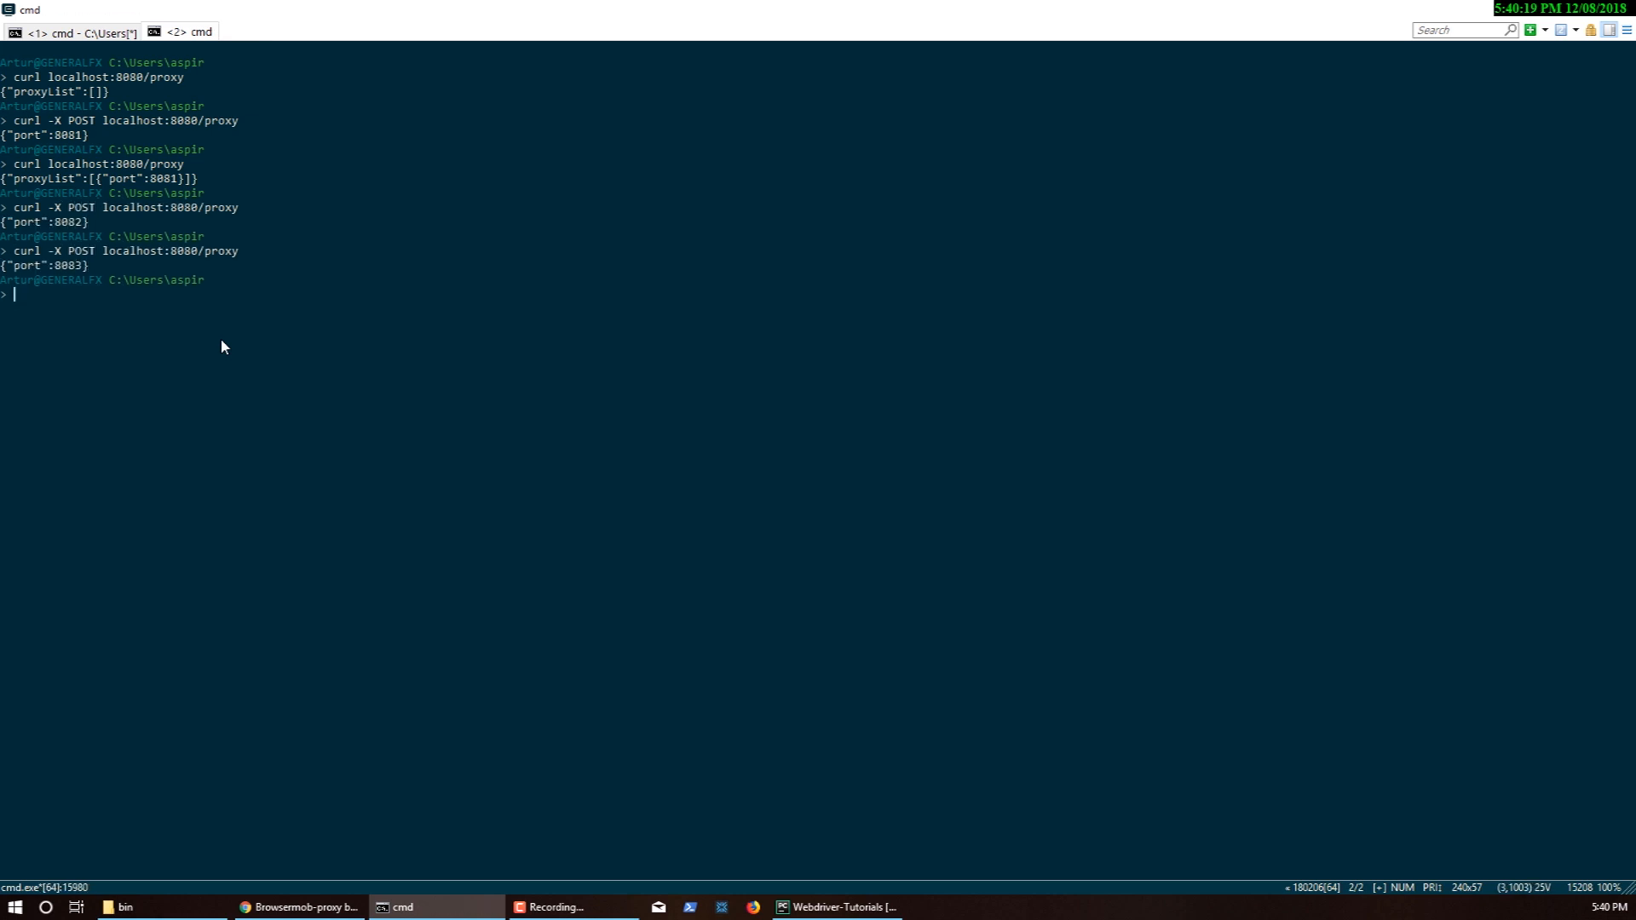
type("curl localhost:8080/proxy")
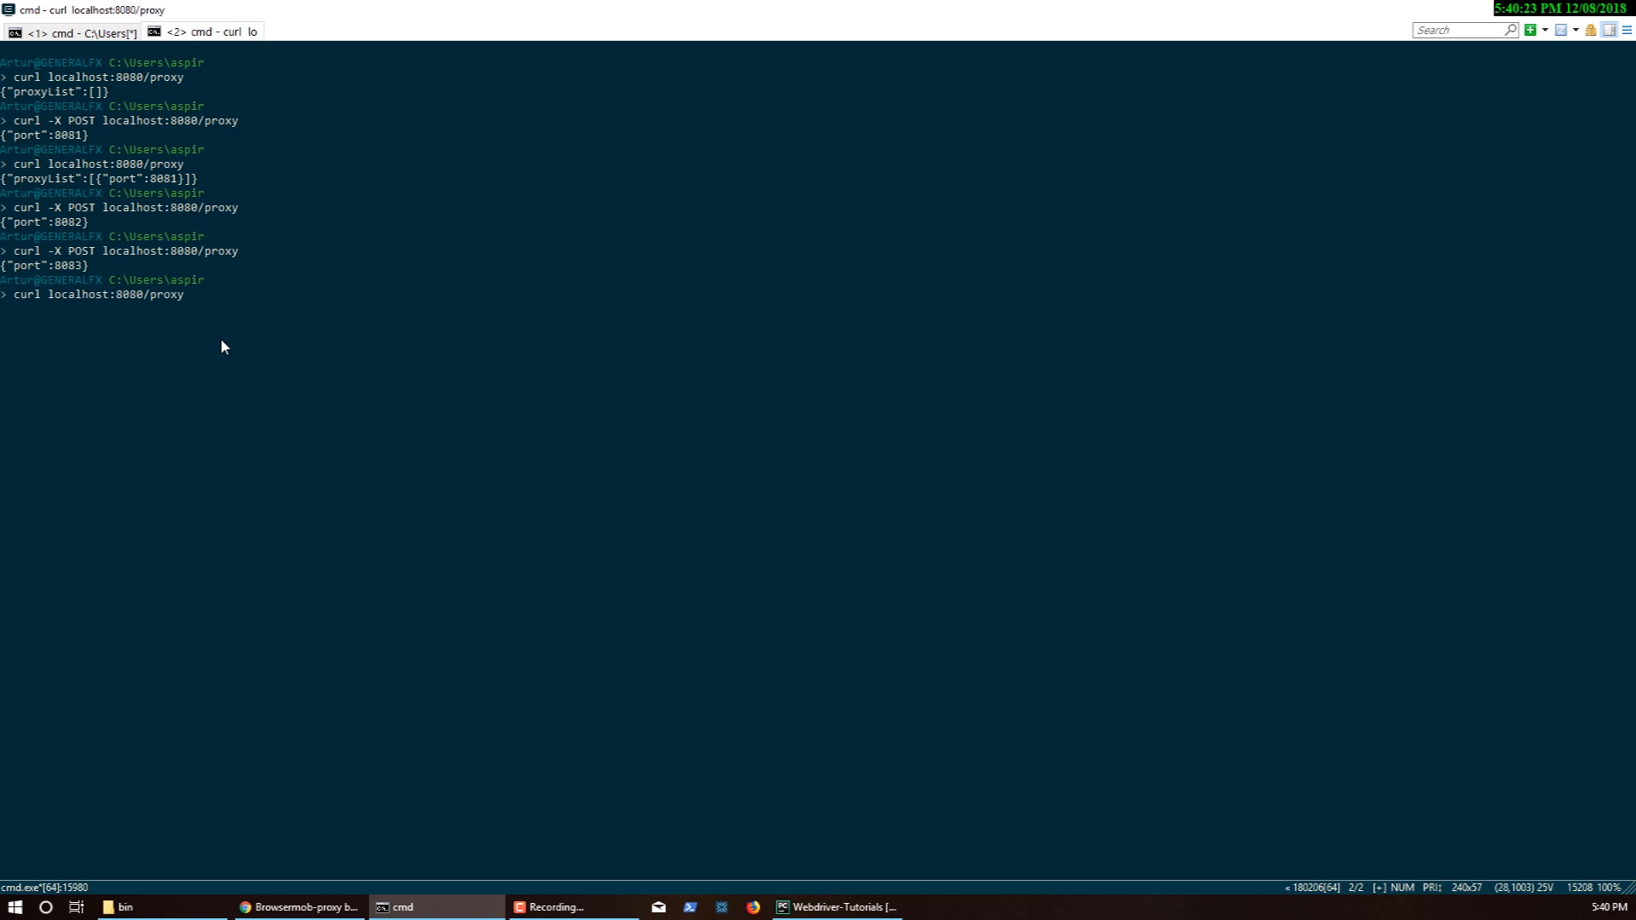
key("Return")
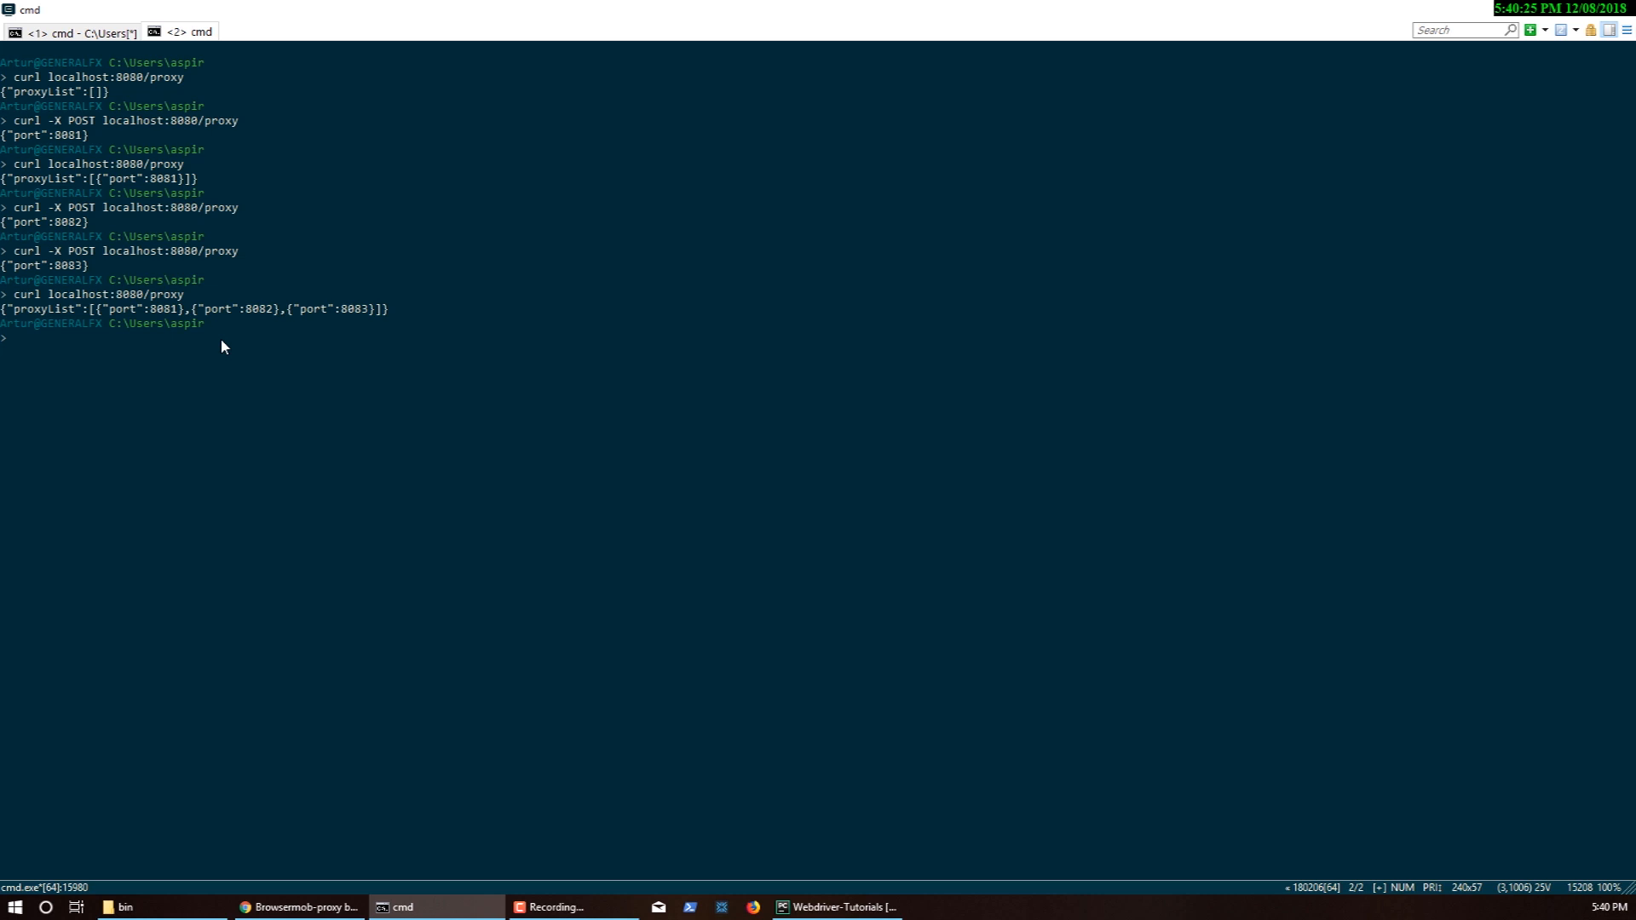
mouse_move(122, 313)
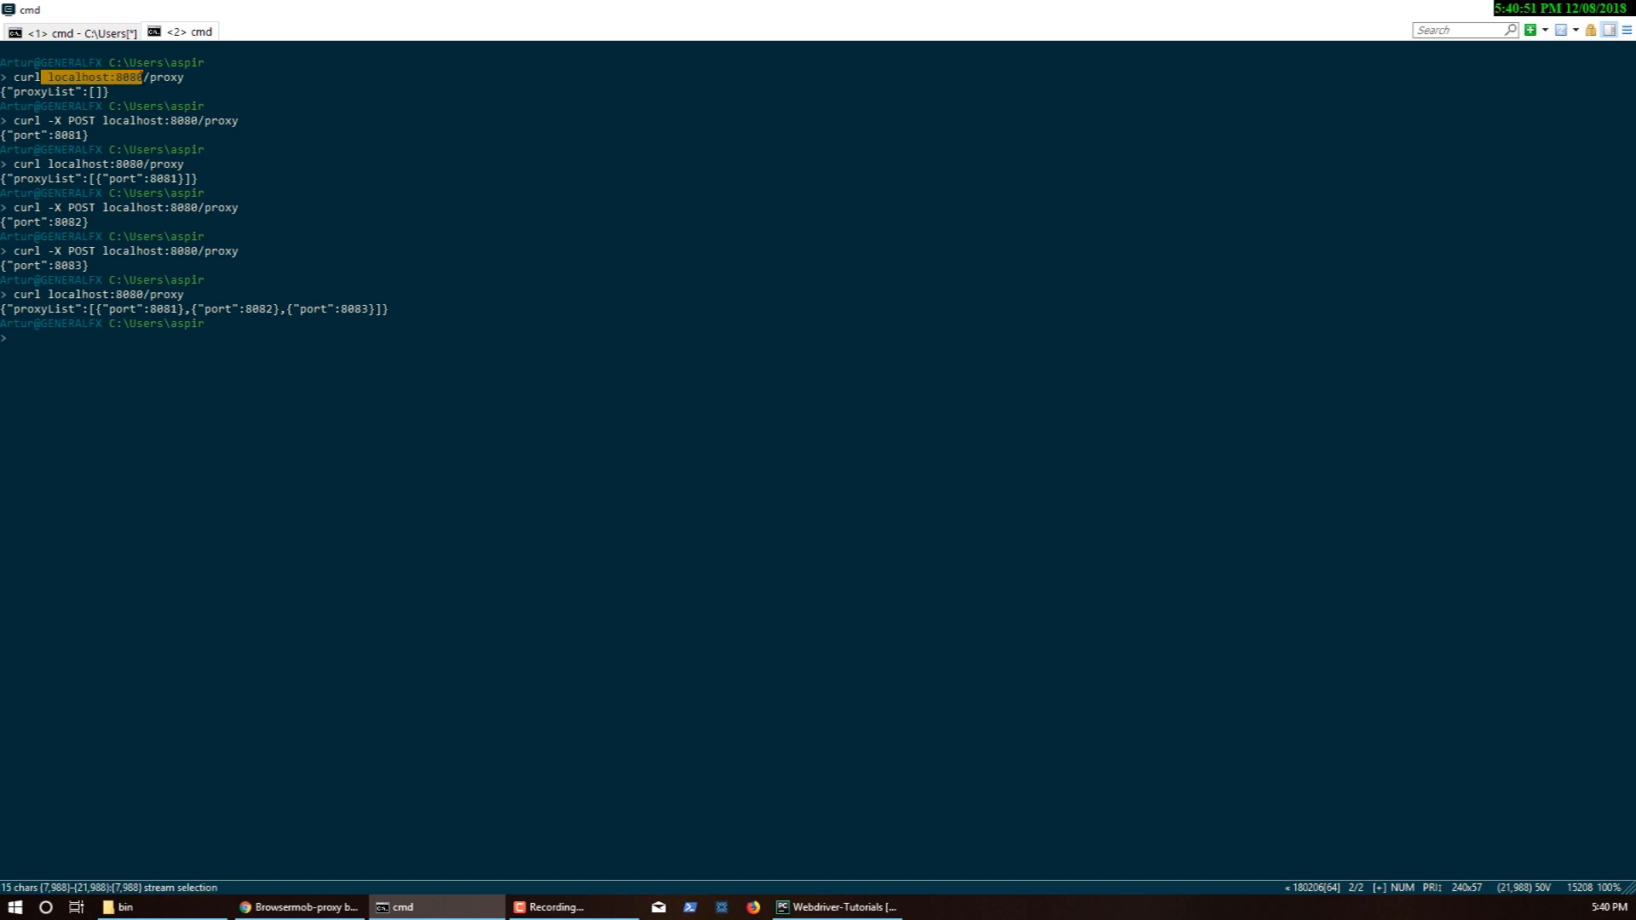
left_click(220, 360)
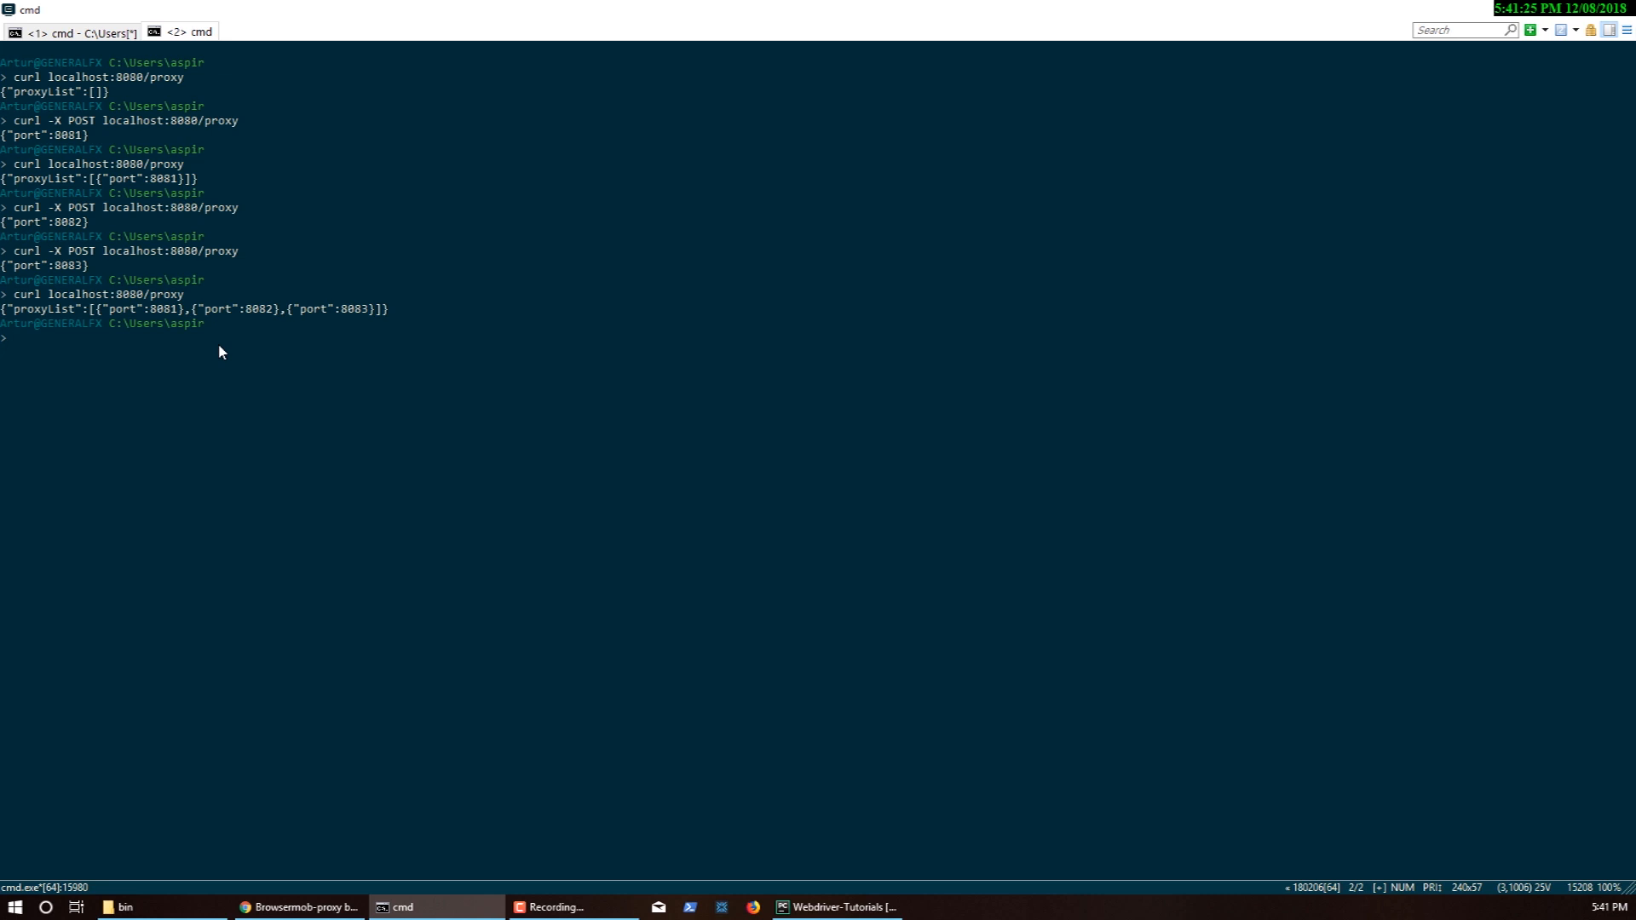
mouse_move(178, 334)
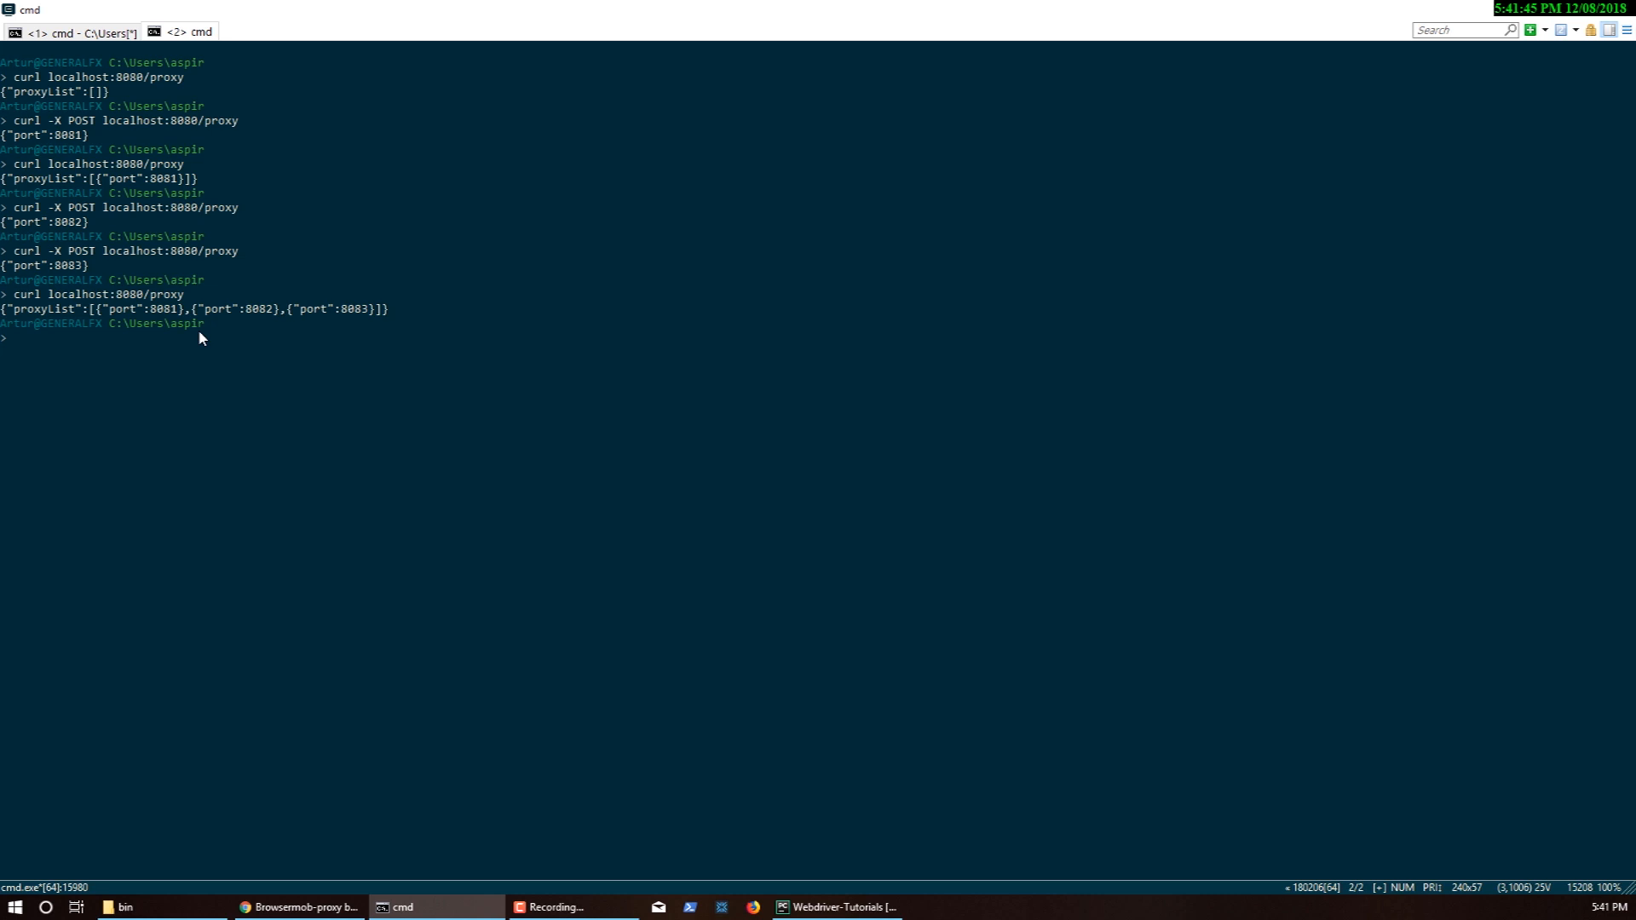
mouse_move(190, 361)
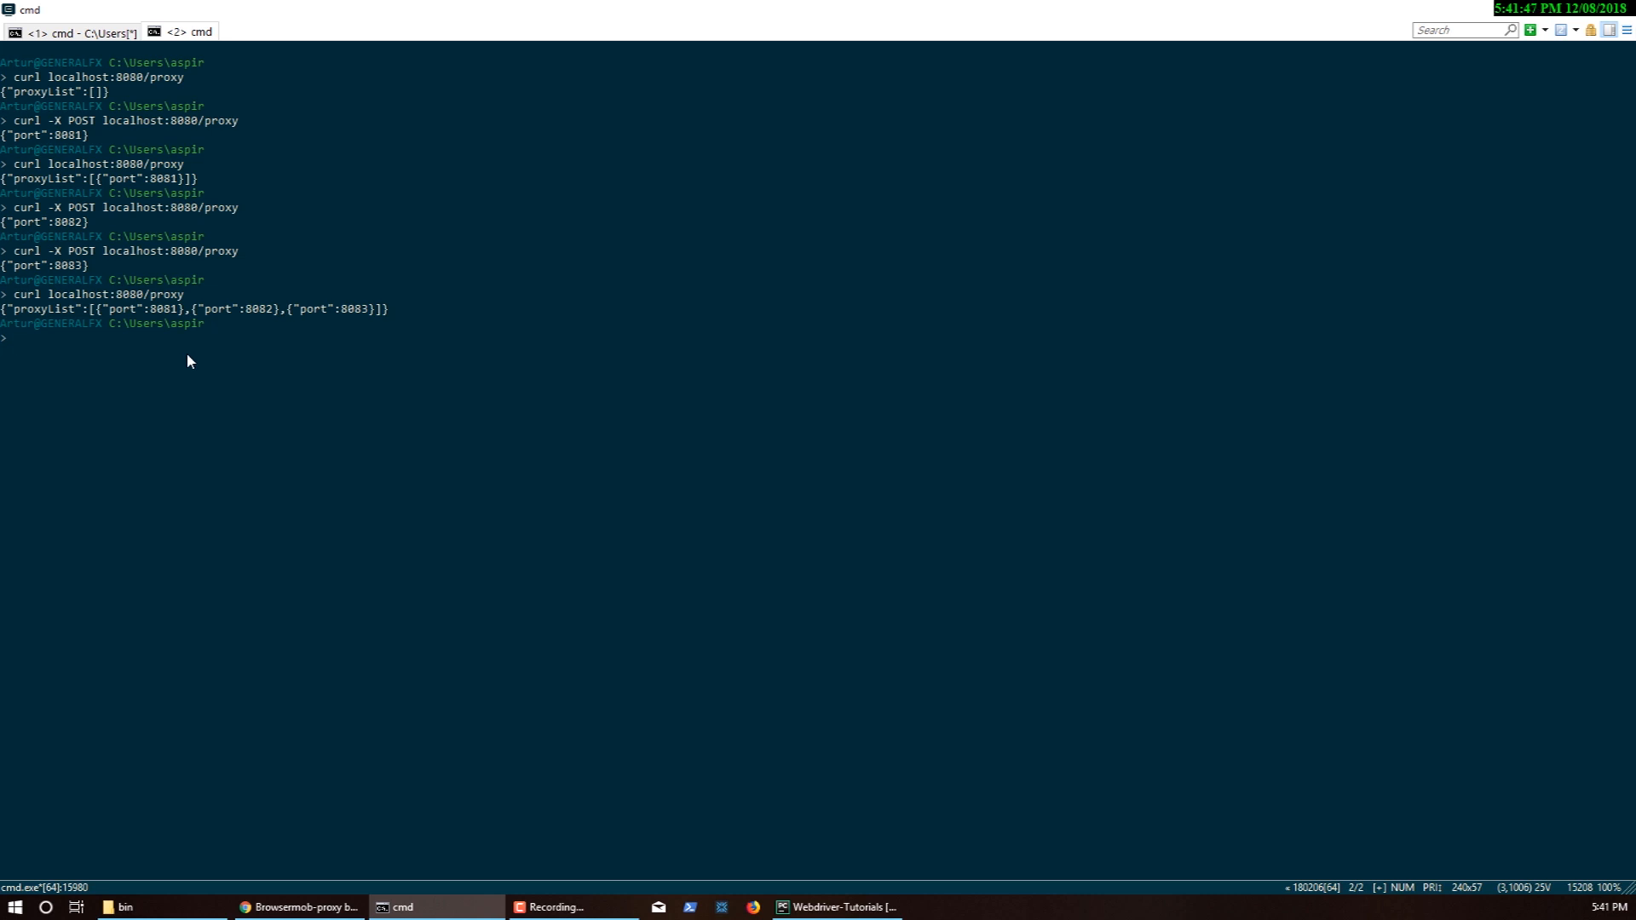
mouse_move(298, 513)
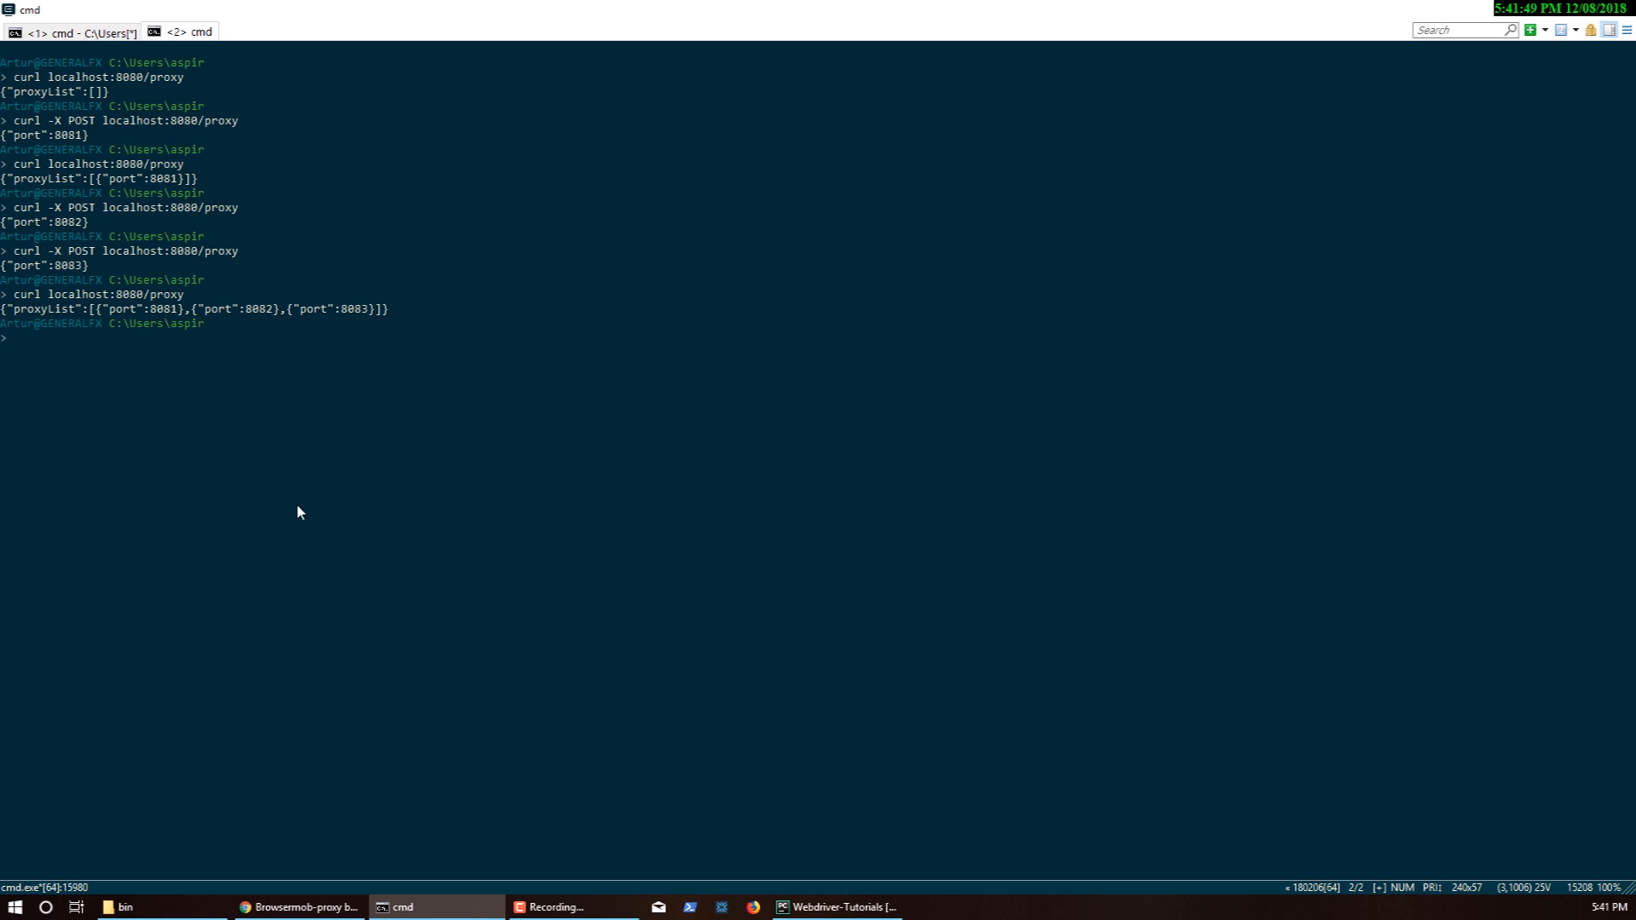